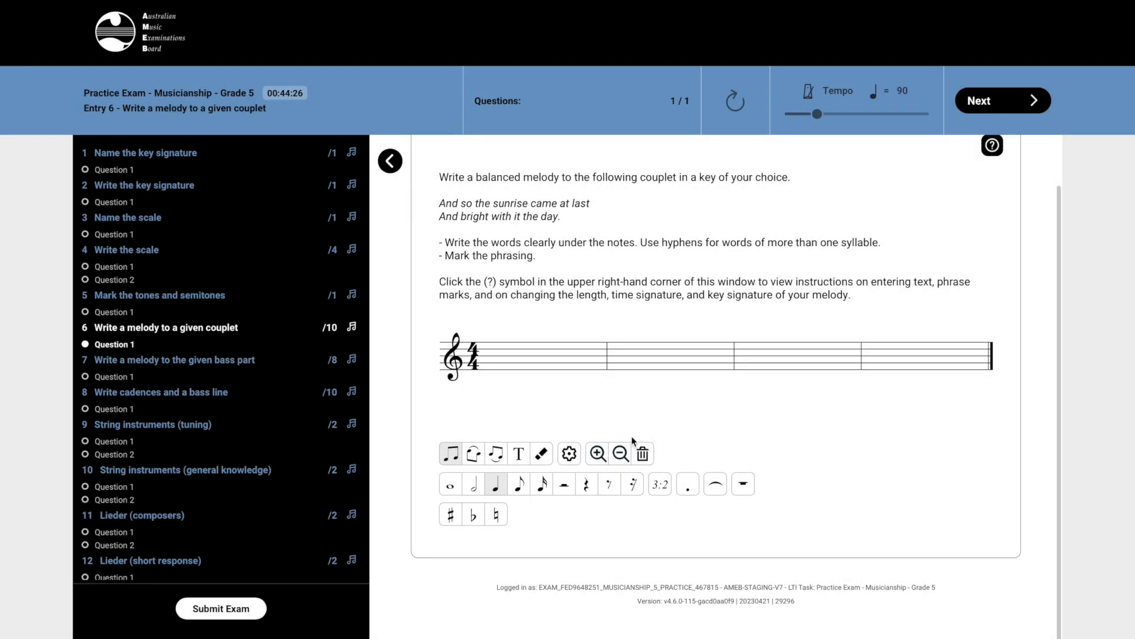
{"action": "mouse_move", "coordinate": [474, 489]}
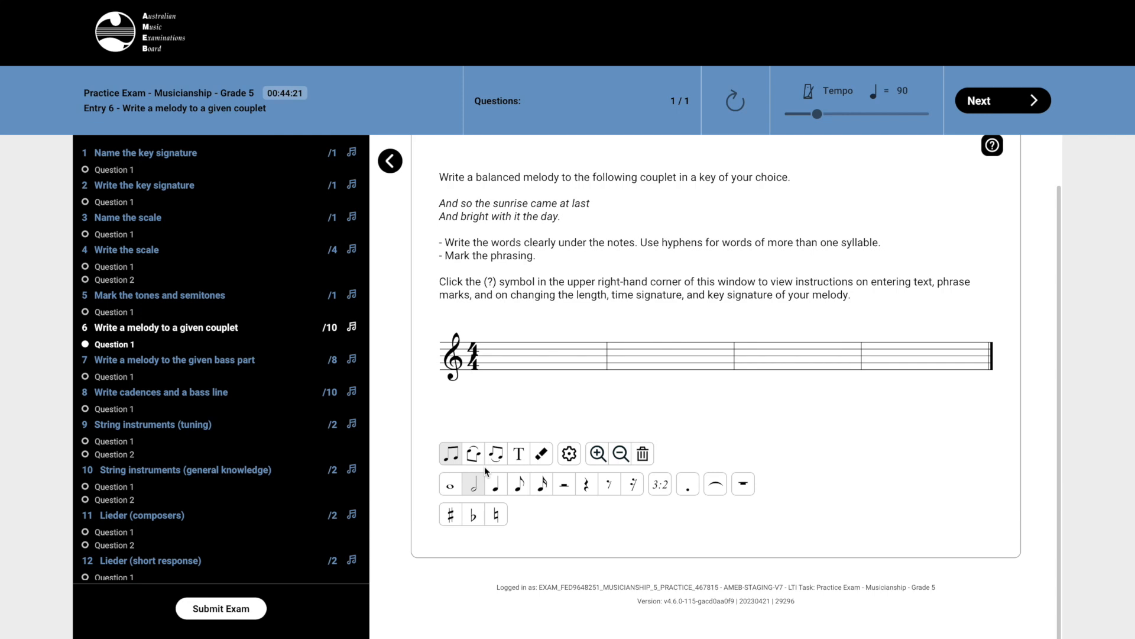
- Place a note on the triad staff for the sample note-entry question
{"action": "left_click", "coordinate": [495, 357]}
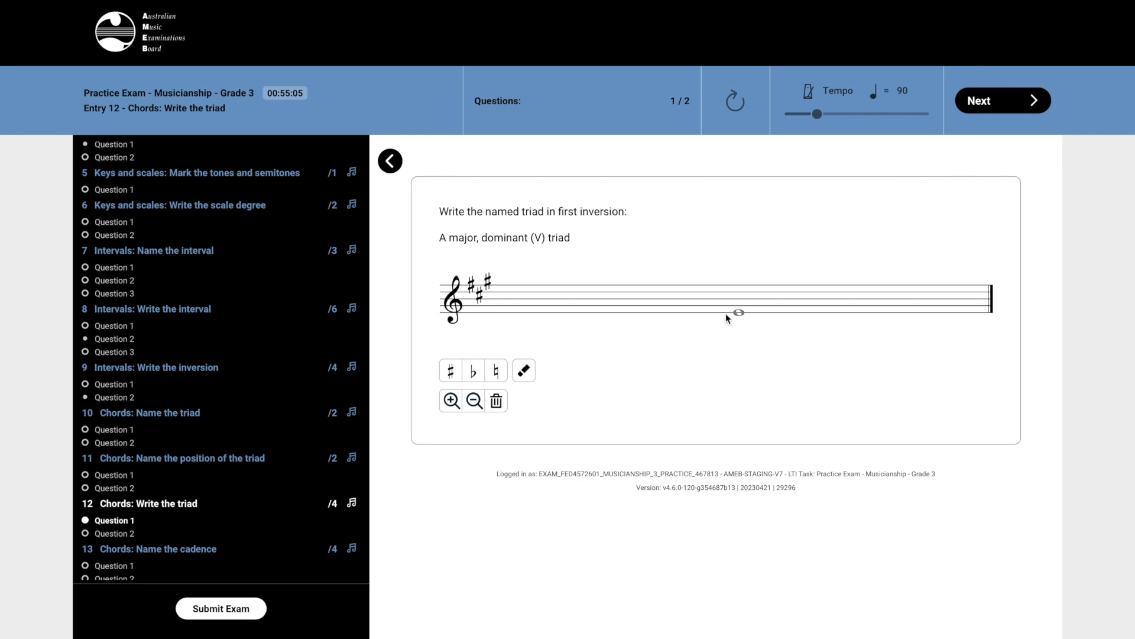
{"action": "left_click", "coordinate": [737, 297]}
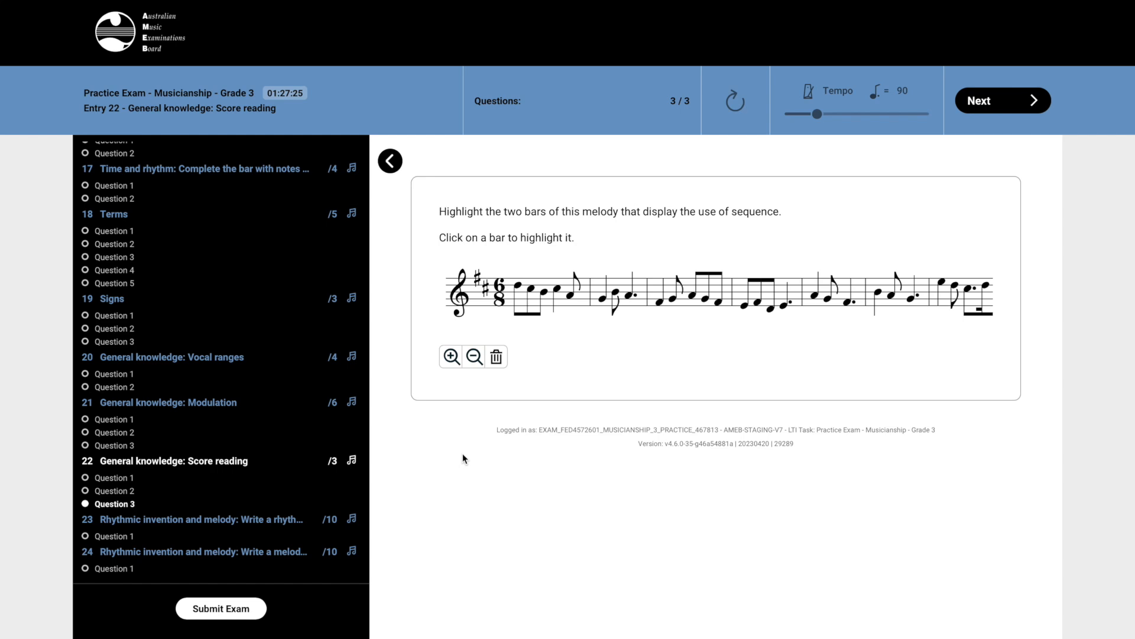
- Highlight the first and third bars of the melody as the sequence
{"action": "left_click", "coordinate": [518, 292]}
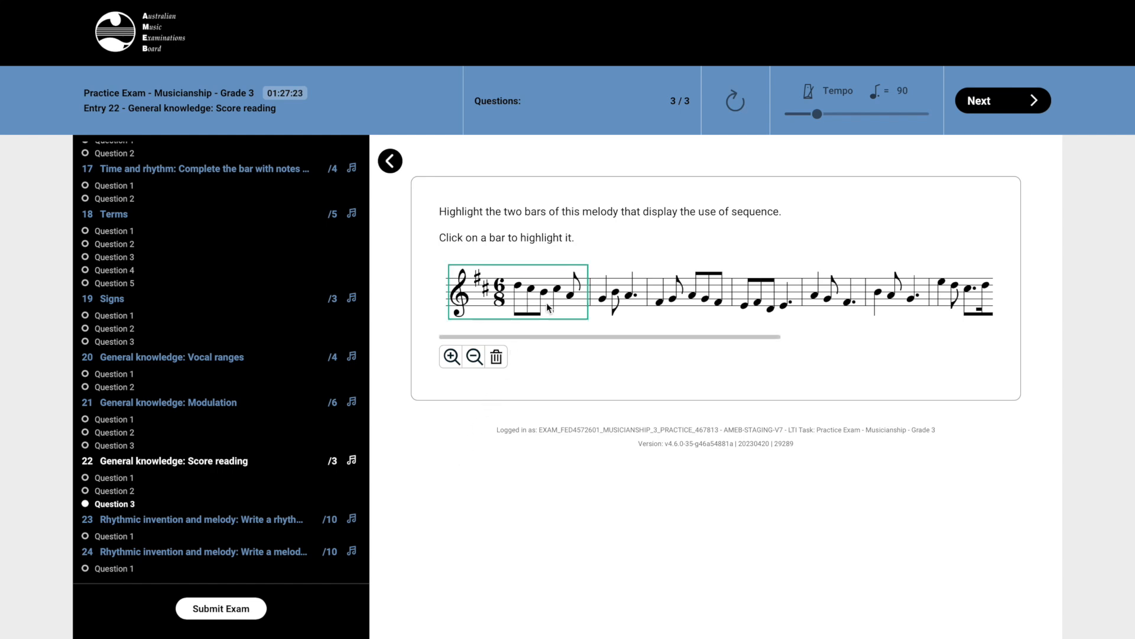
{"action": "left_click", "coordinate": [690, 294]}
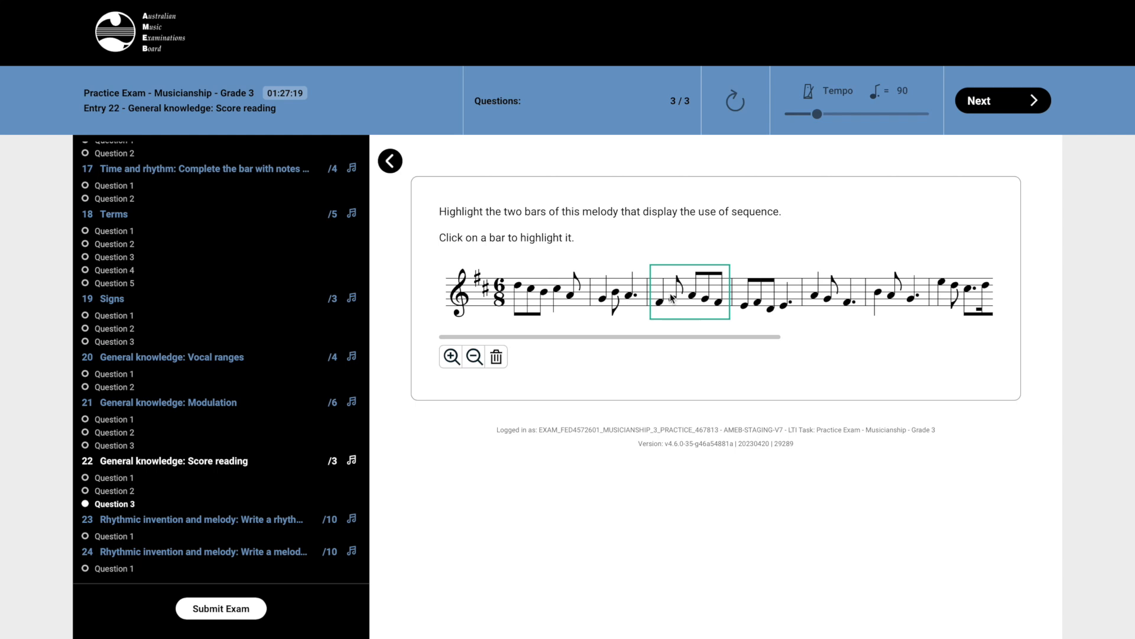
{"action": "left_click", "coordinate": [689, 294]}
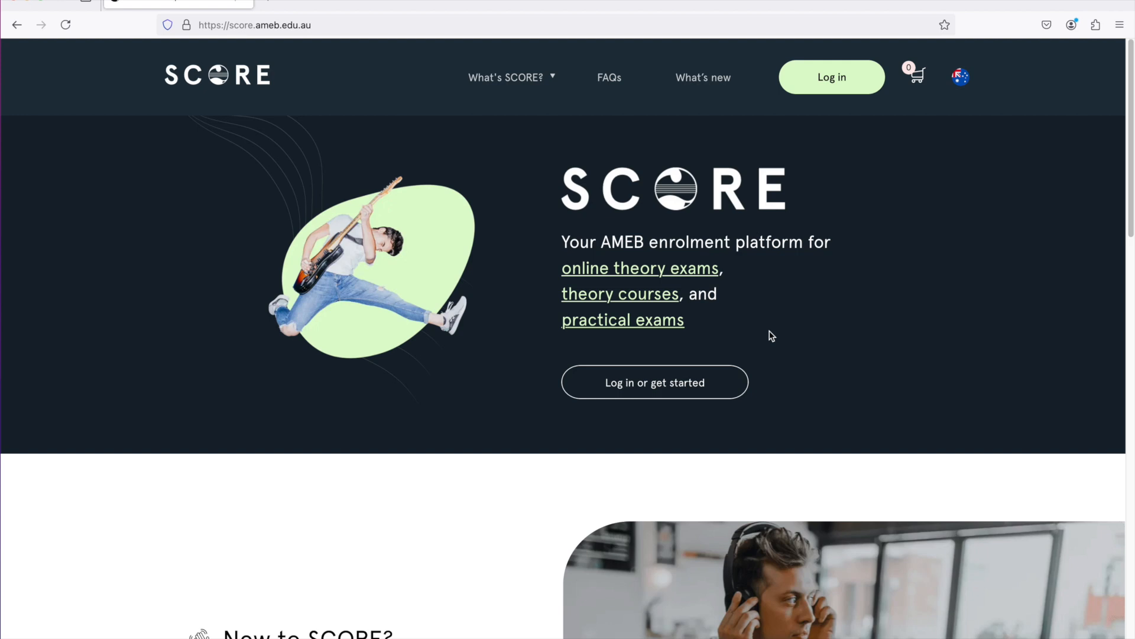
{"action": "mouse_move", "coordinate": [187, 14]}
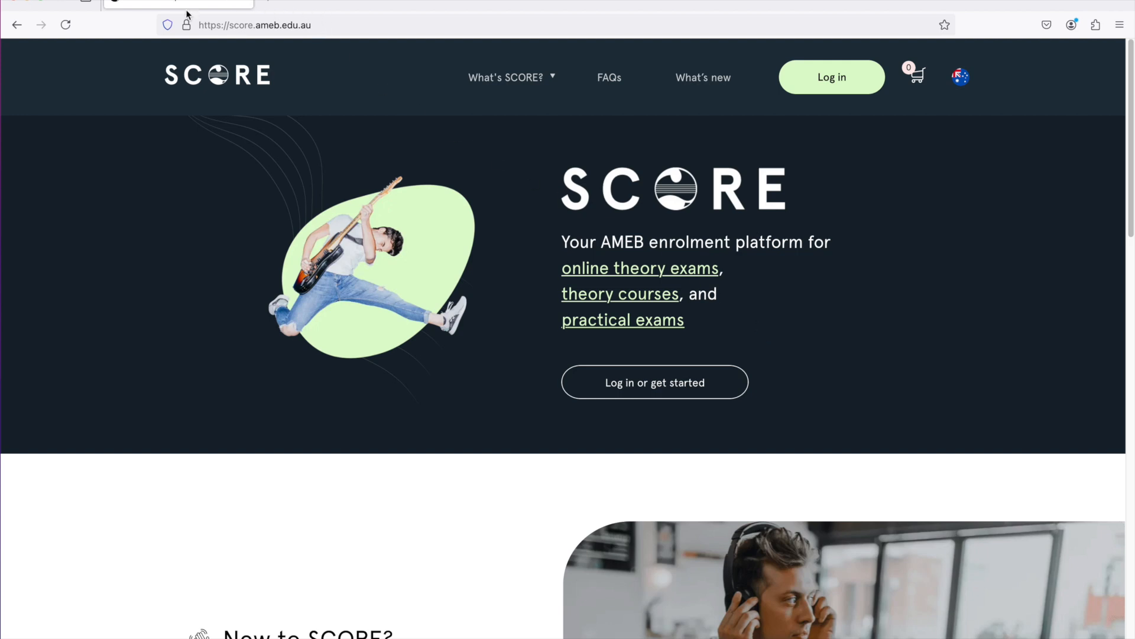
{"action": "mouse_move", "coordinate": [336, 31]}
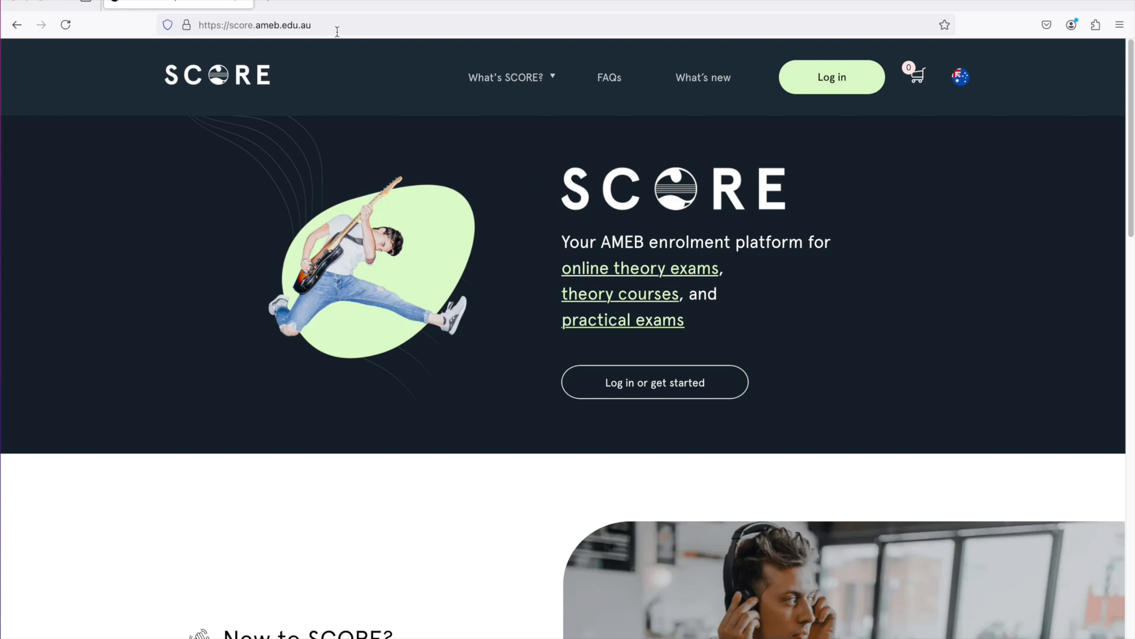
{"action": "mouse_move", "coordinate": [831, 77]}
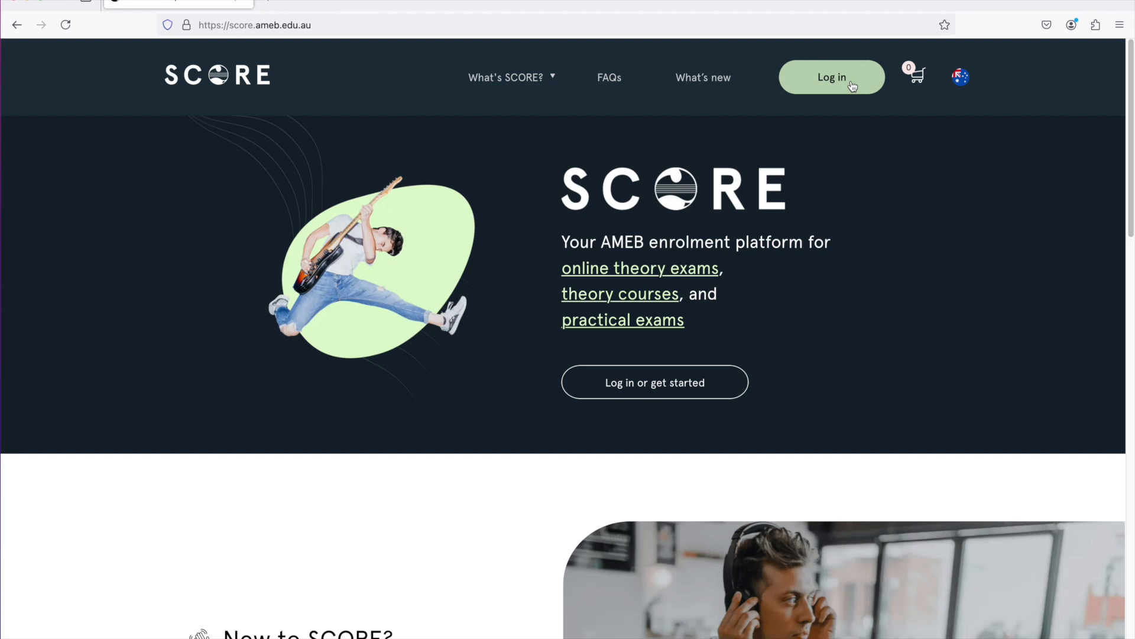
{"action": "left_click", "coordinate": [832, 77]}
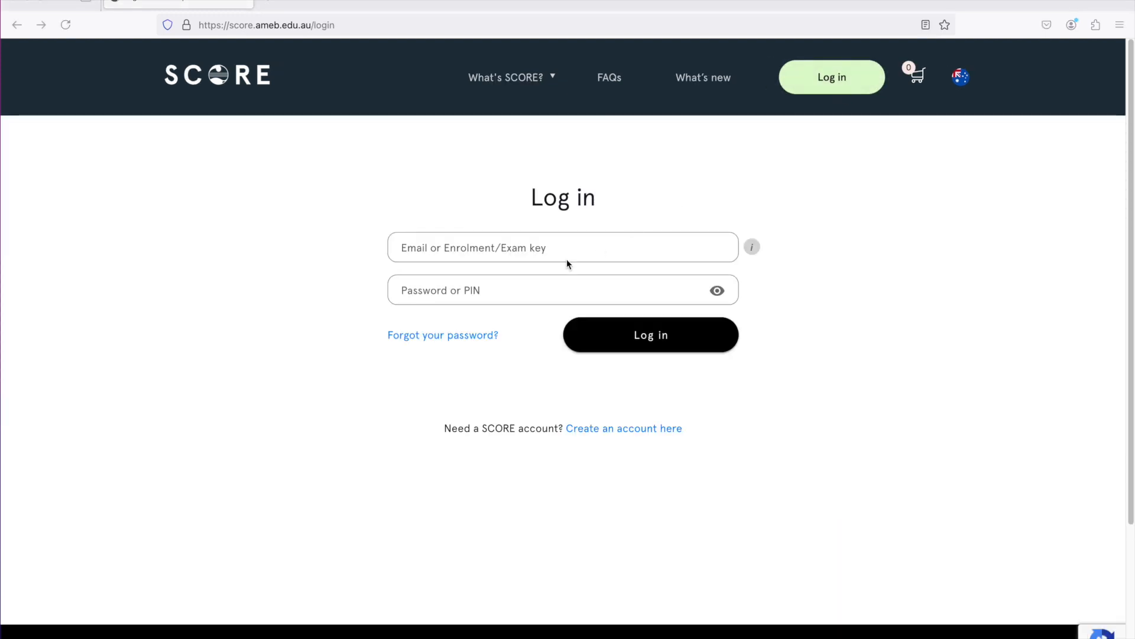
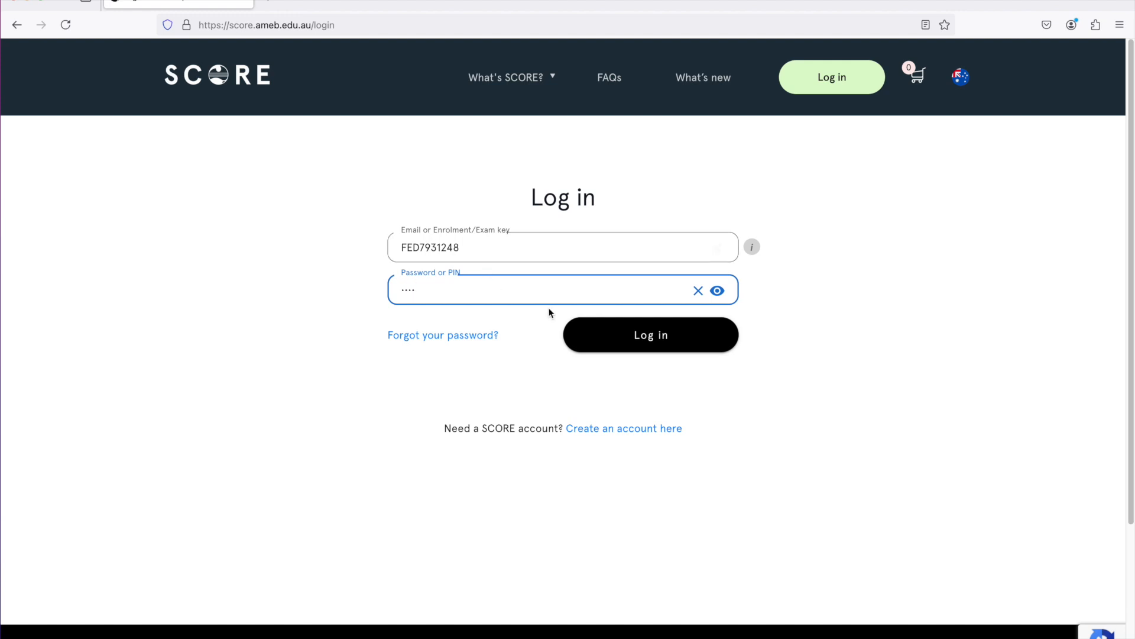
- Sign in to reach the Theory of Music Grade 2 candidate dashboard
{"action": "left_click", "coordinate": [649, 335]}
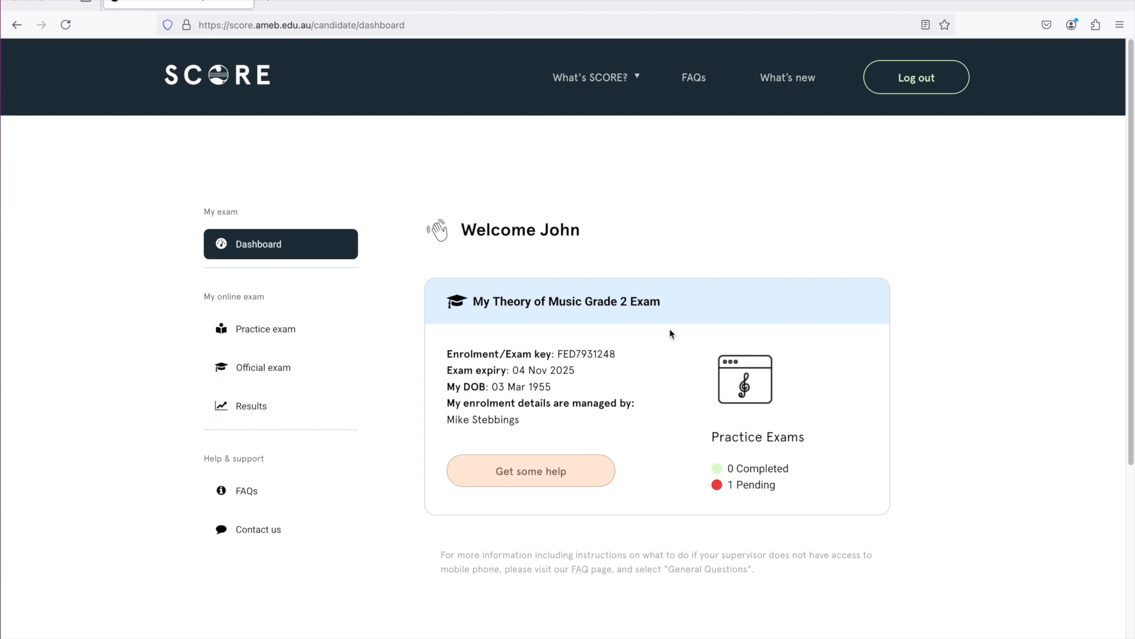
{"action": "mouse_move", "coordinate": [269, 328]}
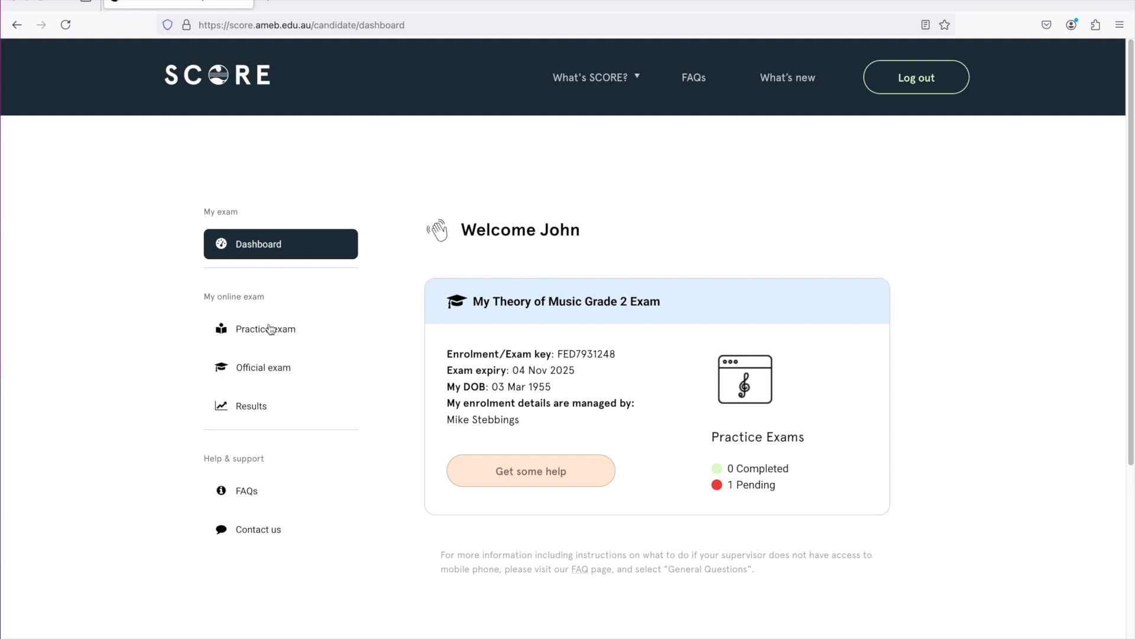
- Confirm readiness and start a new practice exam from the Practice exam page
{"action": "left_click", "coordinate": [266, 328]}
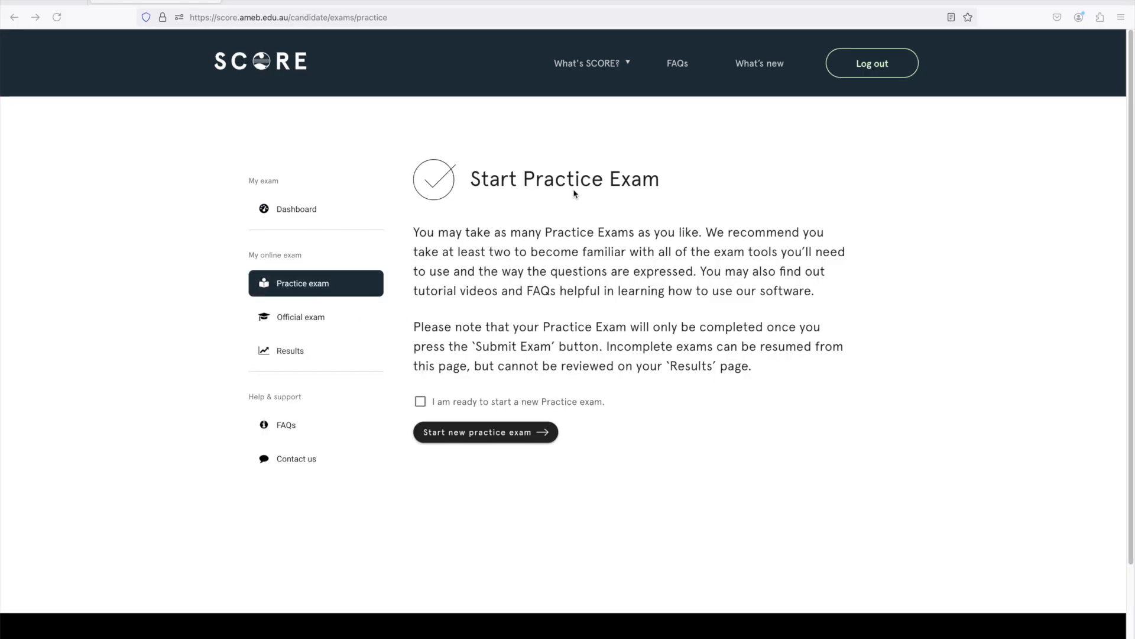
{"action": "mouse_move", "coordinate": [430, 392]}
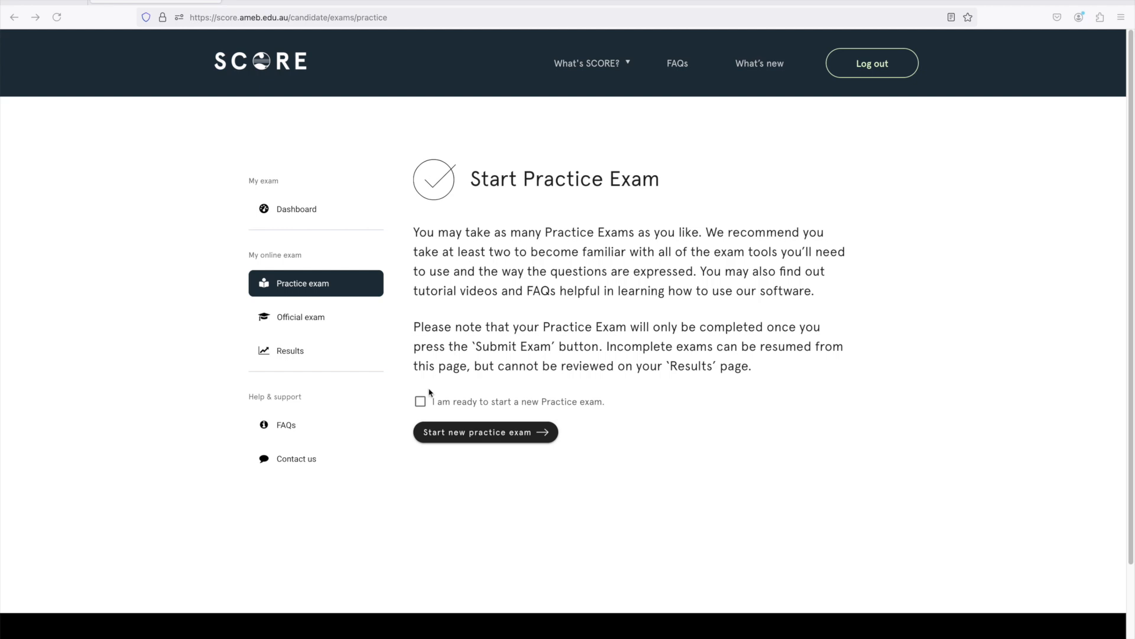
{"action": "left_click", "coordinate": [420, 401]}
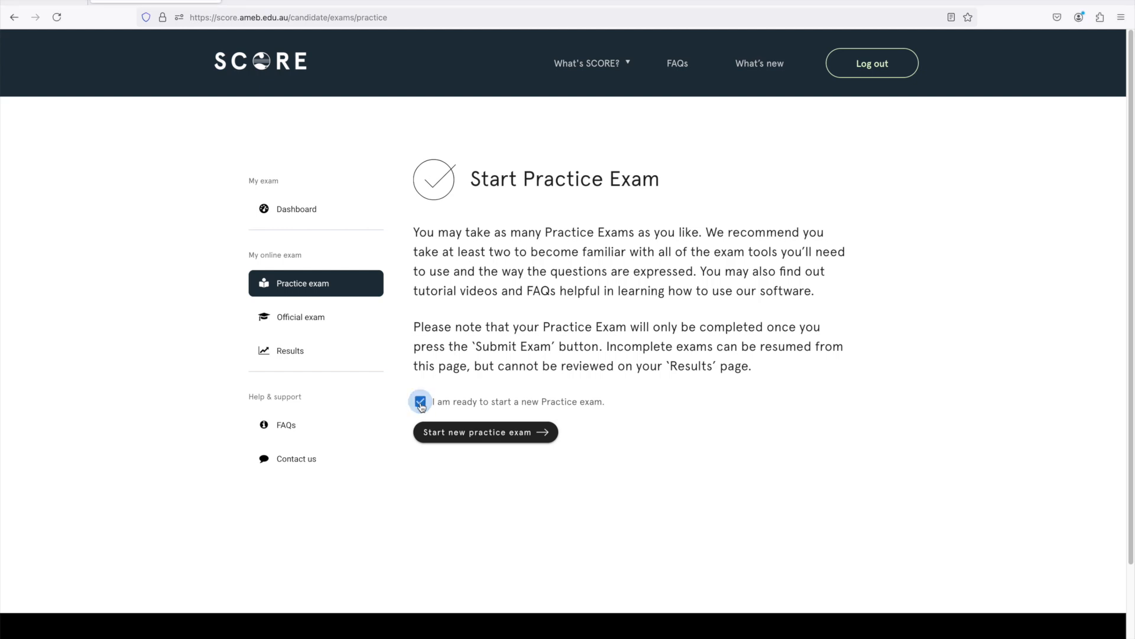
{"action": "left_click", "coordinate": [485, 432]}
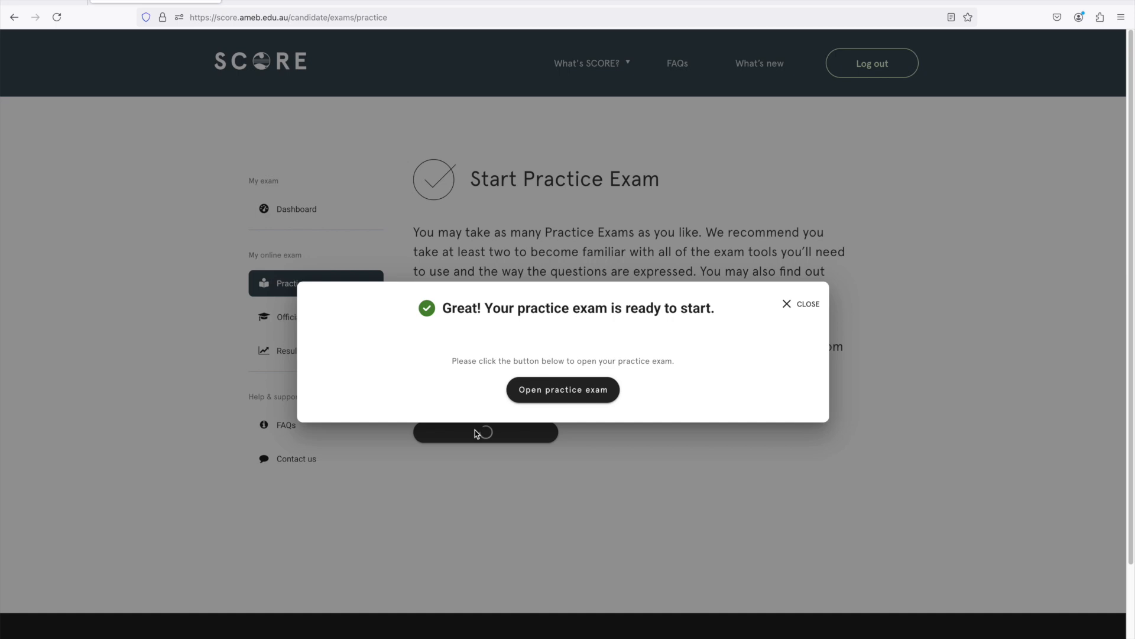
- Launch the prepared Theory Grade 2 practice exam in Auralia
{"action": "left_click", "coordinate": [805, 304]}
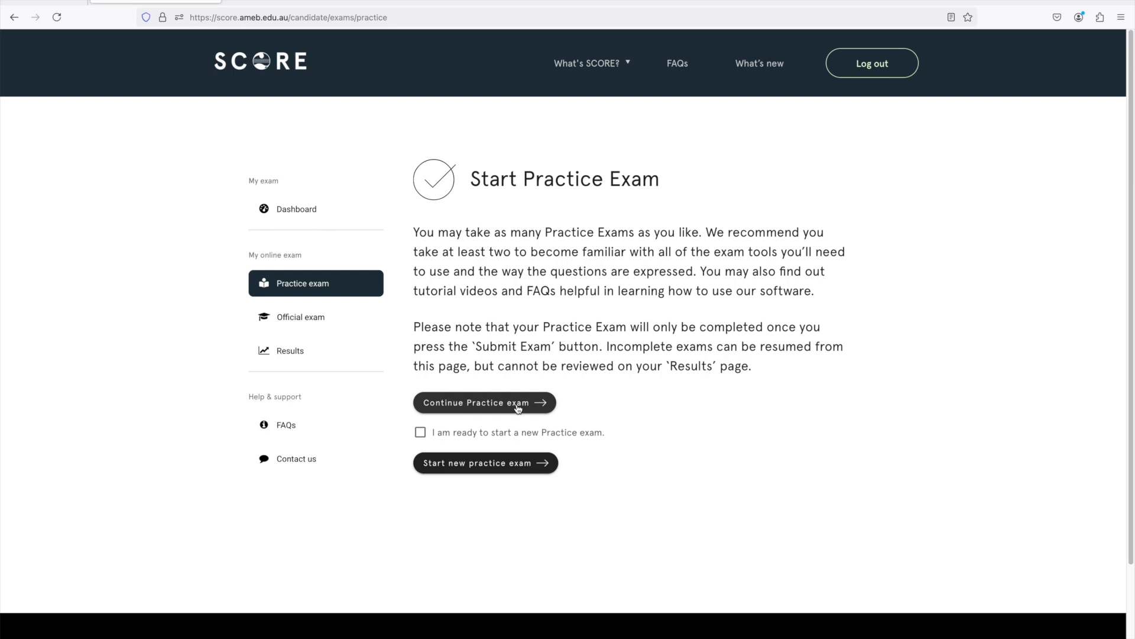
{"action": "left_click", "coordinate": [483, 403]}
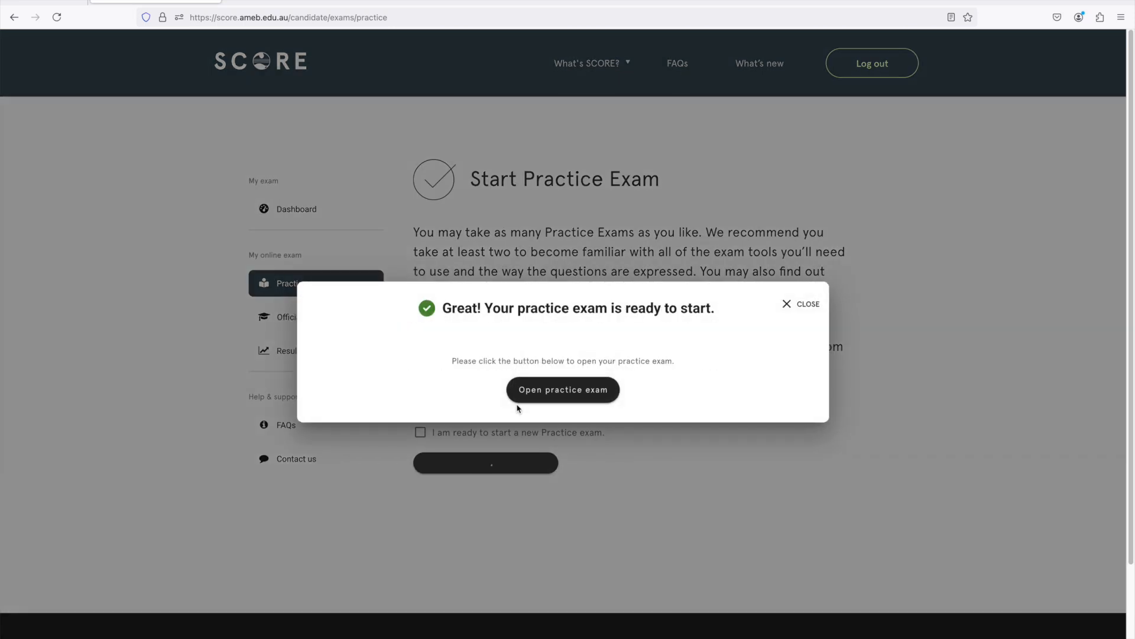
{"action": "left_click", "coordinate": [562, 389]}
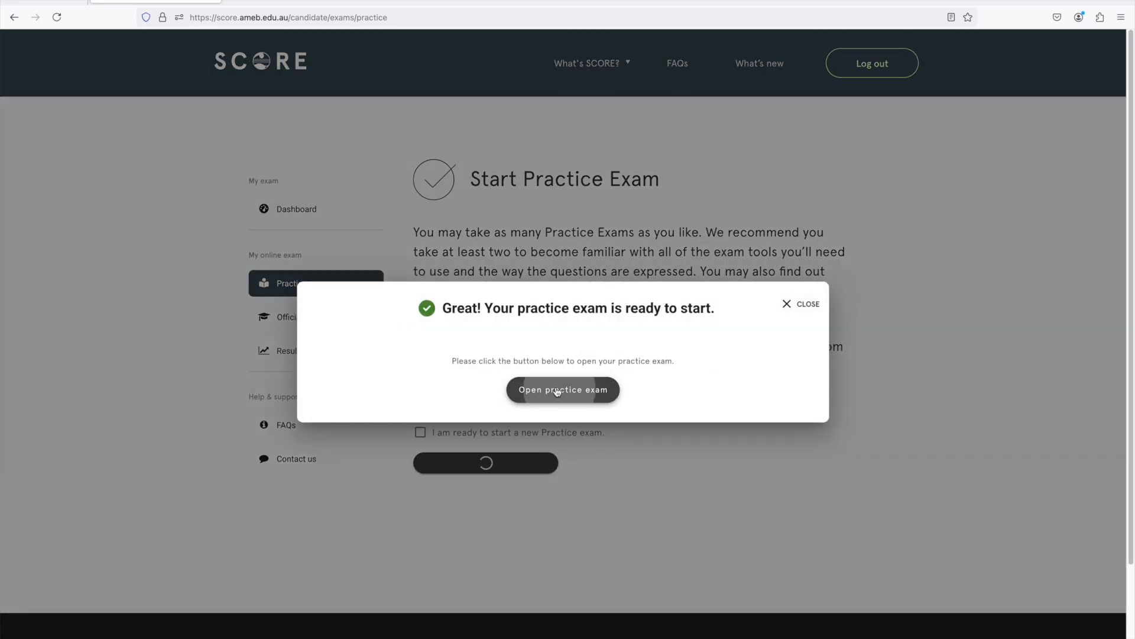
{"action": "left_click", "coordinate": [563, 390]}
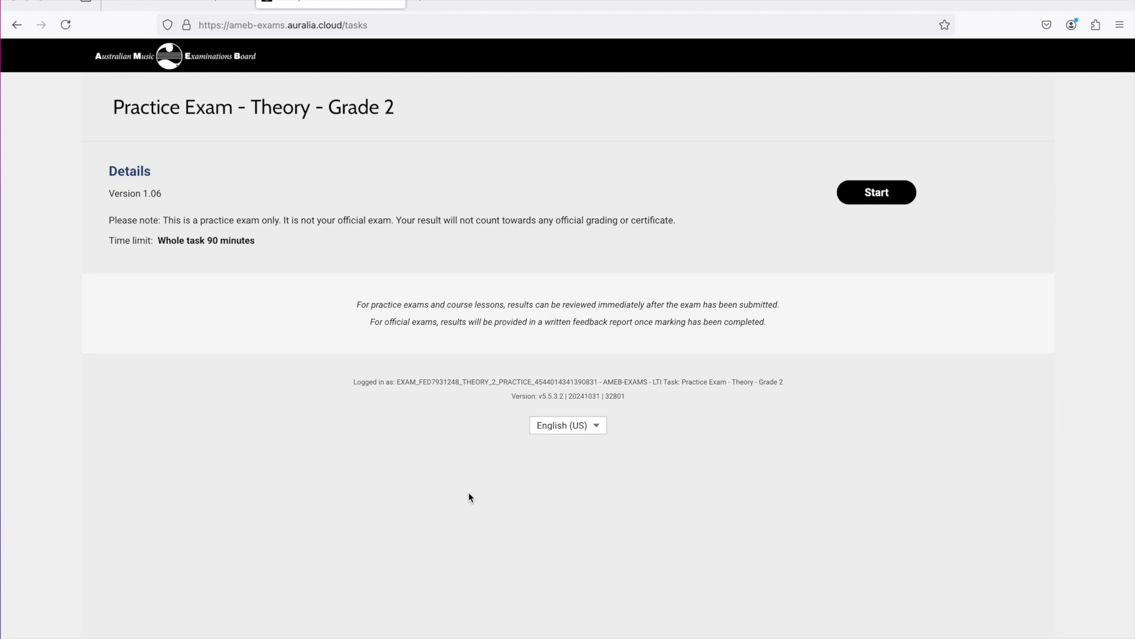
{"action": "mouse_move", "coordinate": [856, 201]}
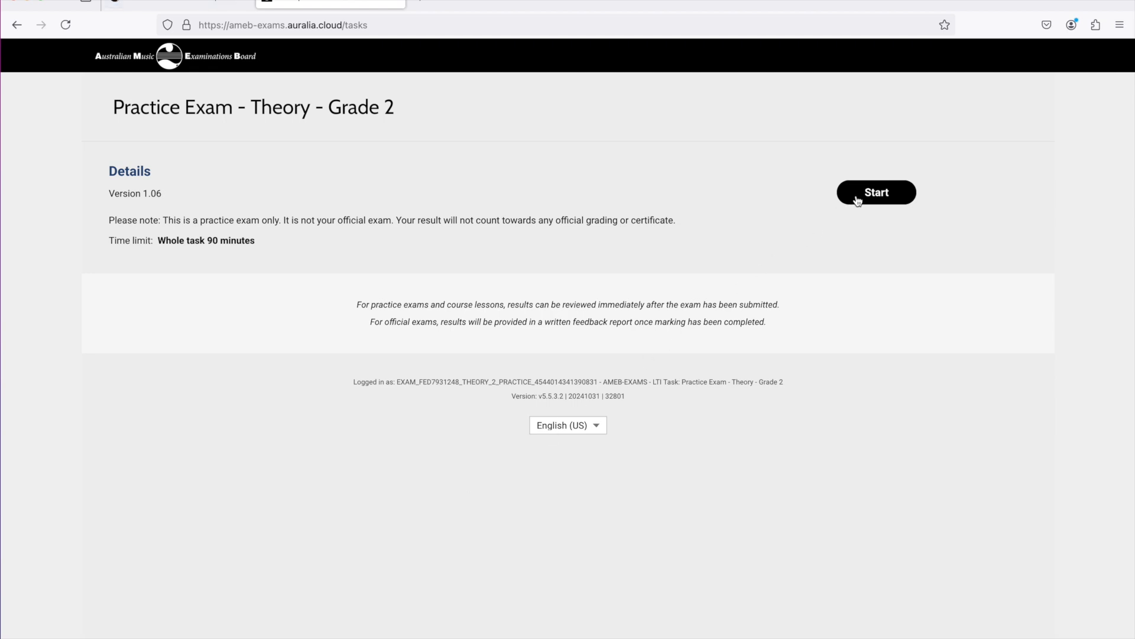
- Begin the exam and answer the first name-the-key question with A Major, marked correct
{"action": "left_click", "coordinate": [875, 192]}
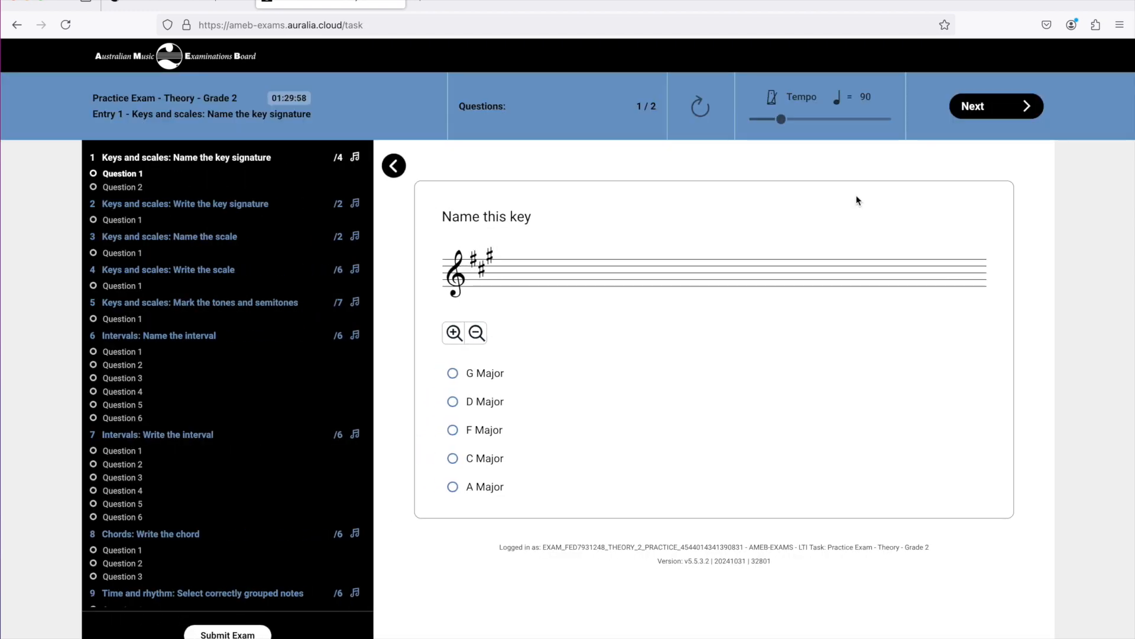
{"action": "mouse_move", "coordinate": [550, 410]}
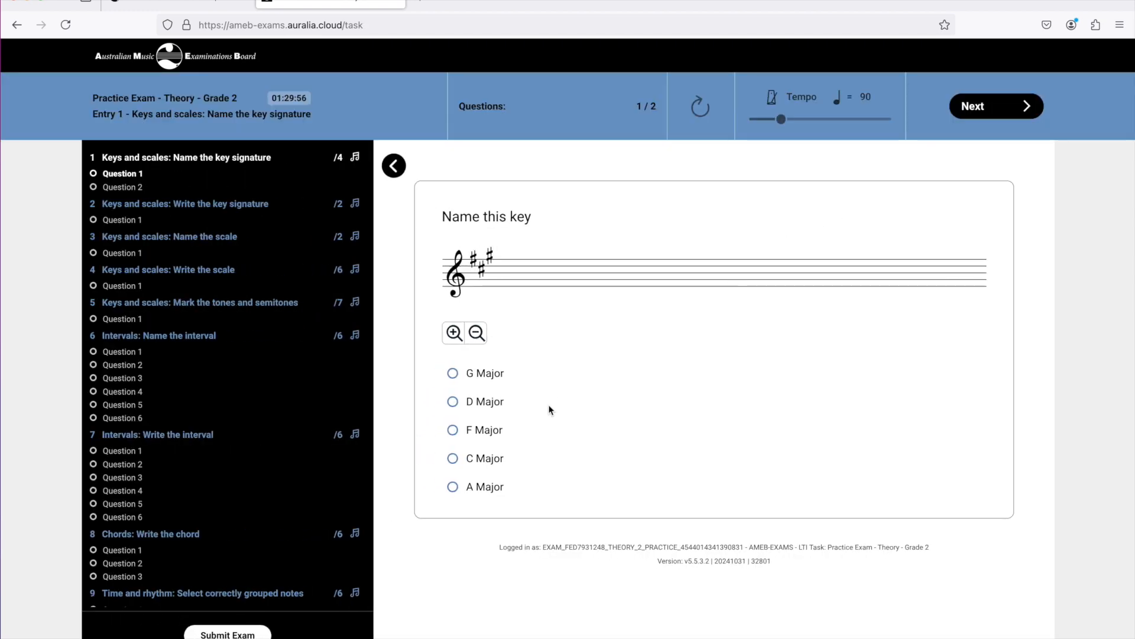
{"action": "left_click", "coordinate": [453, 486]}
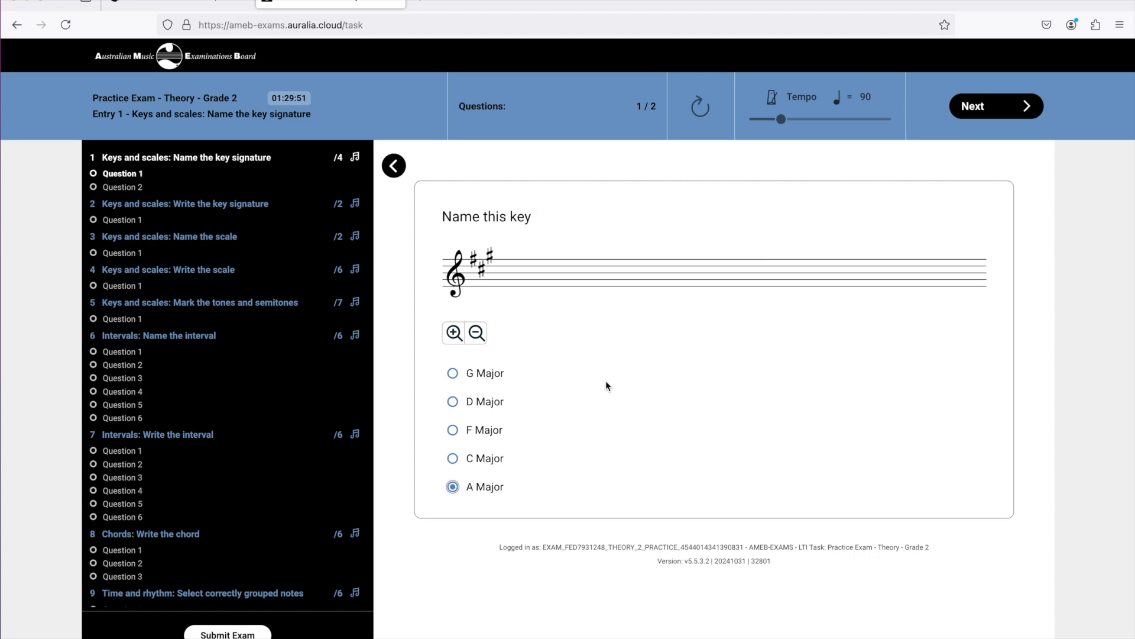
{"action": "left_click", "coordinate": [995, 105]}
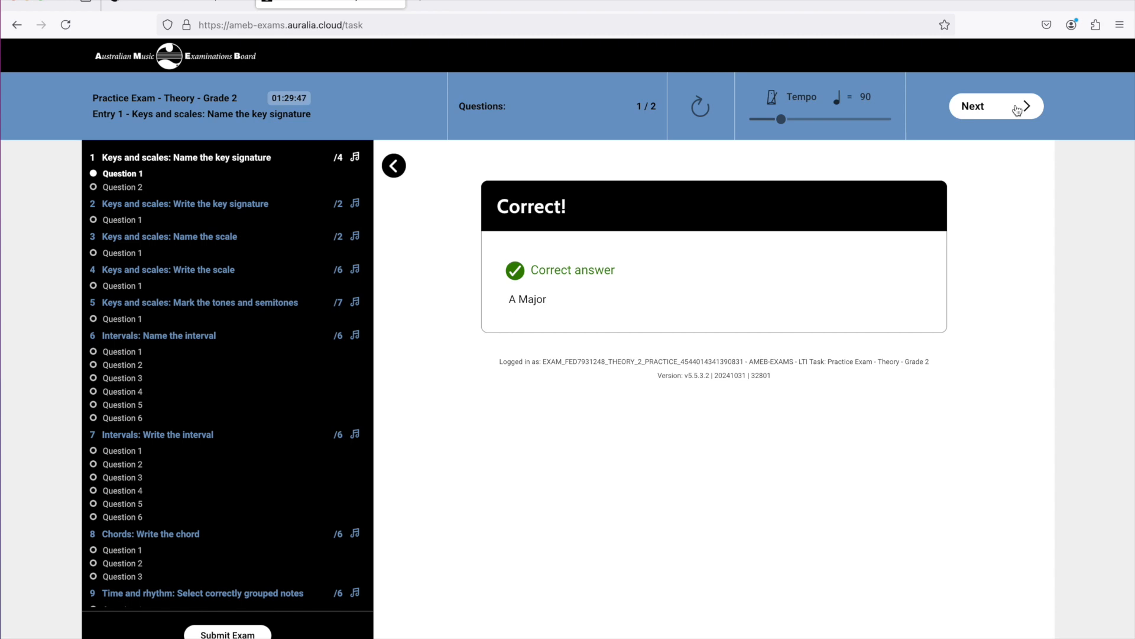
{"action": "left_click", "coordinate": [996, 105]}
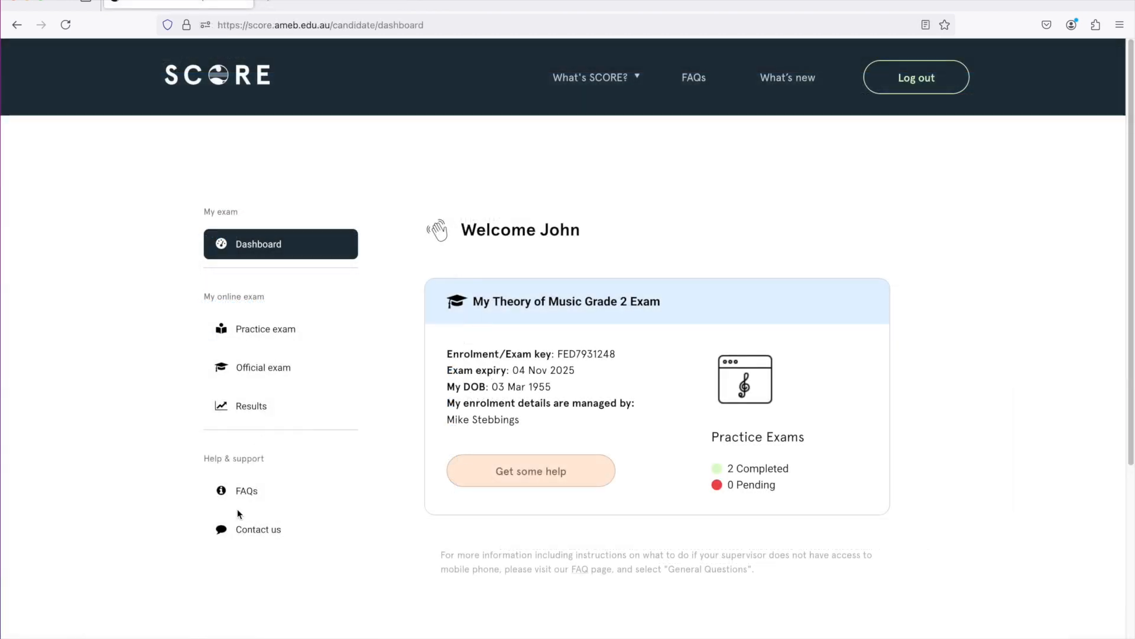
{"action": "mouse_move", "coordinate": [270, 485]}
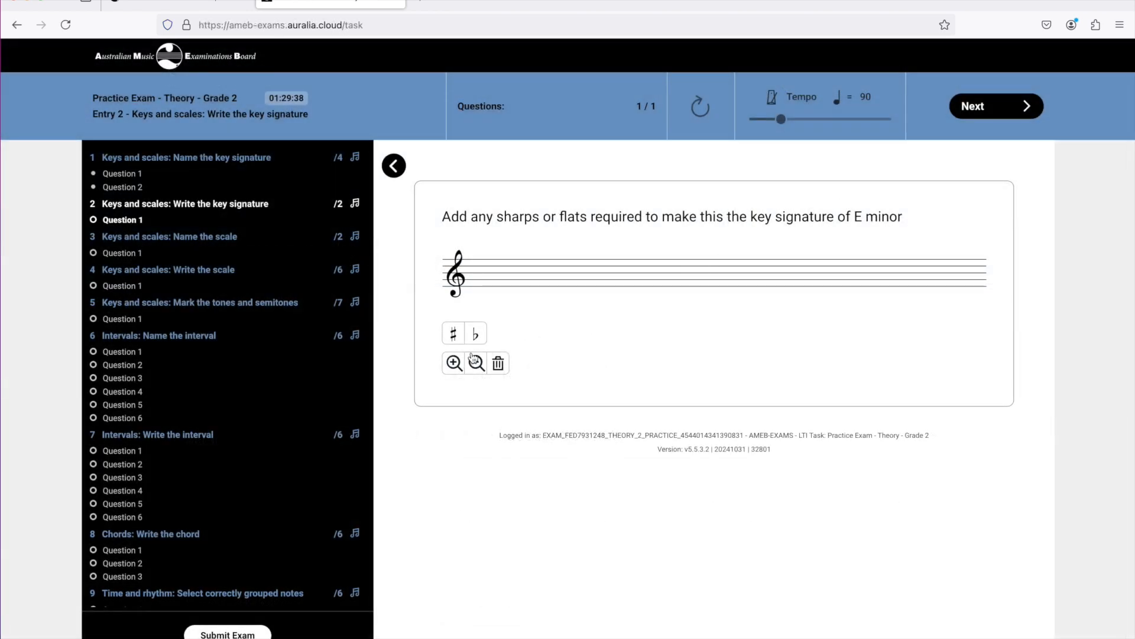
- Zoom in twice on the E minor key-signature staff and select a sharp
{"action": "left_click", "coordinate": [454, 363]}
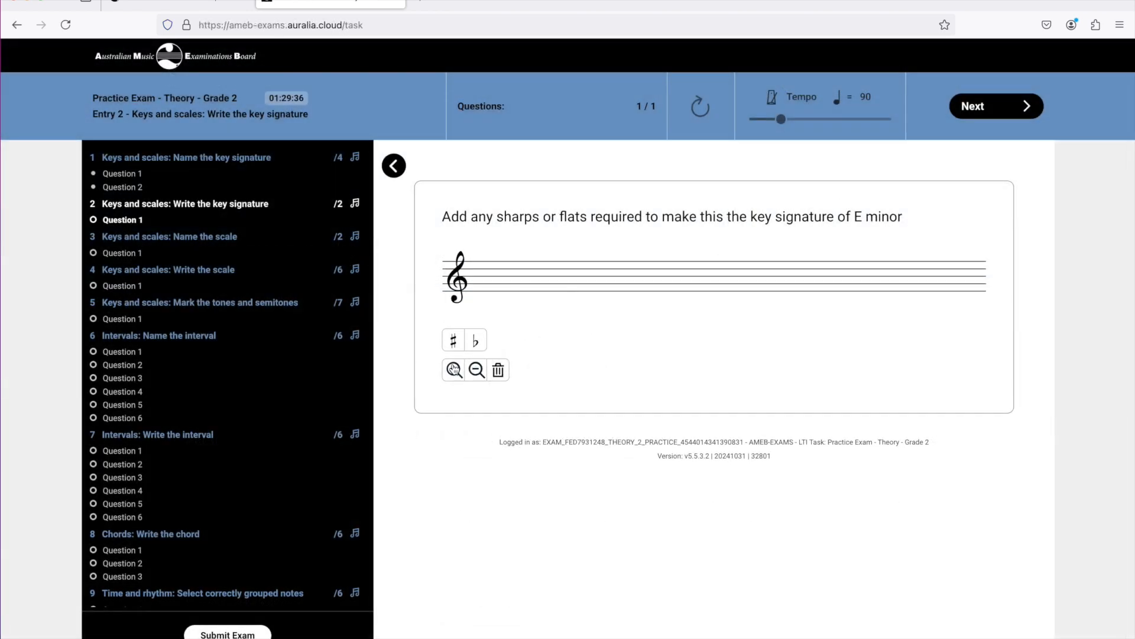
{"action": "left_click", "coordinate": [453, 369]}
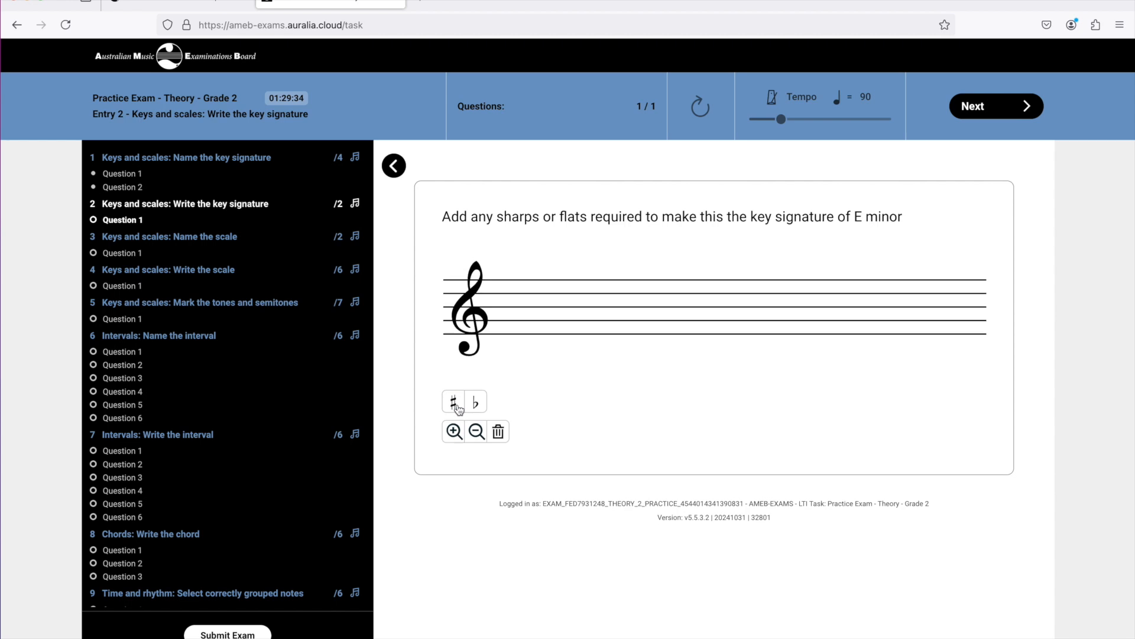
{"action": "left_click", "coordinate": [476, 431]}
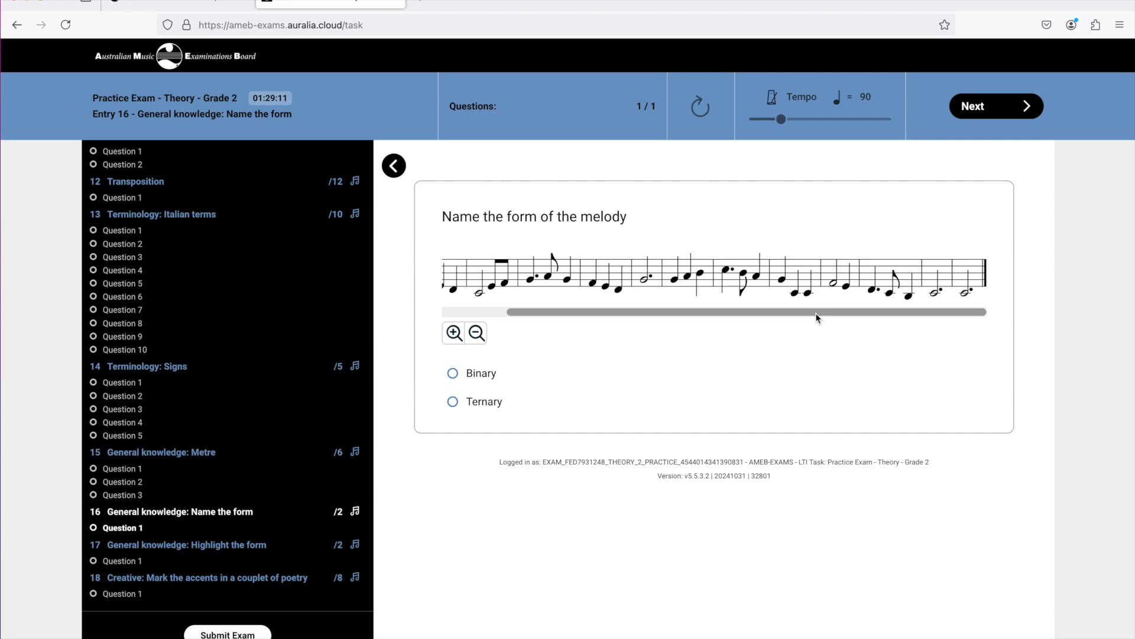
- Answer the Entry 16 name-the-form question with Binary and continue
{"action": "left_click", "coordinate": [453, 372]}
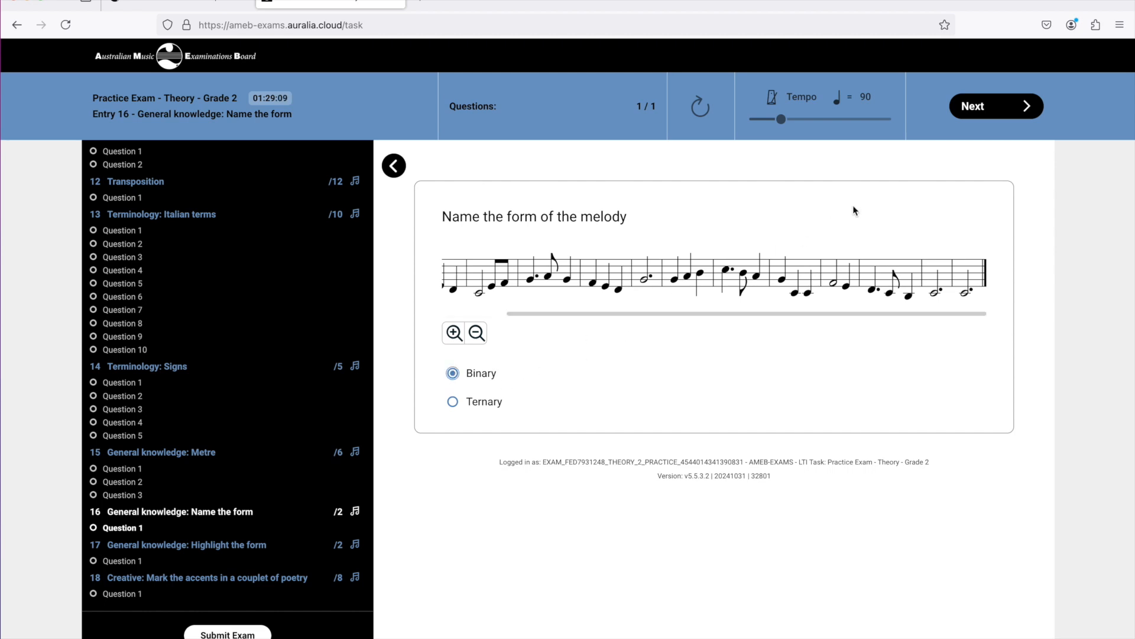
{"action": "left_click", "coordinate": [996, 105]}
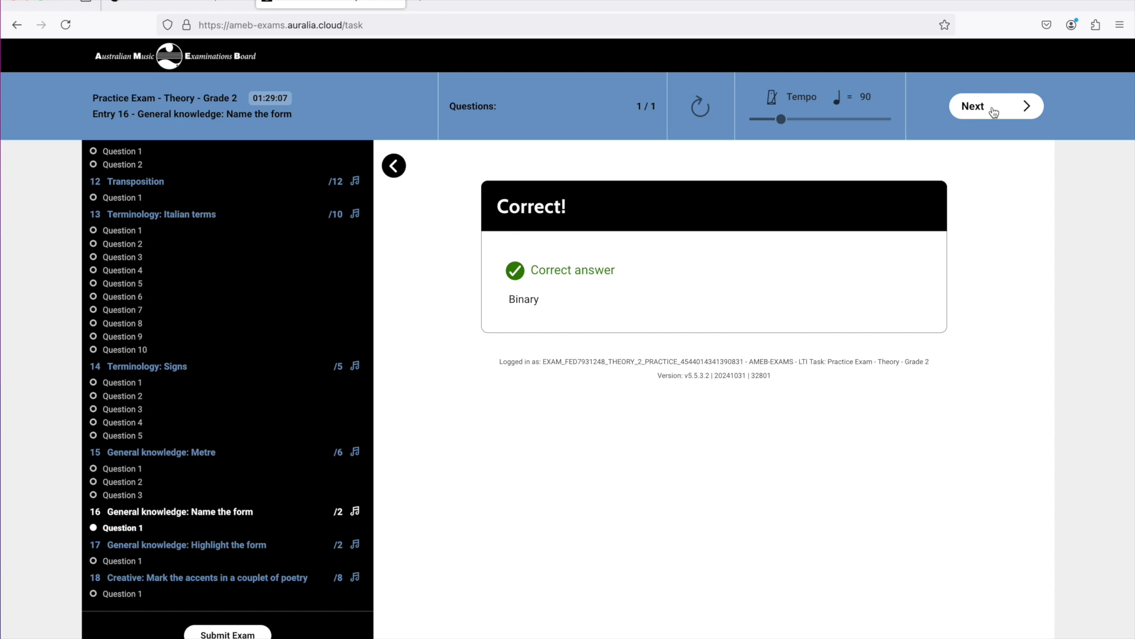
{"action": "left_click", "coordinate": [996, 107]}
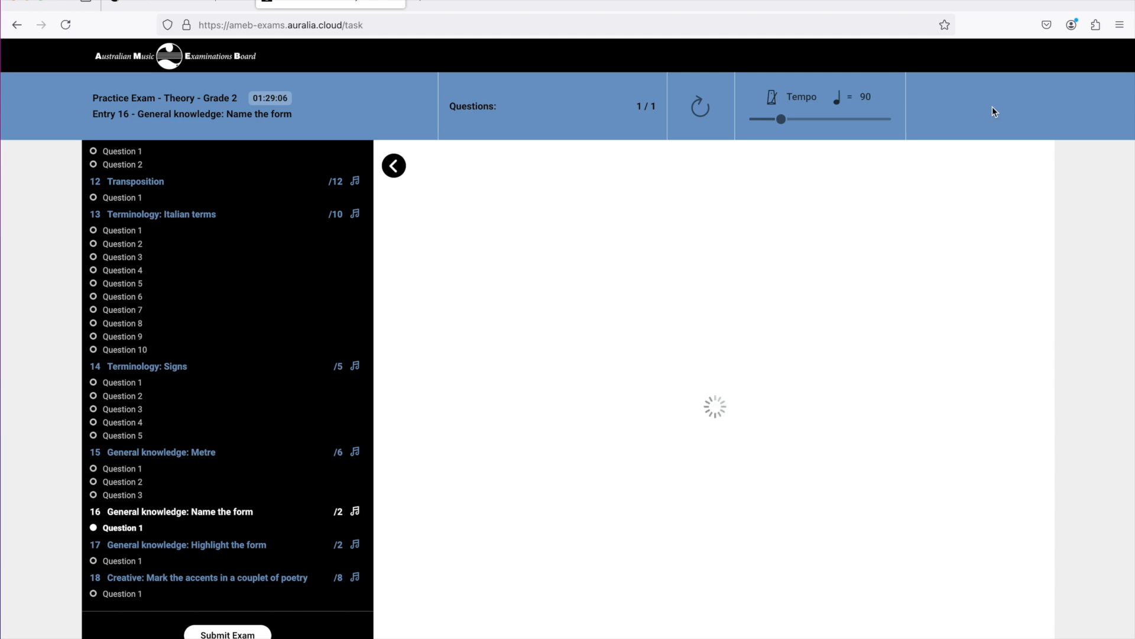
- Jump via the sidebar to Question 1 under Intervals: Name the interval
{"action": "left_click", "coordinate": [123, 559]}
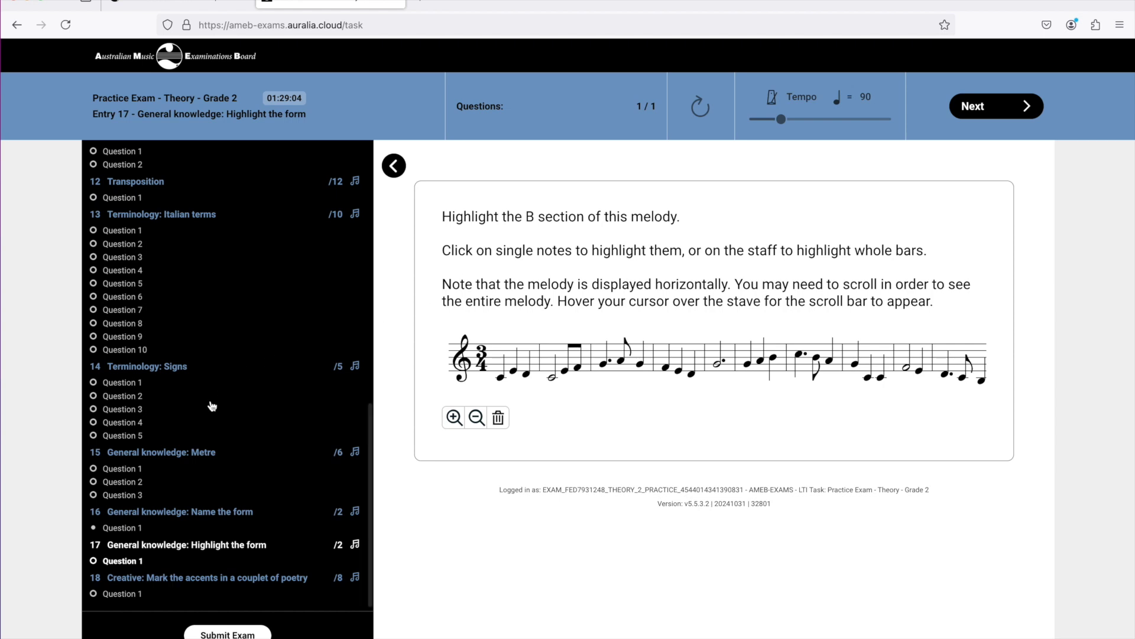
{"action": "mouse_move", "coordinate": [149, 331]}
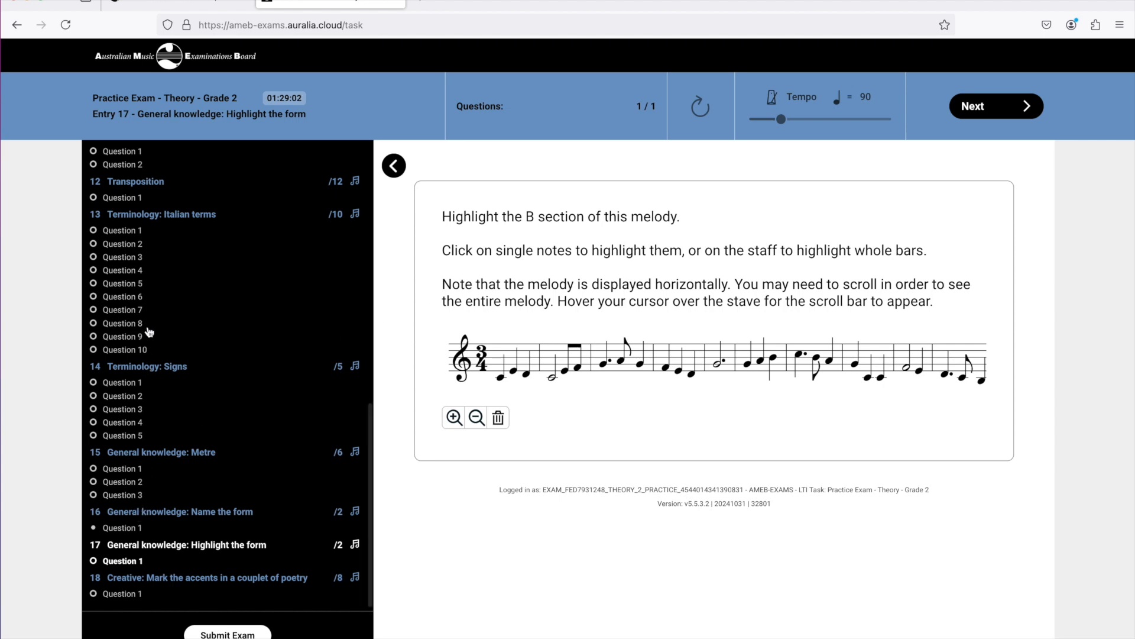
{"action": "mouse_move", "coordinate": [378, 389]}
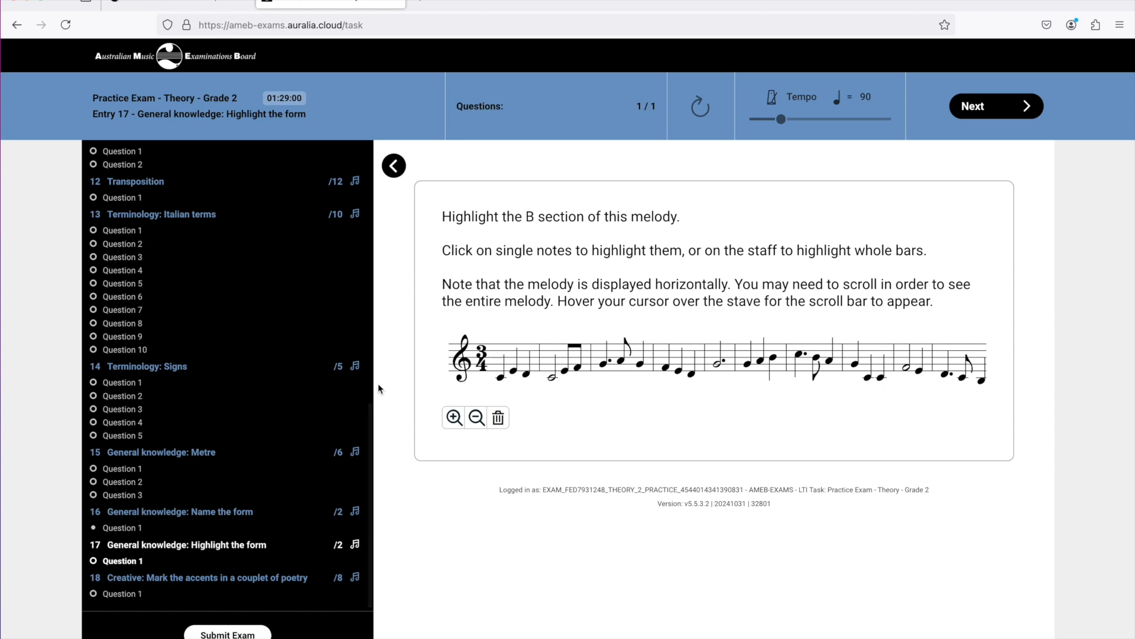
{"action": "scroll", "scroll_direction": "up", "scroll_amount": 3}
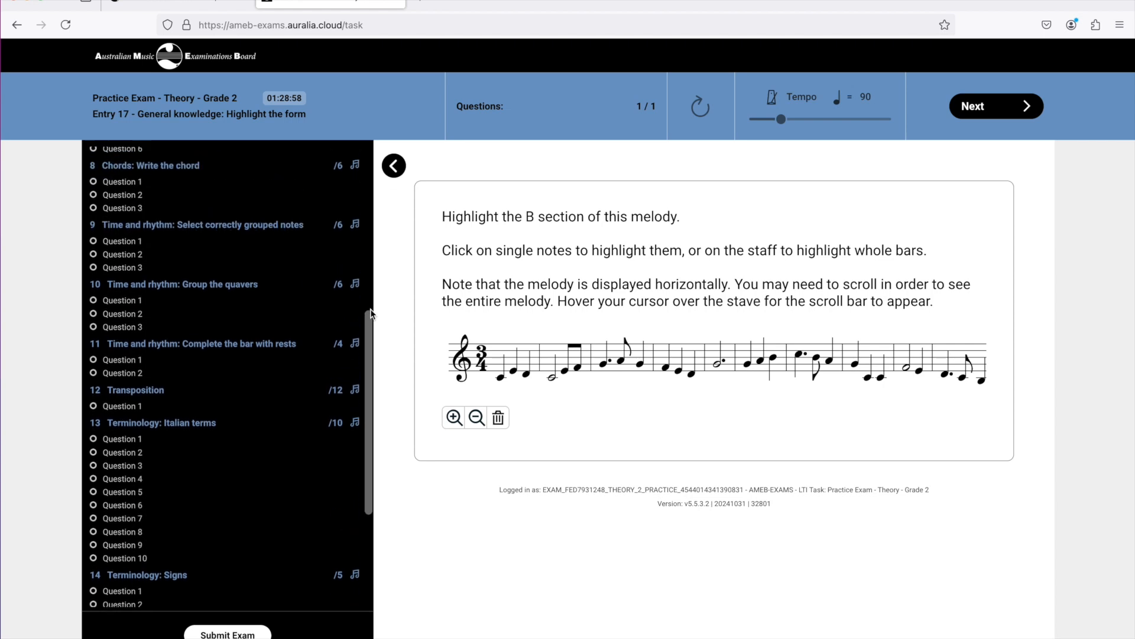
{"action": "scroll", "scroll_direction": "up", "scroll_amount": 3}
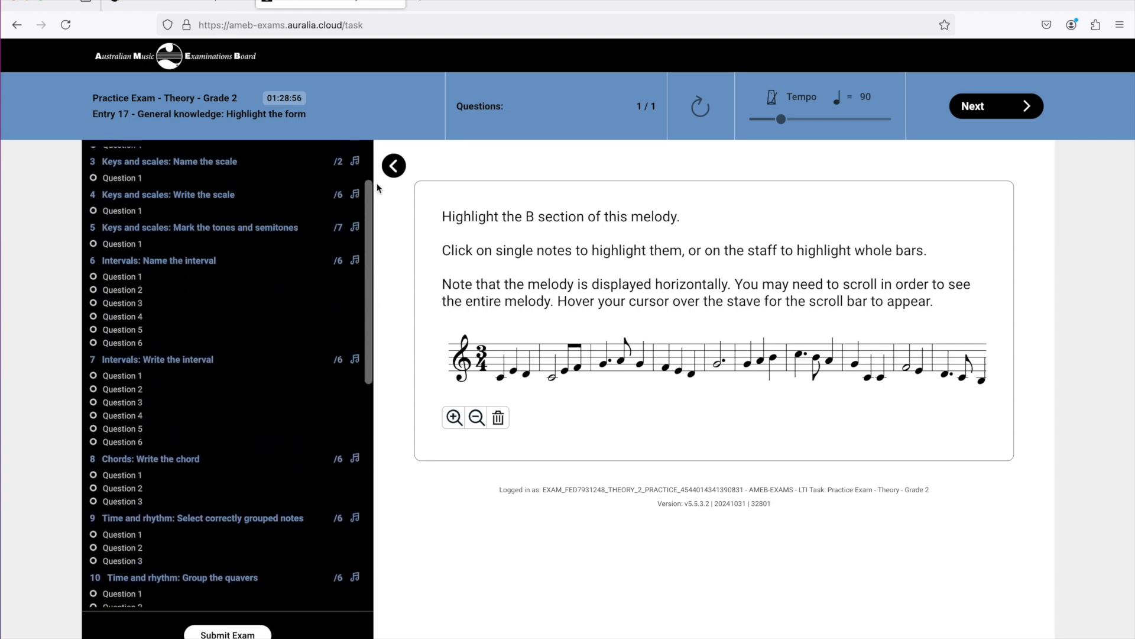
{"action": "left_click", "coordinate": [122, 275]}
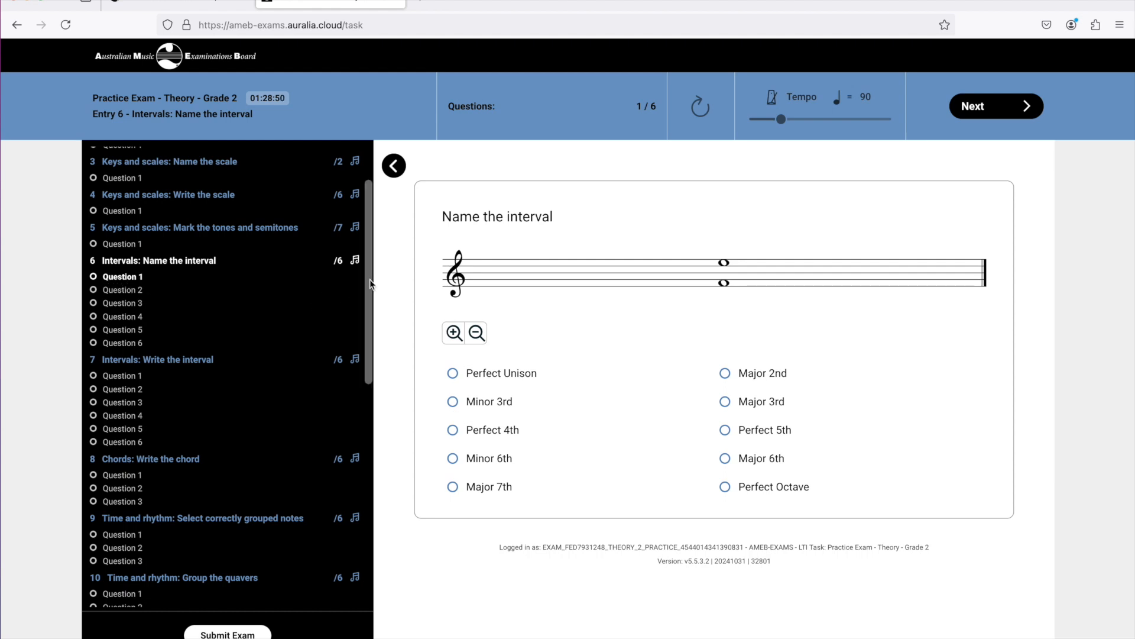
{"action": "scroll", "scroll_direction": "up", "scroll_amount": 3}
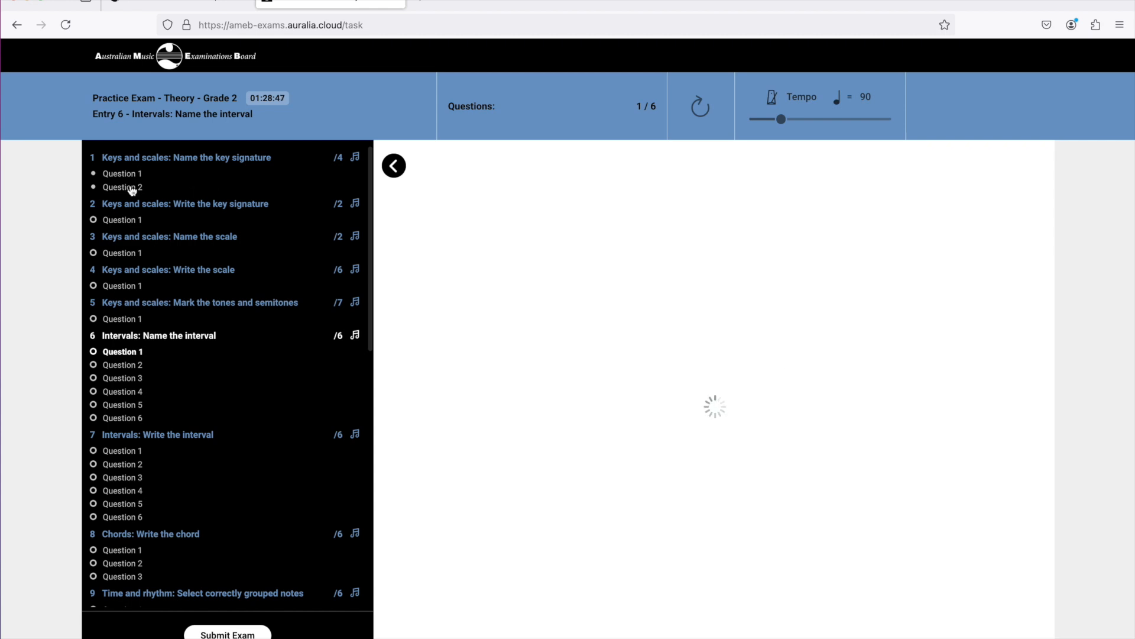
- Revisit Keys and scales Question 2, then move to the E minor key-signature question
{"action": "left_click", "coordinate": [122, 187]}
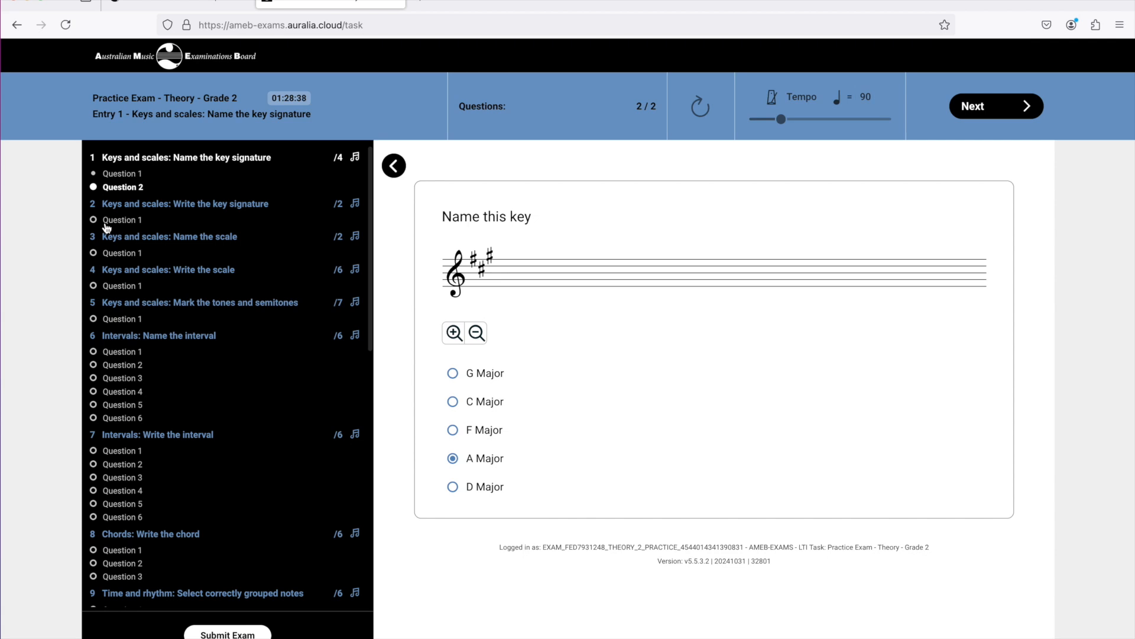
{"action": "mouse_move", "coordinate": [985, 118]}
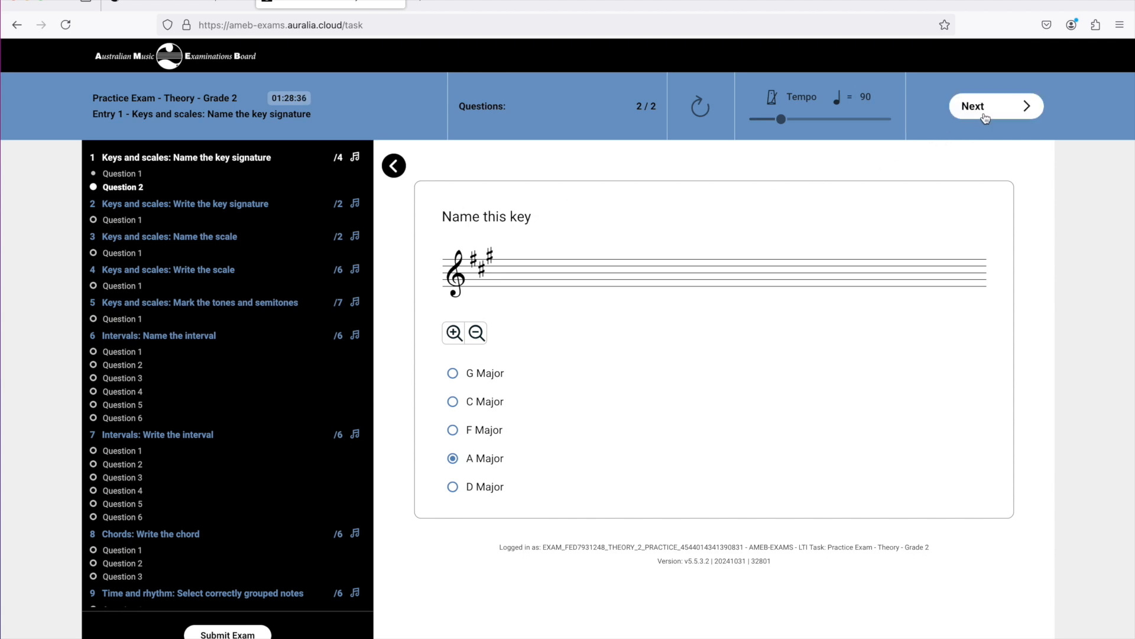
{"action": "left_click", "coordinate": [996, 105]}
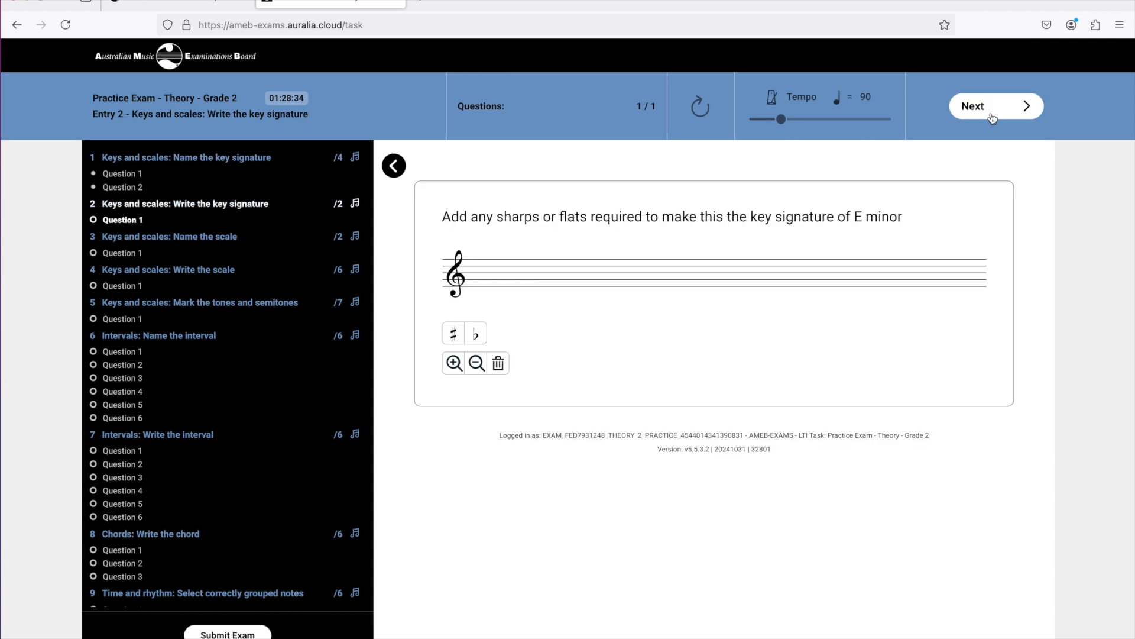
{"action": "mouse_move", "coordinate": [458, 307]}
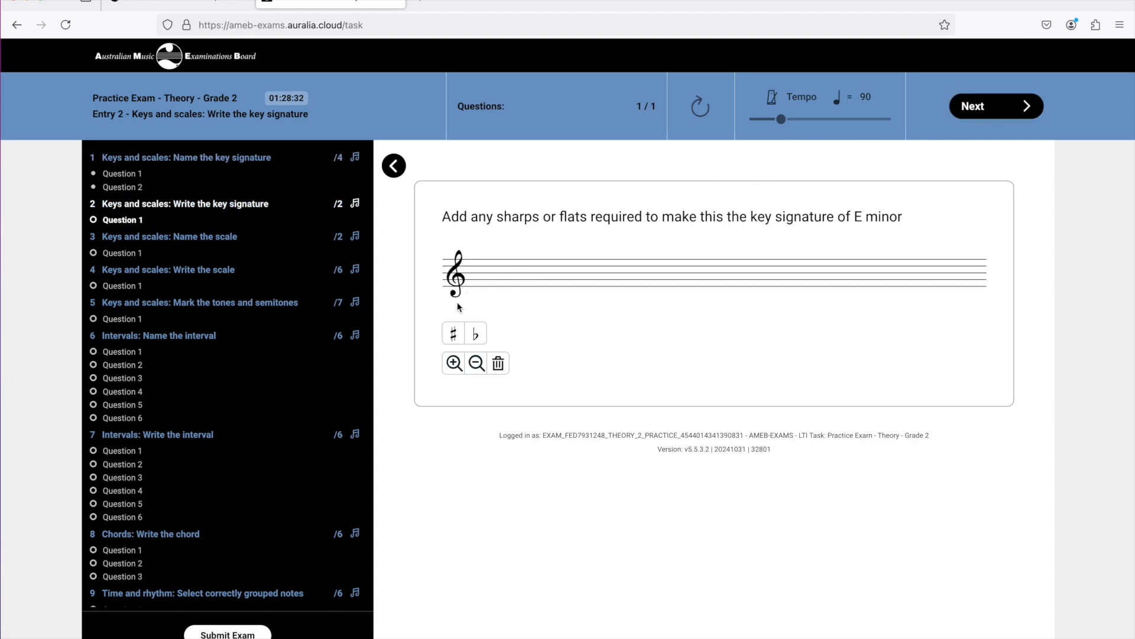
- Add a single F♯ for E minor, hiding and restoring the section list
{"action": "left_click", "coordinate": [475, 270]}
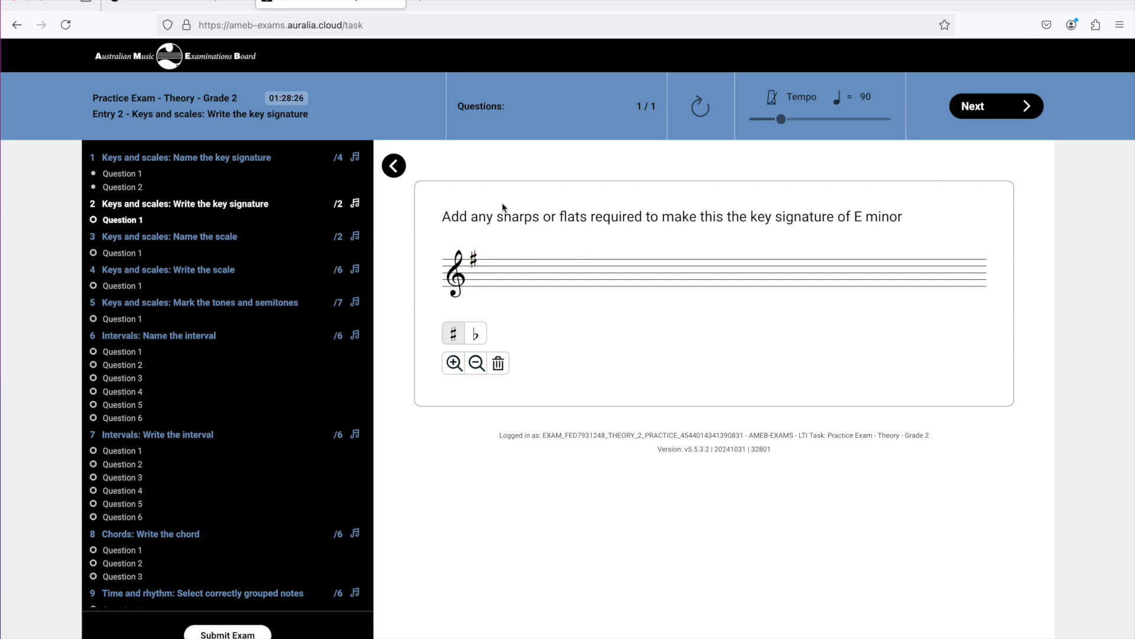
{"action": "mouse_move", "coordinate": [412, 173]}
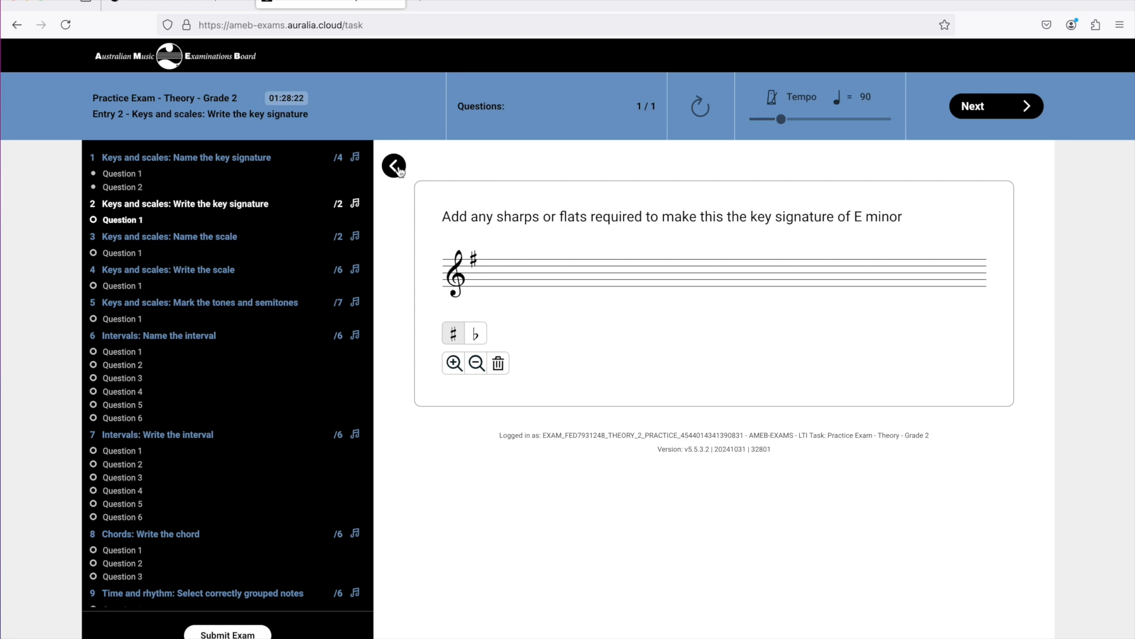
{"action": "left_click", "coordinate": [393, 166]}
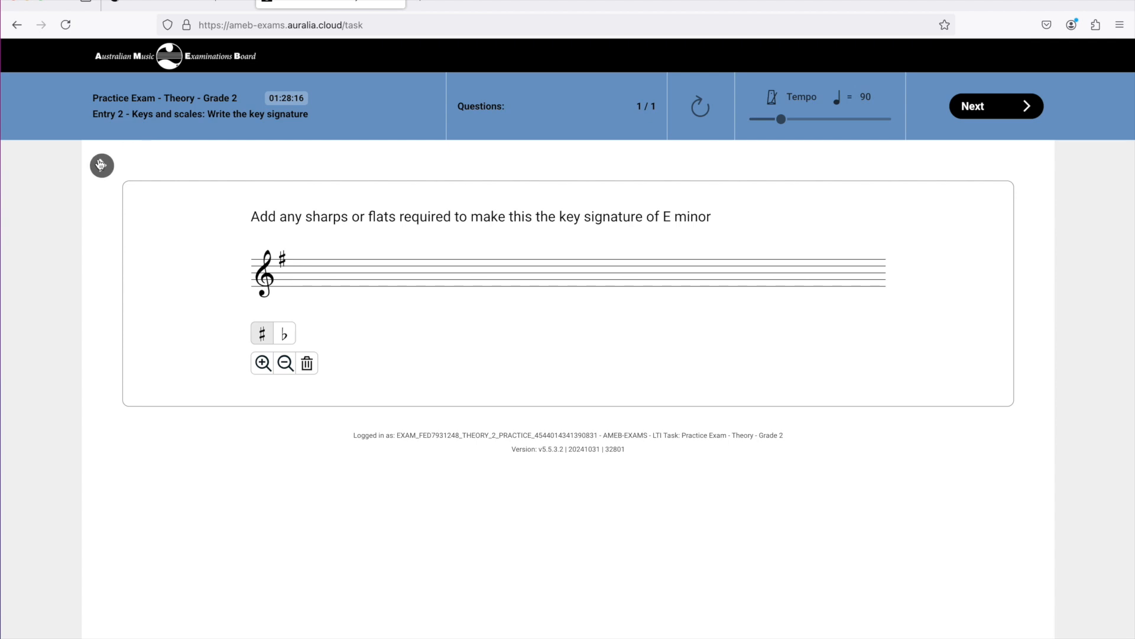
{"action": "left_click", "coordinate": [102, 166]}
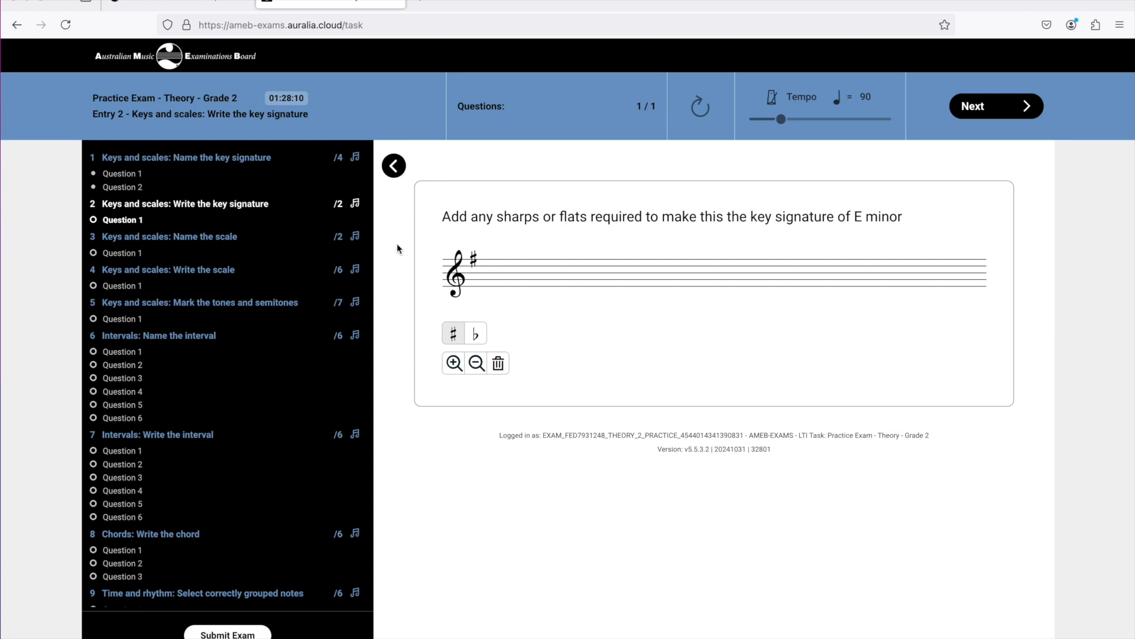
- Submit the E minor key signature answer and advance to Entry 3's Name this scale question
{"action": "left_click", "coordinate": [996, 105]}
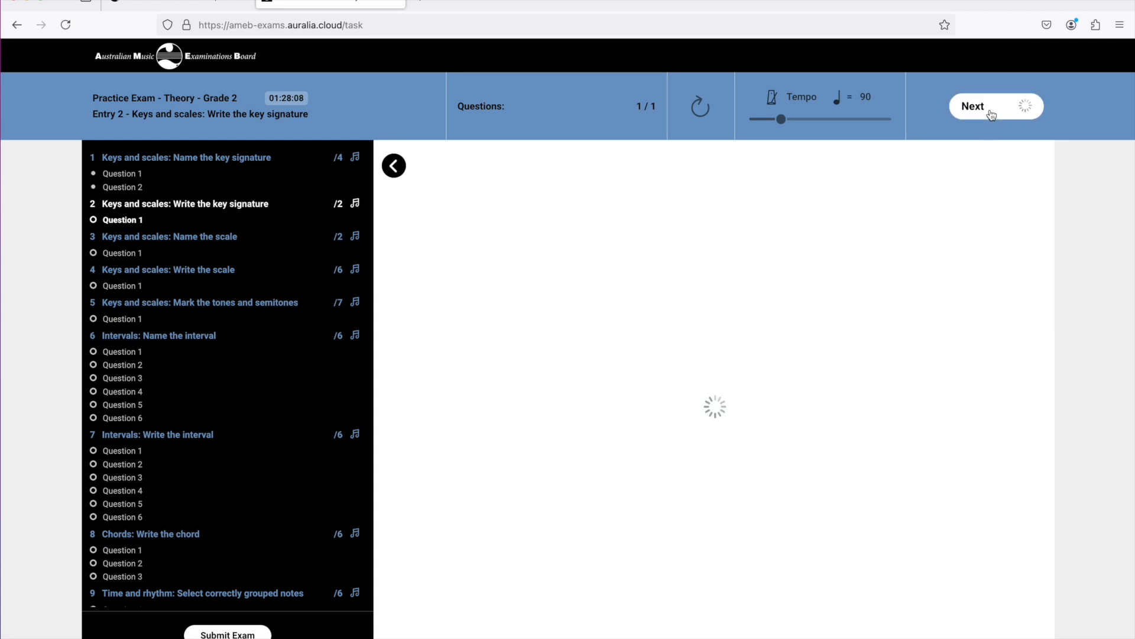
{"action": "left_click", "coordinate": [996, 106]}
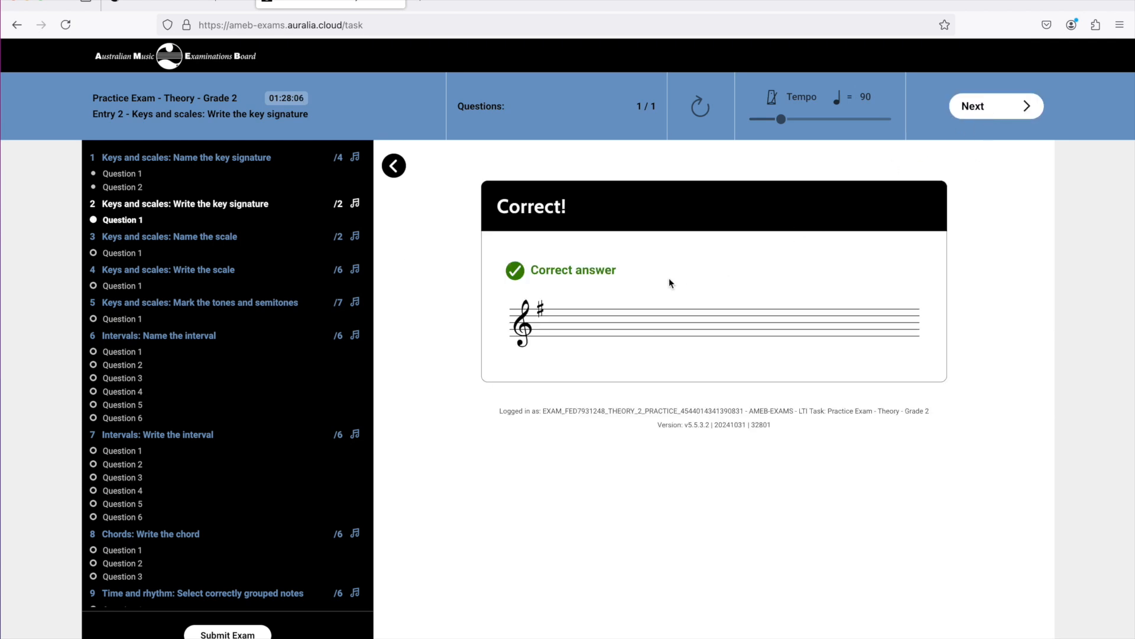
{"action": "mouse_move", "coordinate": [485, 320]}
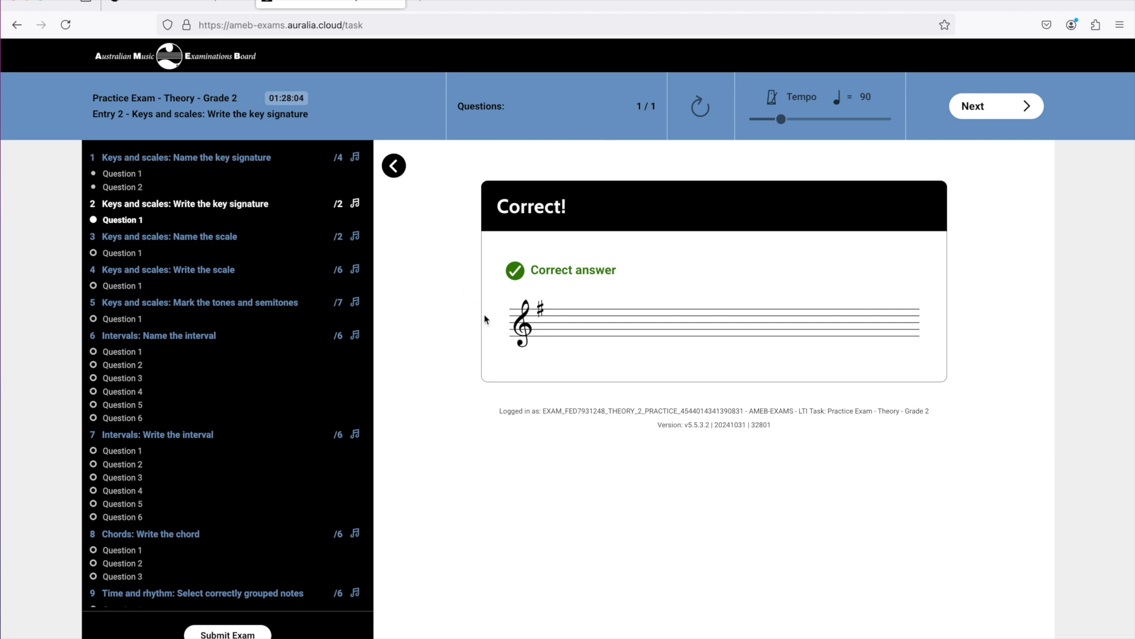
{"action": "mouse_move", "coordinate": [693, 286]}
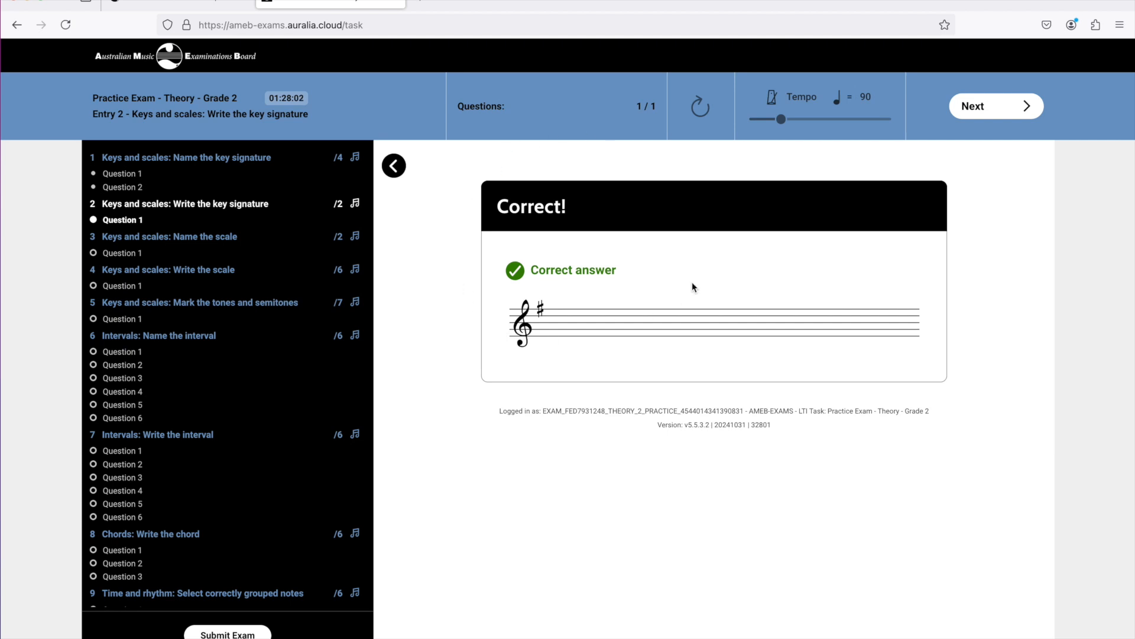
{"action": "mouse_move", "coordinate": [978, 117]}
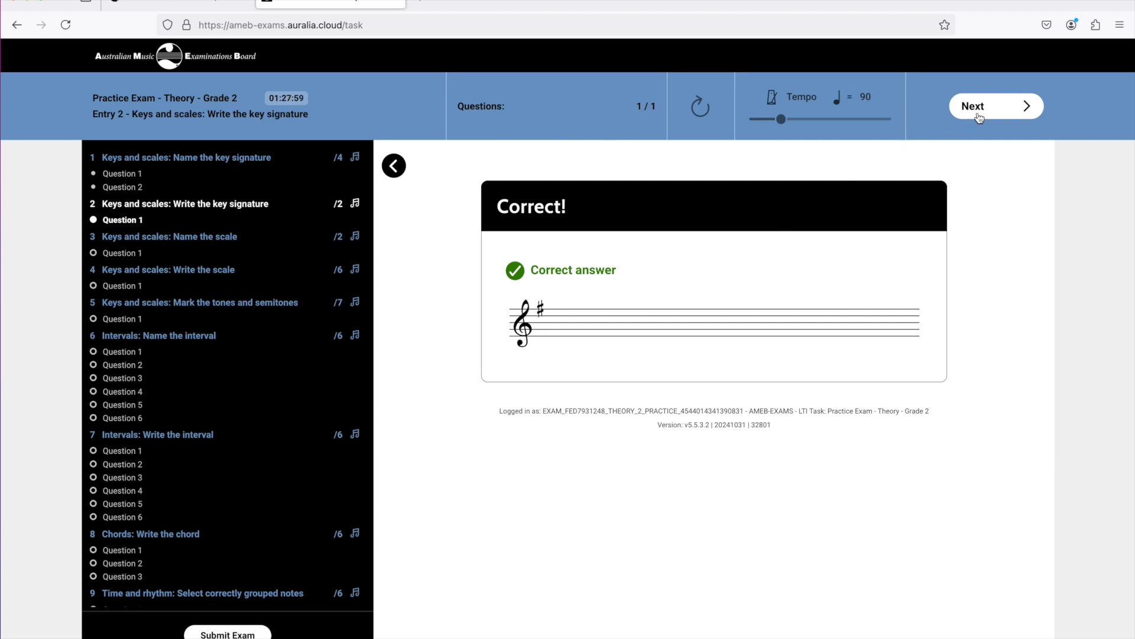
{"action": "left_click", "coordinate": [995, 106]}
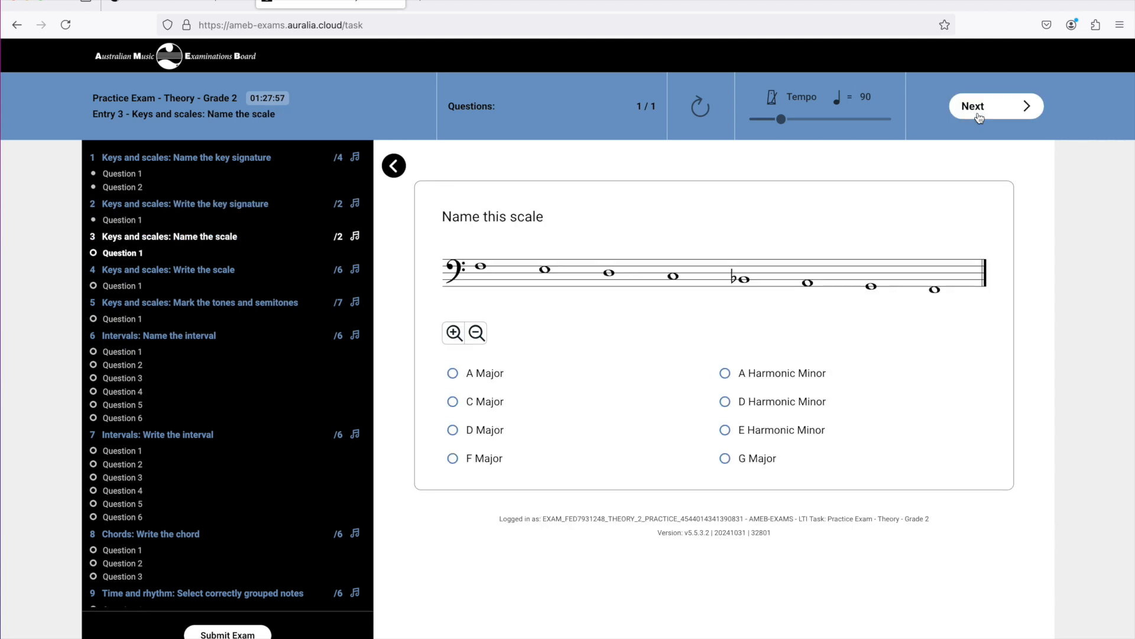
{"action": "mouse_move", "coordinate": [640, 369]}
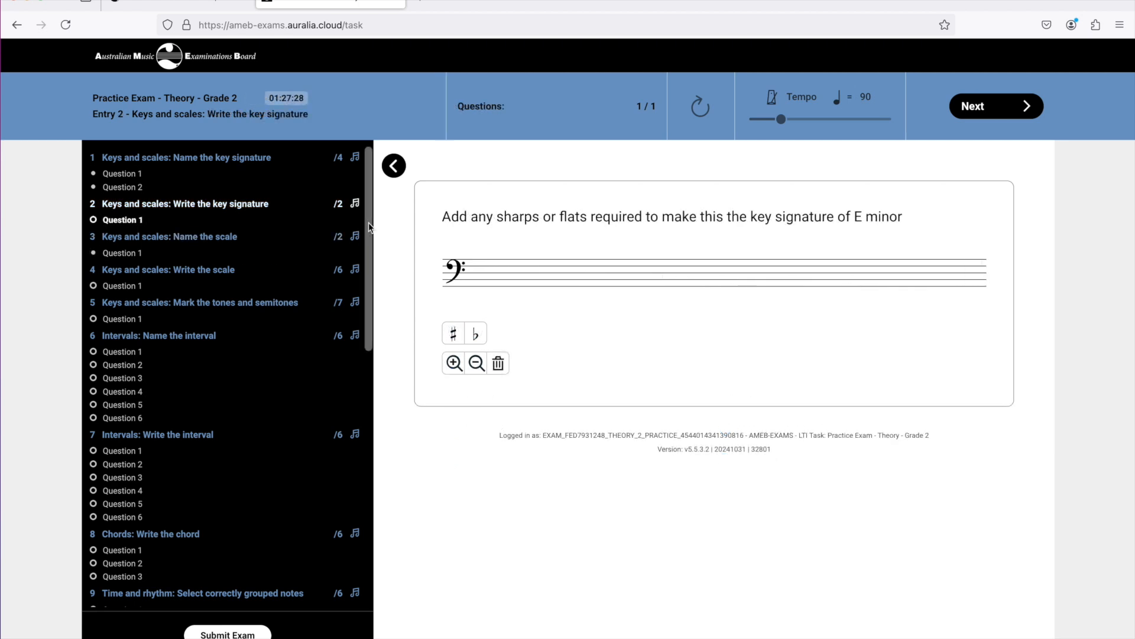
{"action": "mouse_move", "coordinate": [256, 52]}
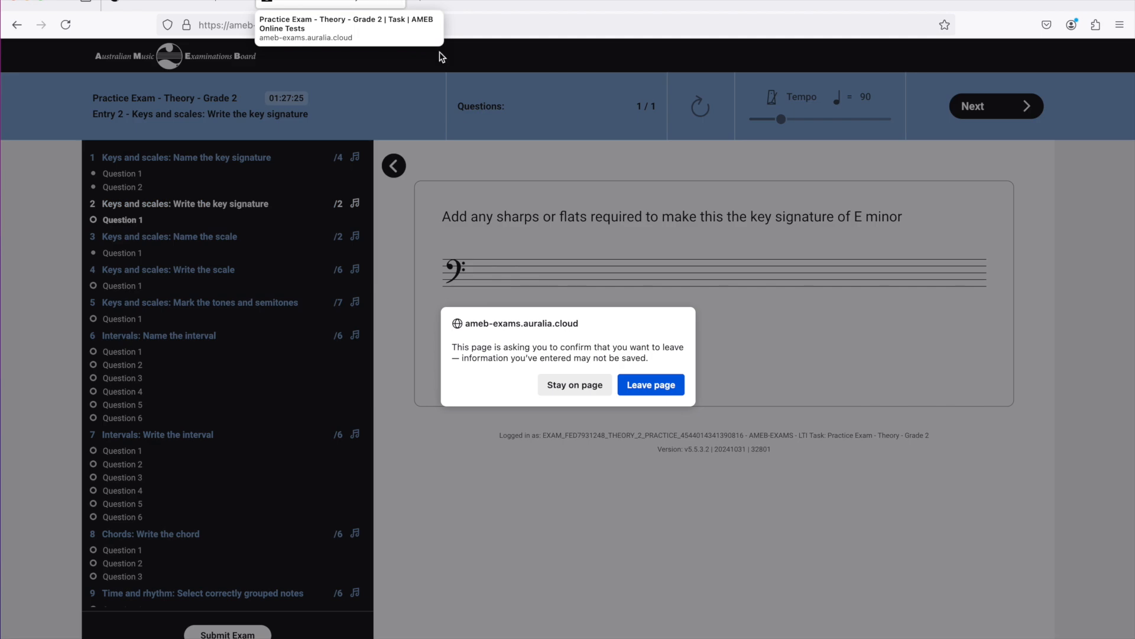
{"action": "mouse_move", "coordinate": [649, 384]}
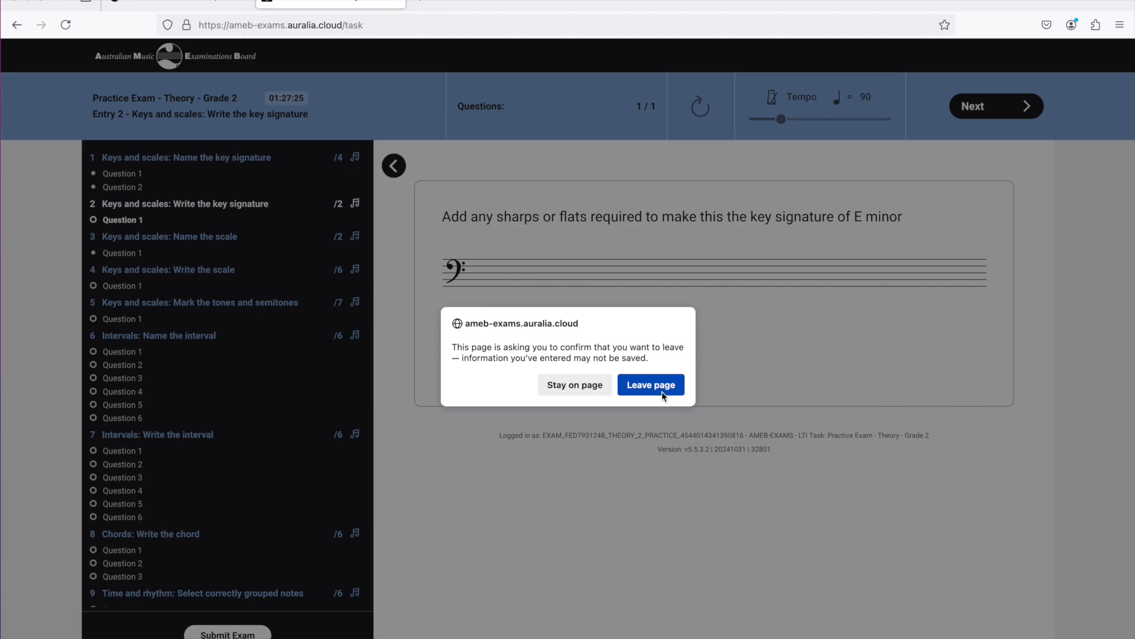
{"action": "left_click", "coordinate": [649, 384]}
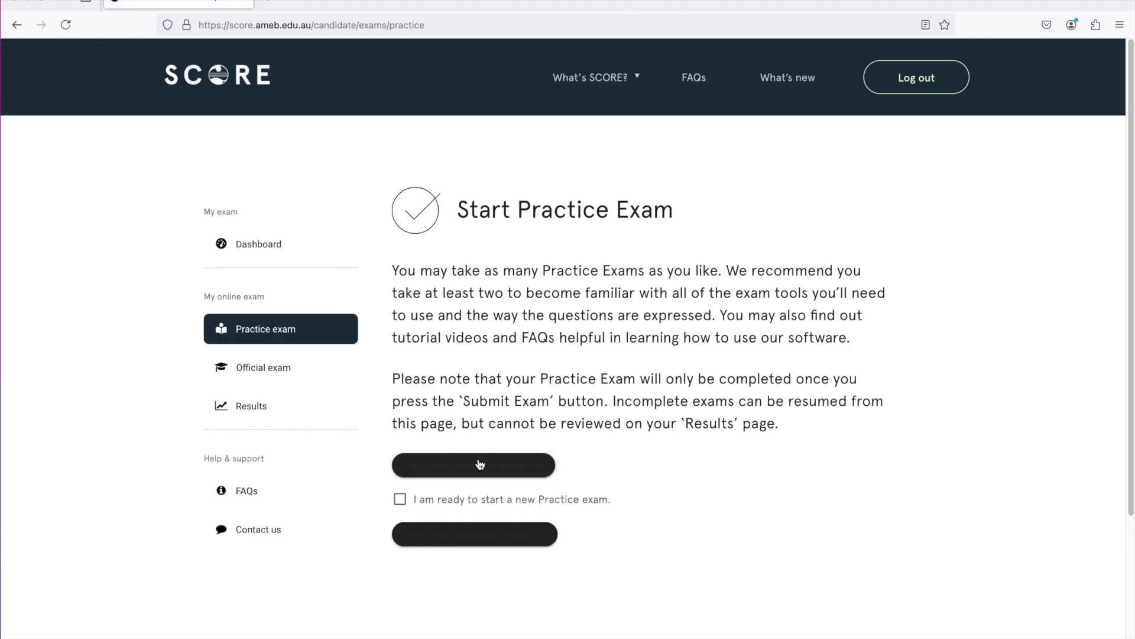
{"action": "left_click", "coordinate": [473, 464]}
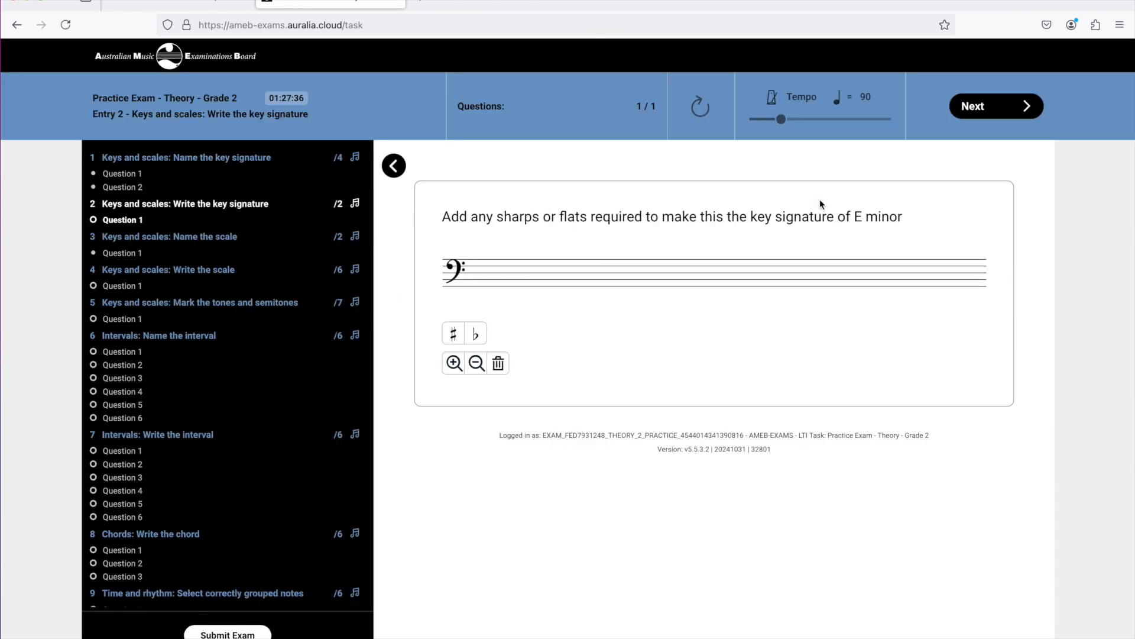
- Submit the completed Grade 2 practice theory exam and confirm with Yes
{"action": "left_click", "coordinate": [996, 106]}
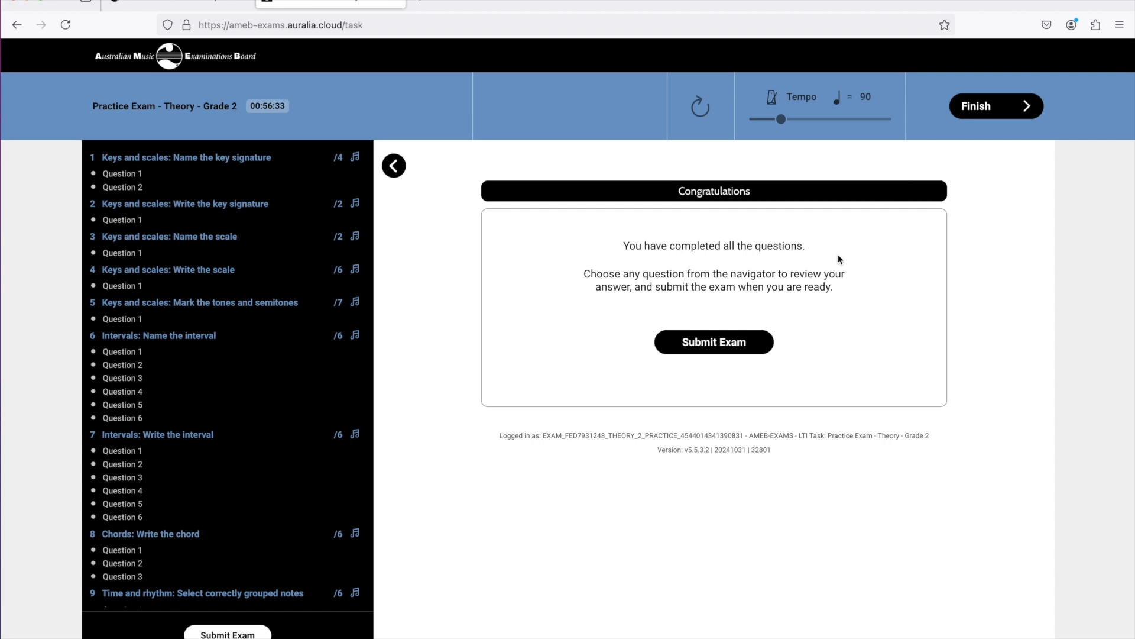
{"action": "mouse_move", "coordinate": [464, 323]}
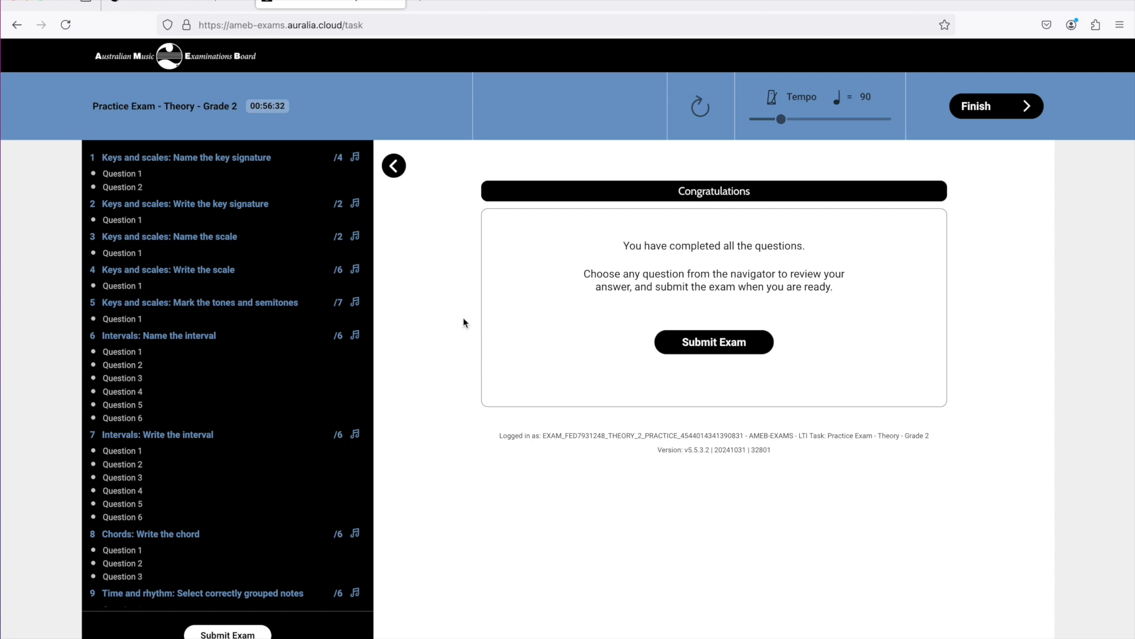
{"action": "scroll", "scroll_direction": "down", "scroll_amount": 3}
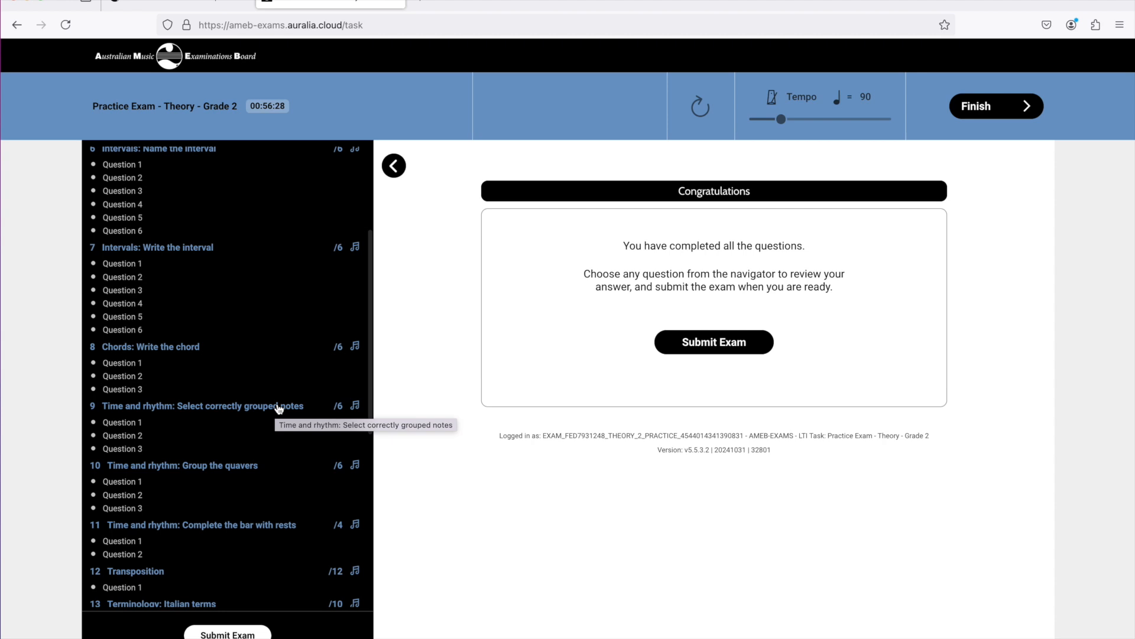
{"action": "mouse_move", "coordinate": [720, 333]}
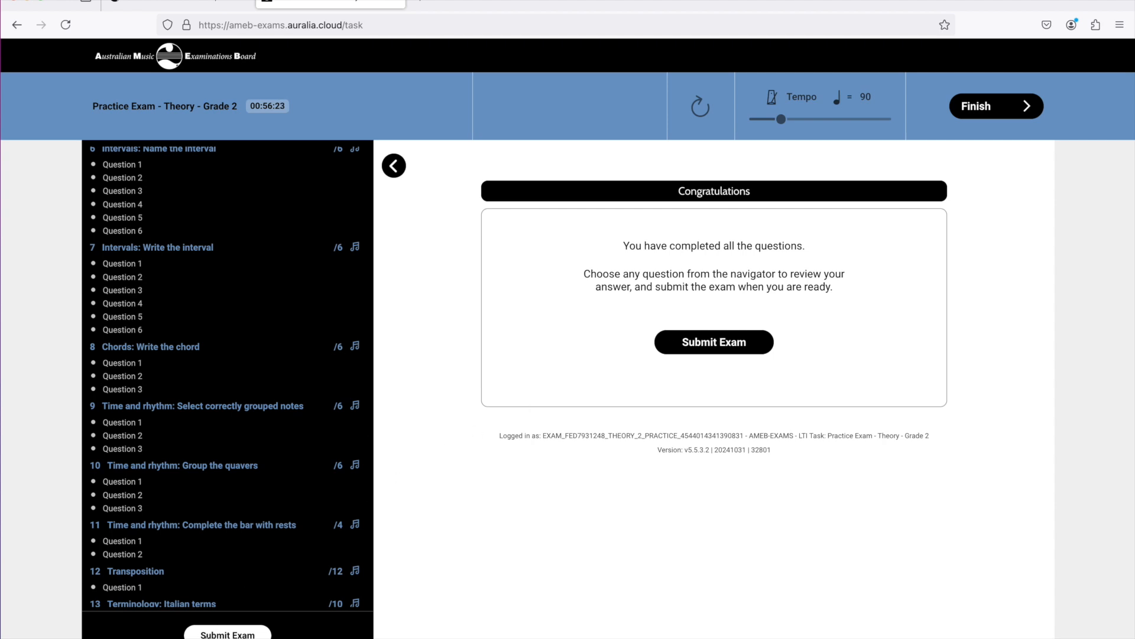
{"action": "left_click", "coordinate": [713, 341]}
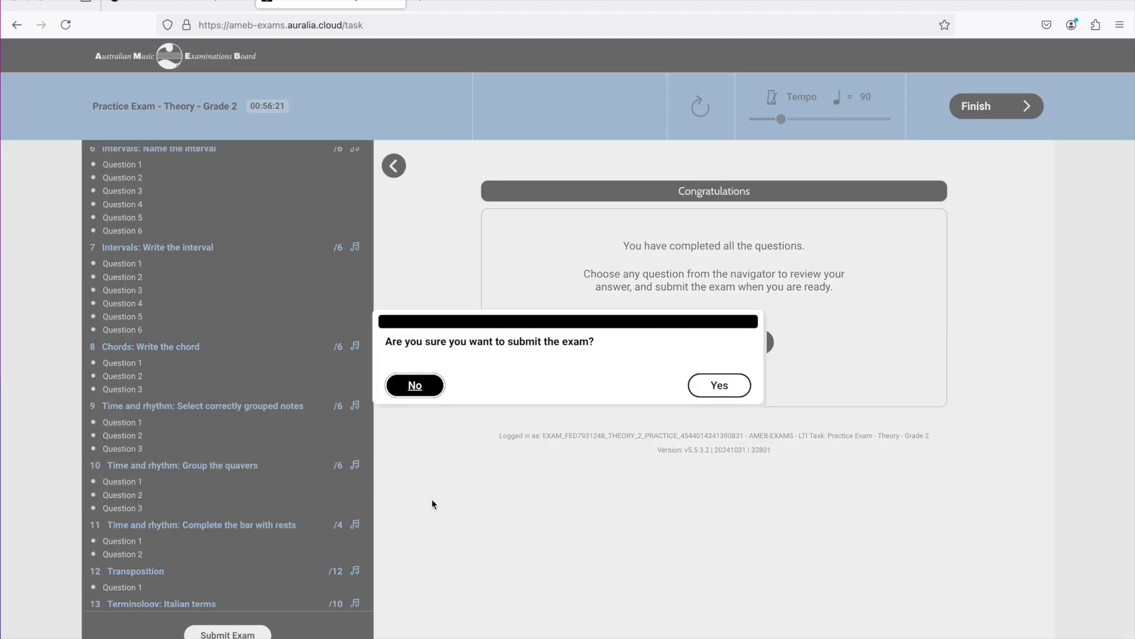
{"action": "left_click", "coordinate": [717, 384]}
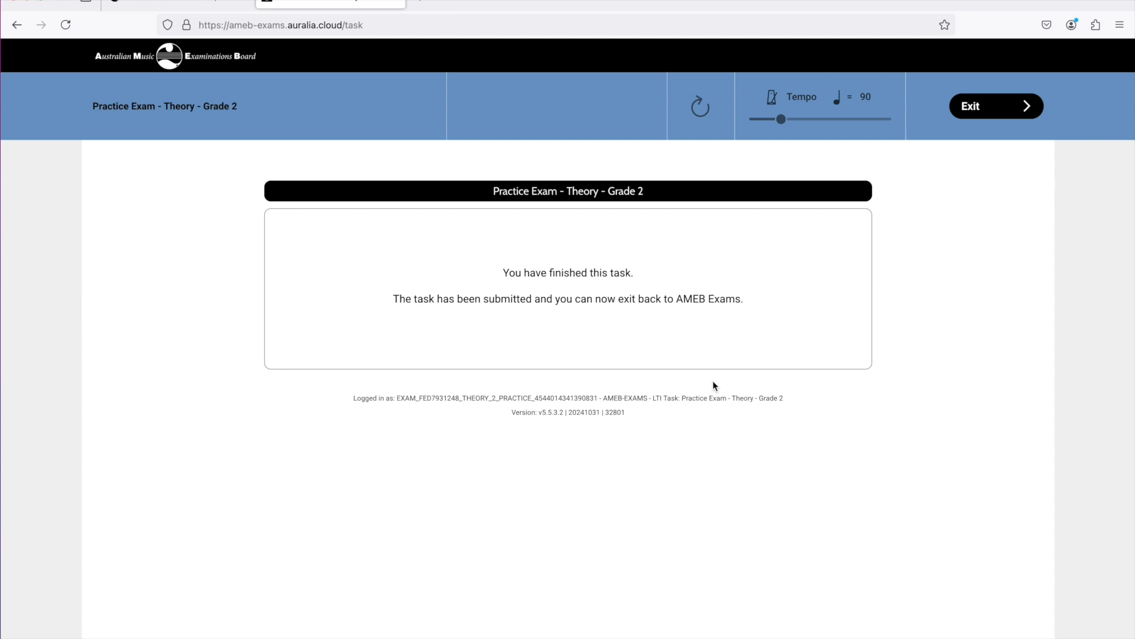
{"action": "mouse_move", "coordinate": [996, 106]}
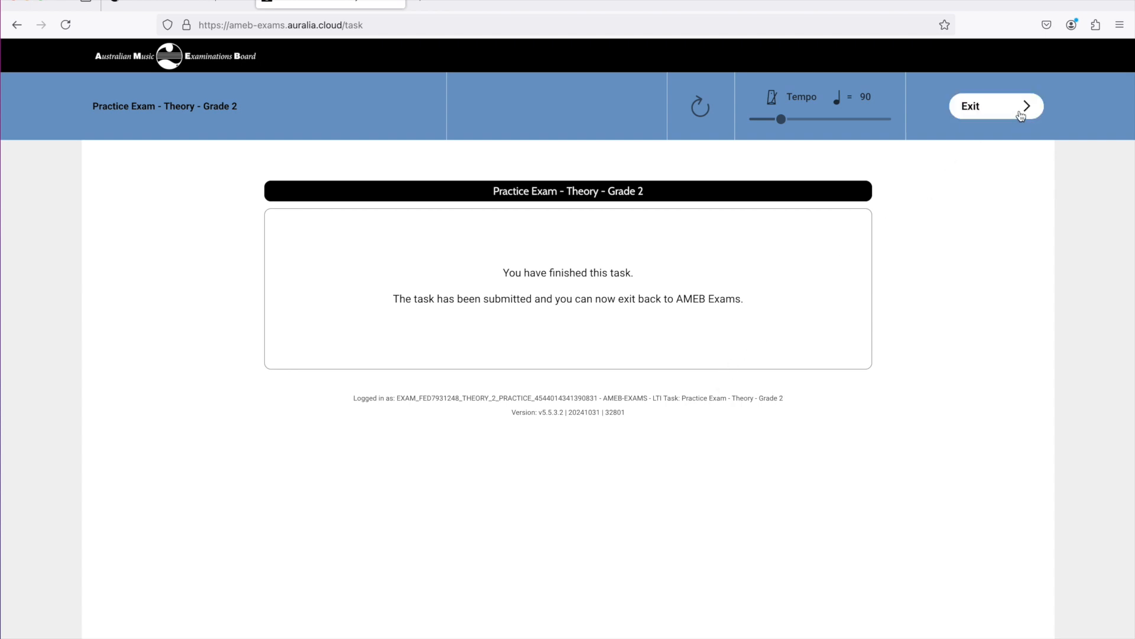
- Exit the finished exam and view the Results list in SCORE
{"action": "left_click", "coordinate": [996, 105]}
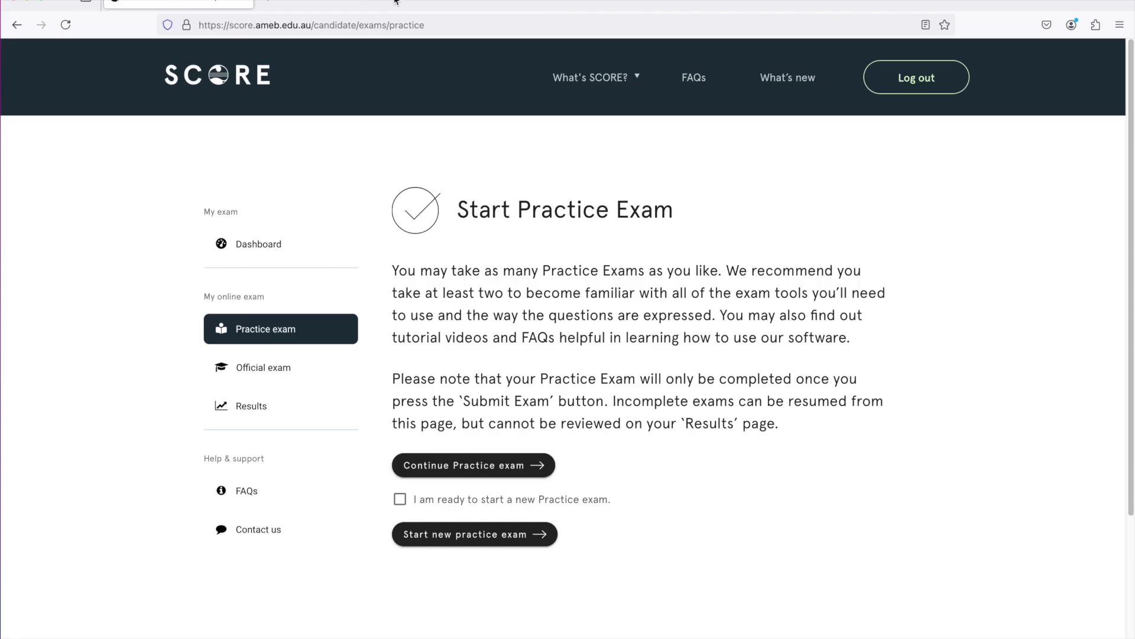
{"action": "mouse_move", "coordinate": [490, 352]}
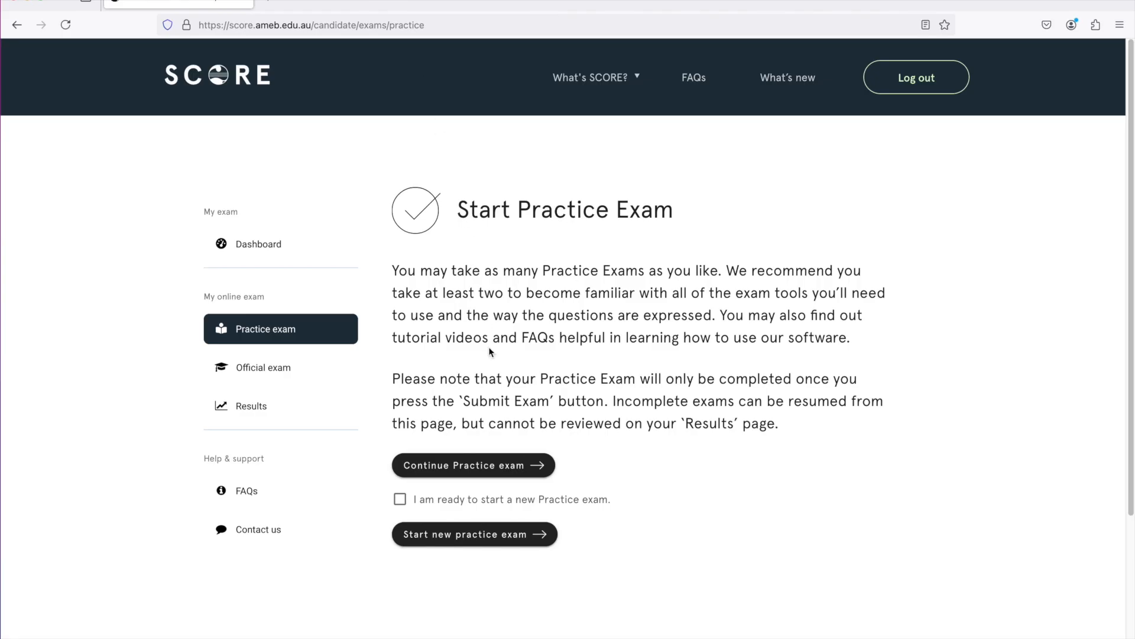
{"action": "mouse_move", "coordinate": [253, 409]}
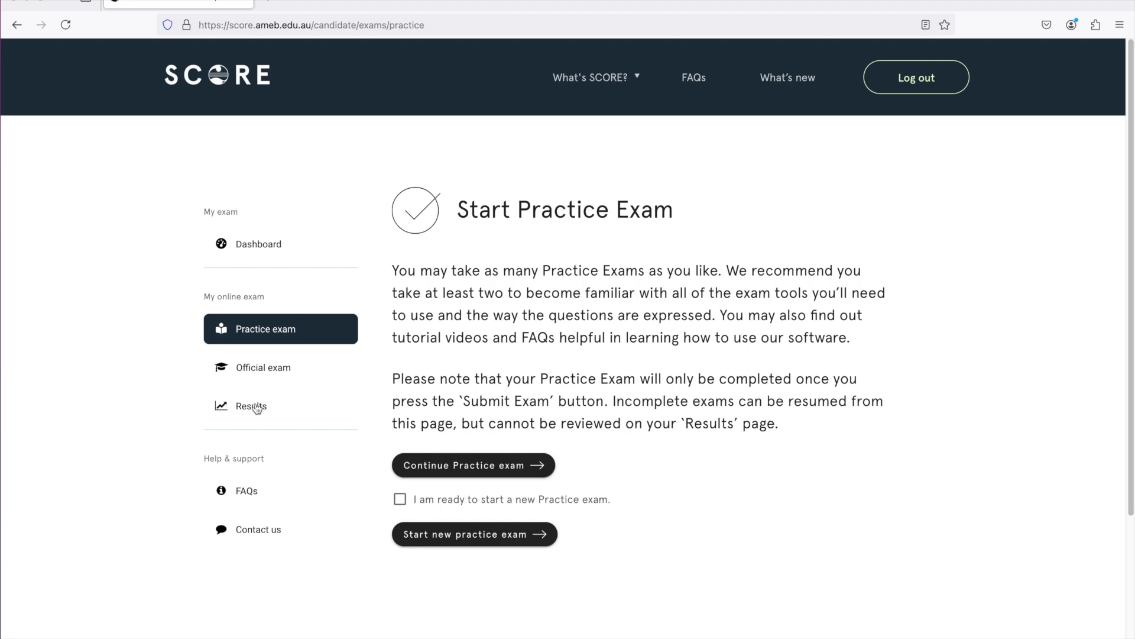
{"action": "left_click", "coordinate": [250, 406]}
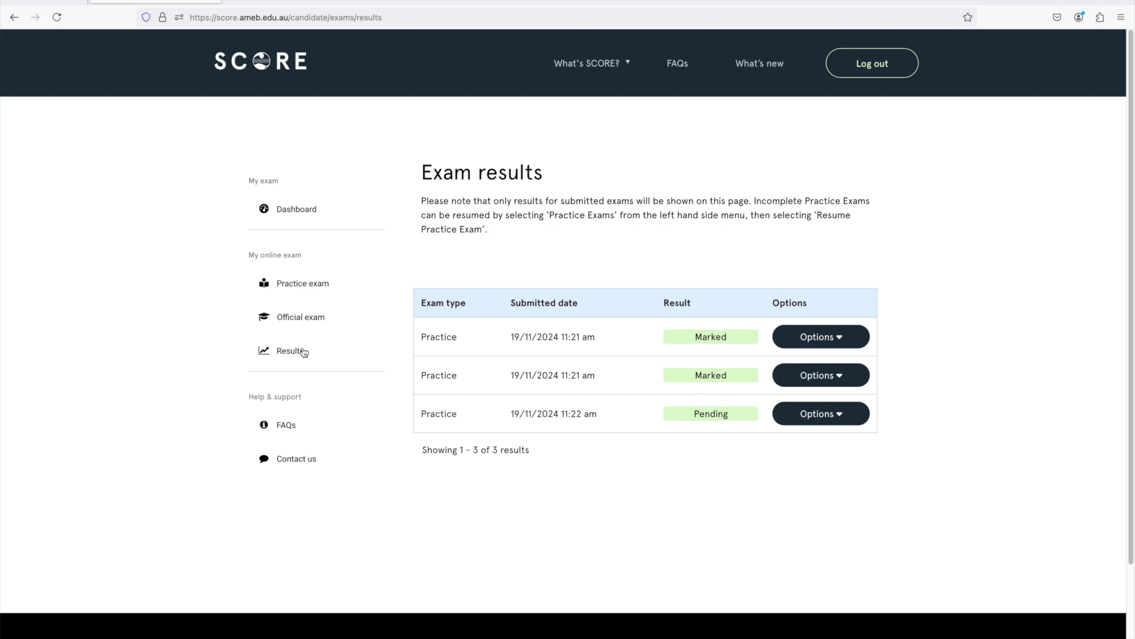
{"action": "mouse_move", "coordinate": [366, 346]}
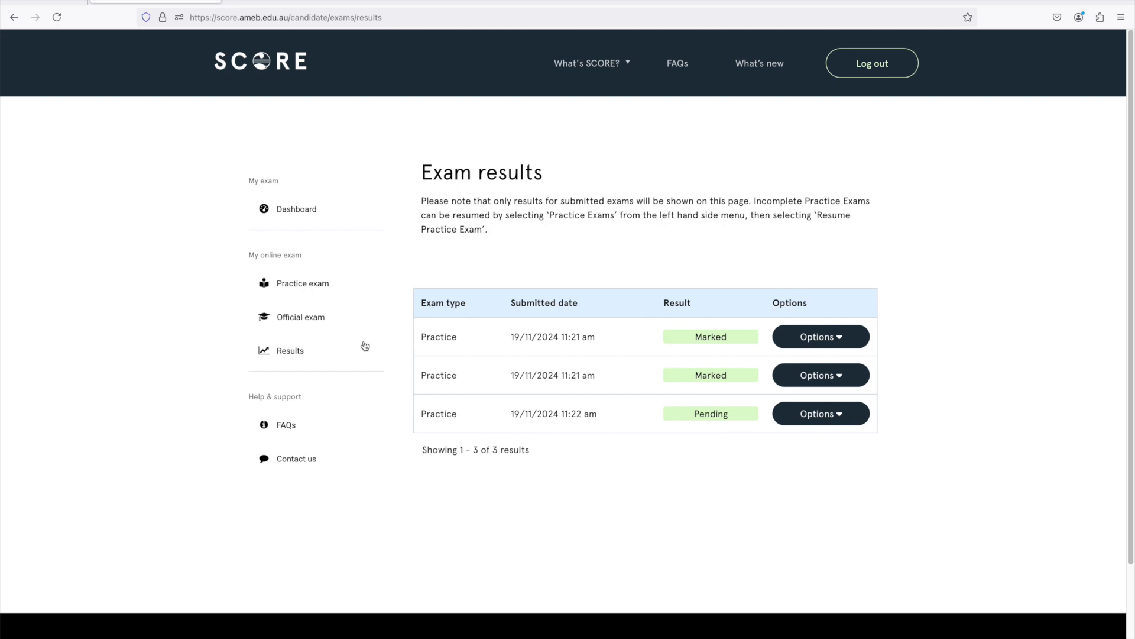
- Launch the review of the first marked practice exam, scored 97/100, via View practice exam
{"action": "left_click", "coordinate": [820, 338]}
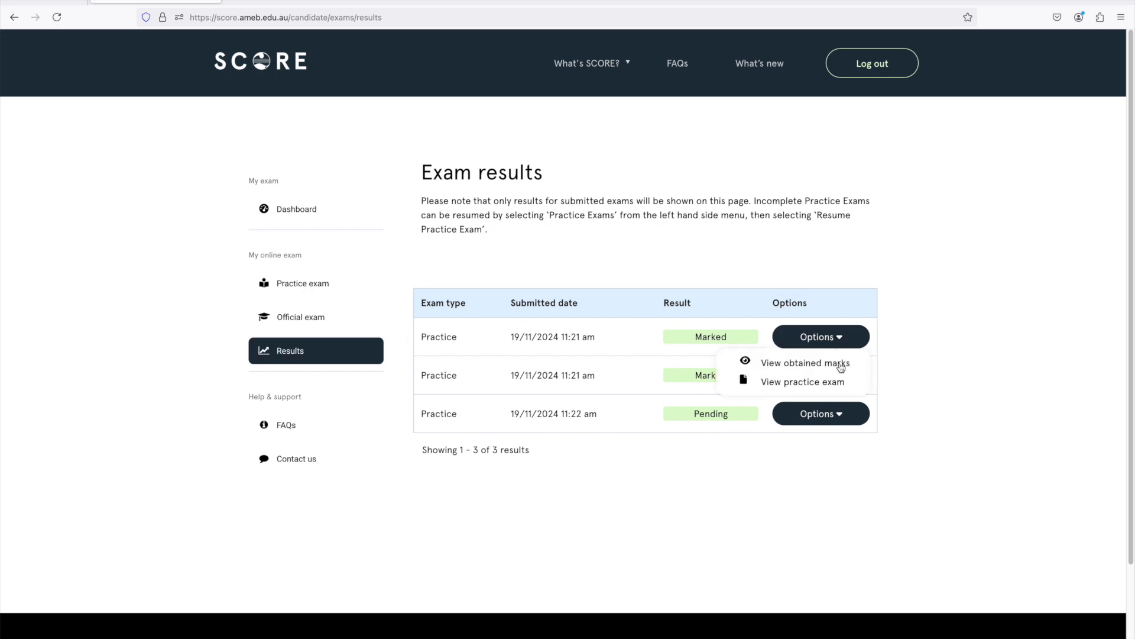
{"action": "mouse_move", "coordinate": [820, 386]}
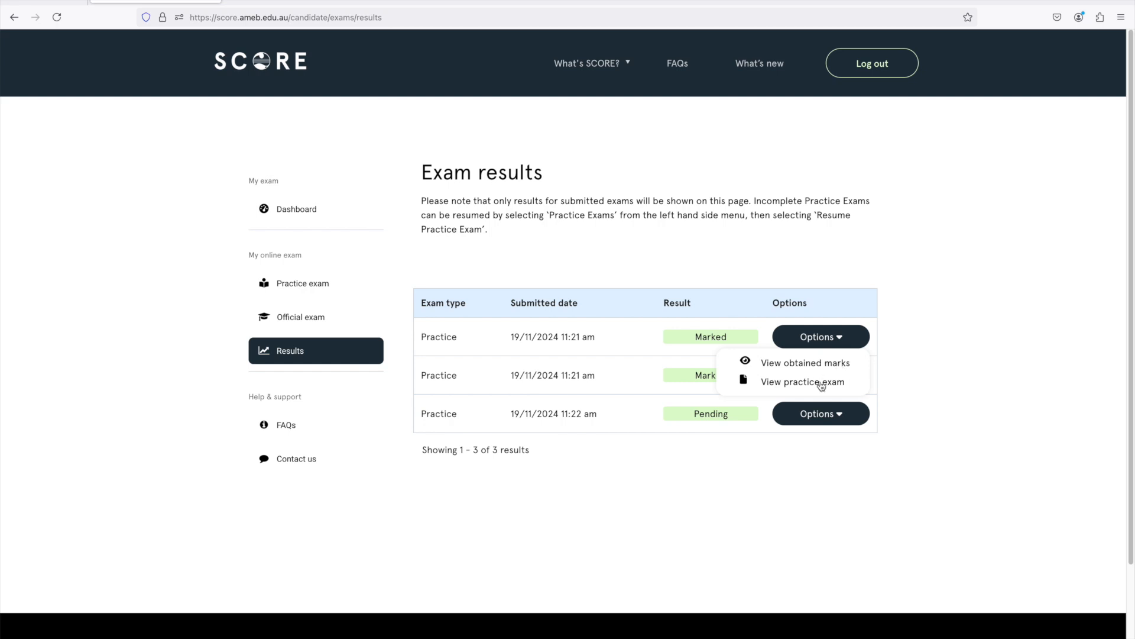
{"action": "left_click", "coordinate": [802, 382]}
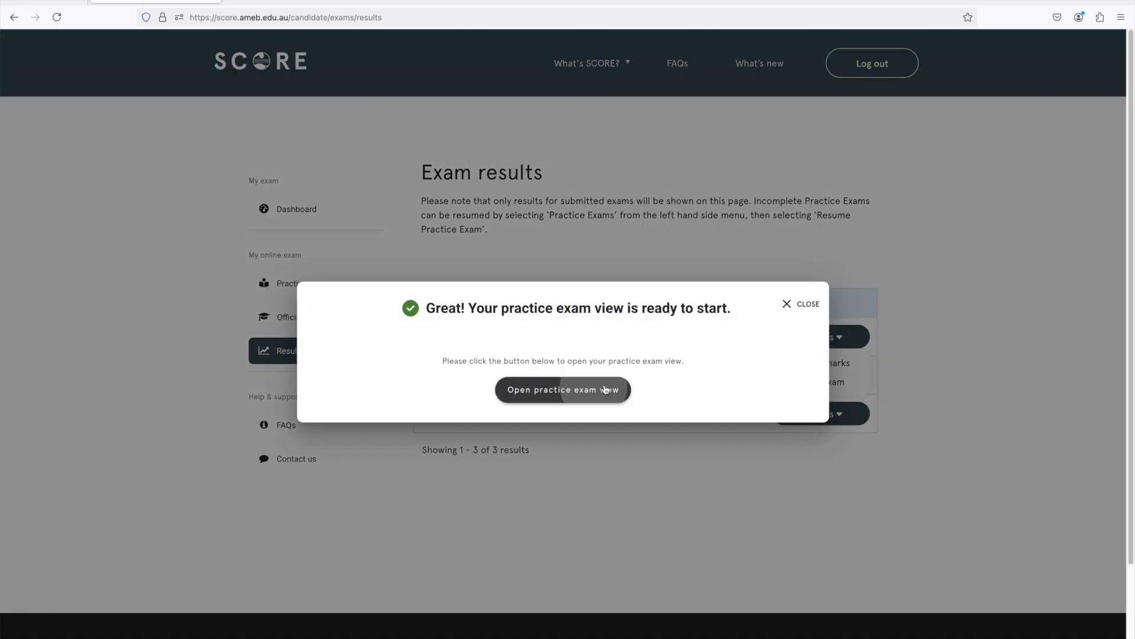
{"action": "left_click", "coordinate": [562, 389]}
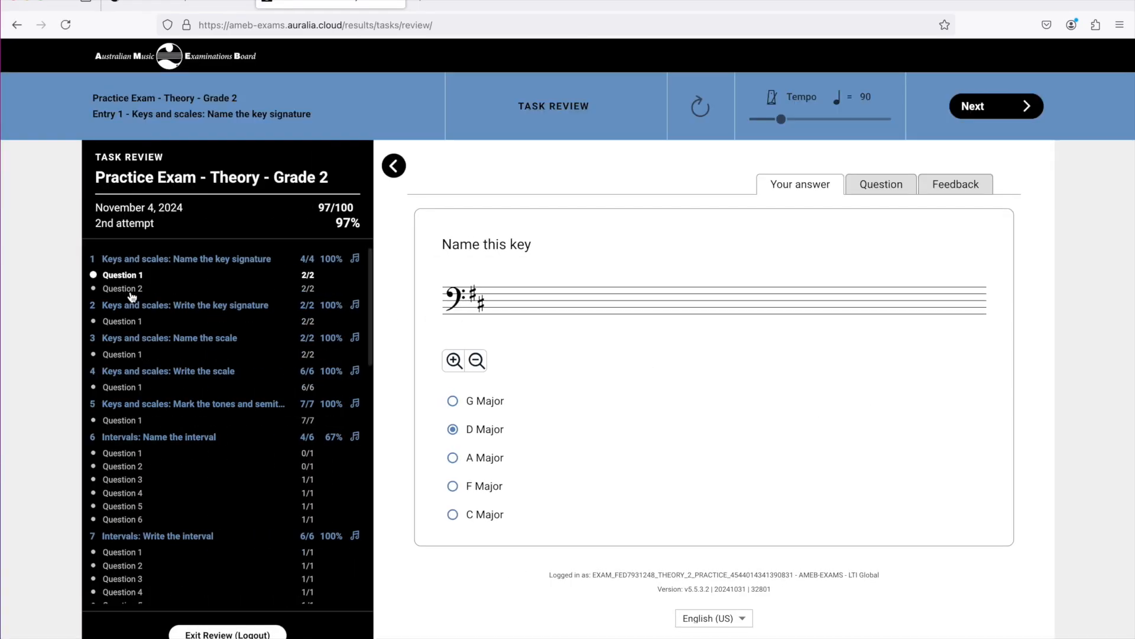
- Browse the Task Review questions, including the key signature answer, then return to the SCORE dashboard
{"action": "left_click", "coordinate": [122, 320]}
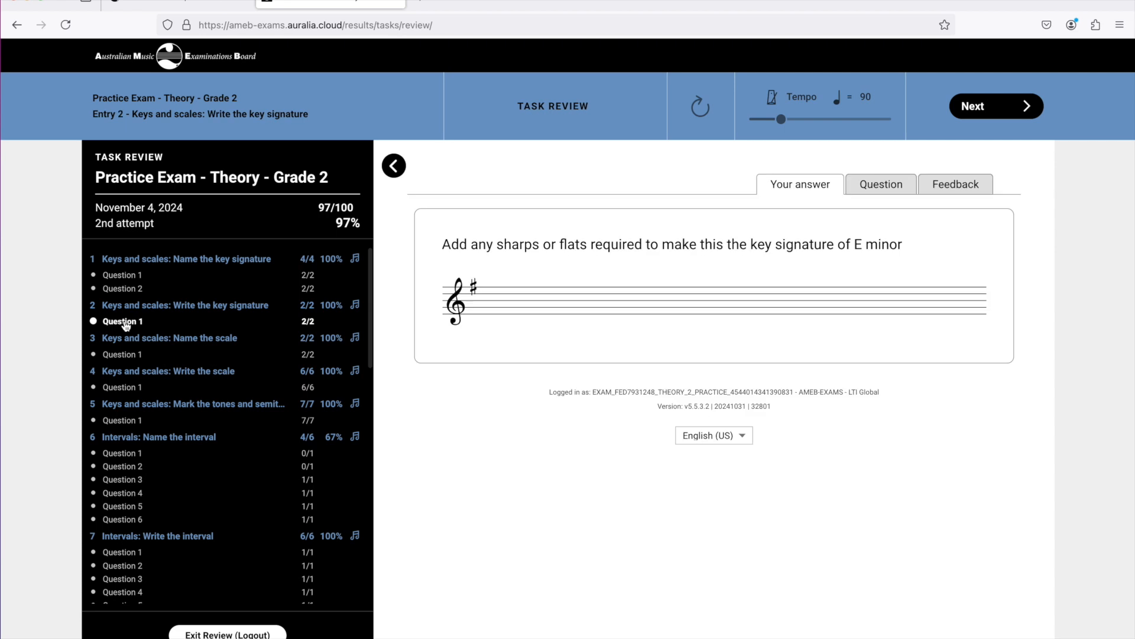
{"action": "left_click", "coordinate": [995, 105]}
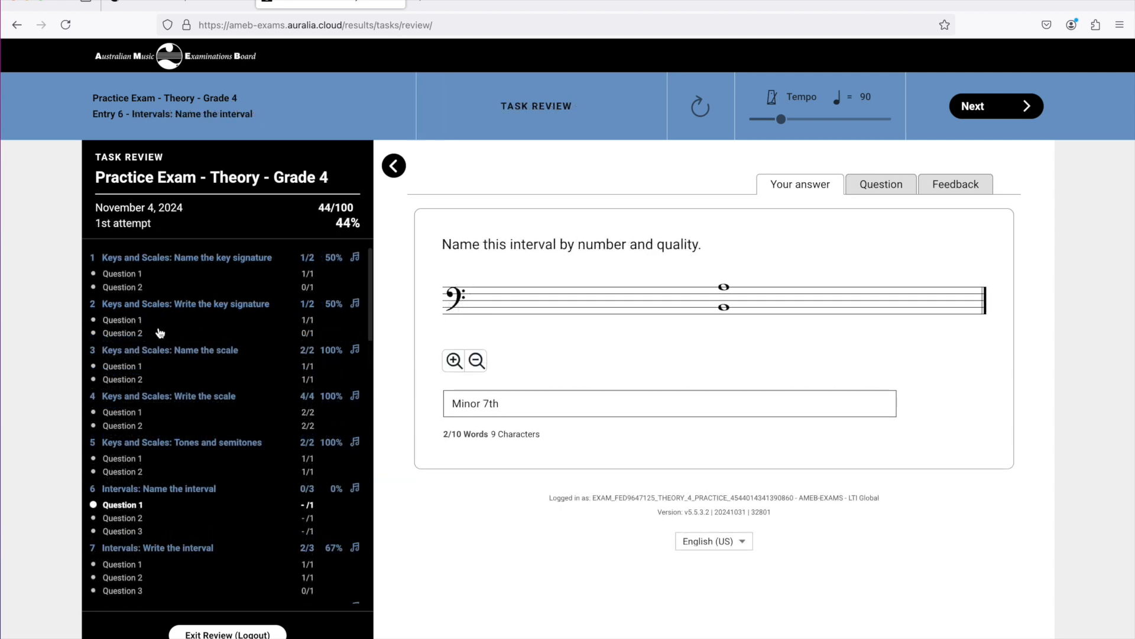
{"action": "scroll", "scroll_direction": "down", "scroll_amount": 3}
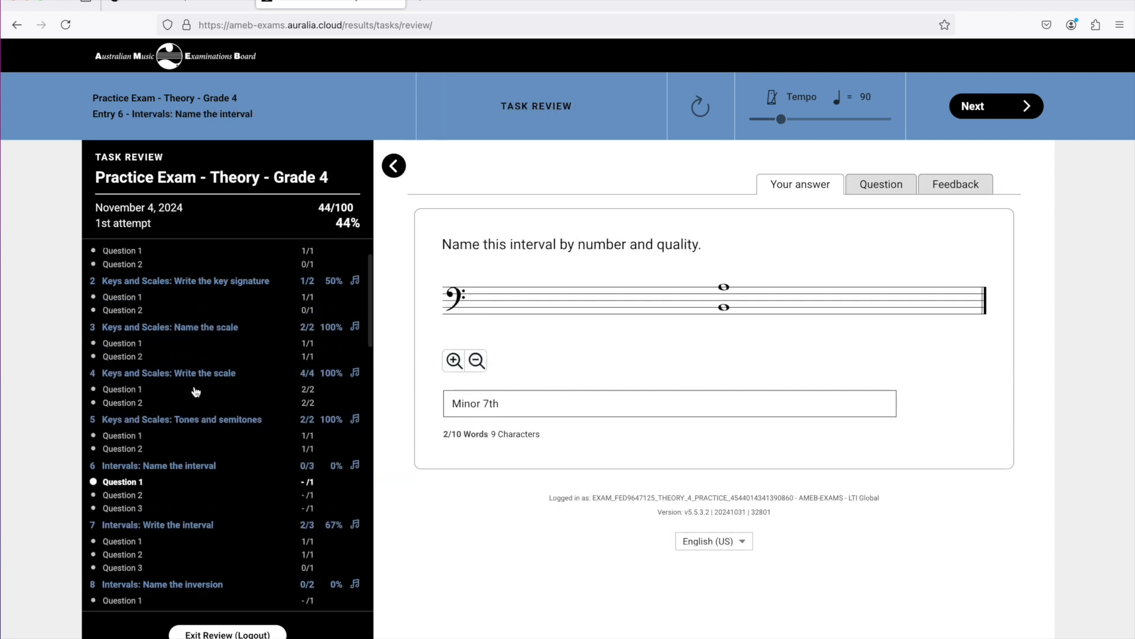
{"action": "scroll", "scroll_direction": "down", "scroll_amount": 3}
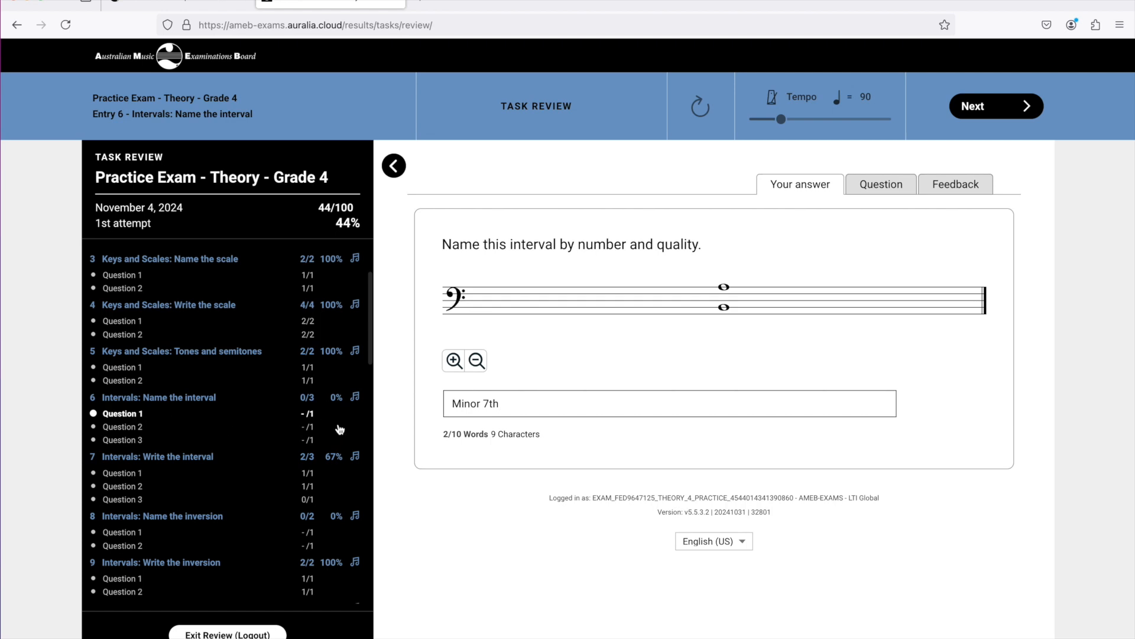
{"action": "mouse_move", "coordinate": [297, 449]}
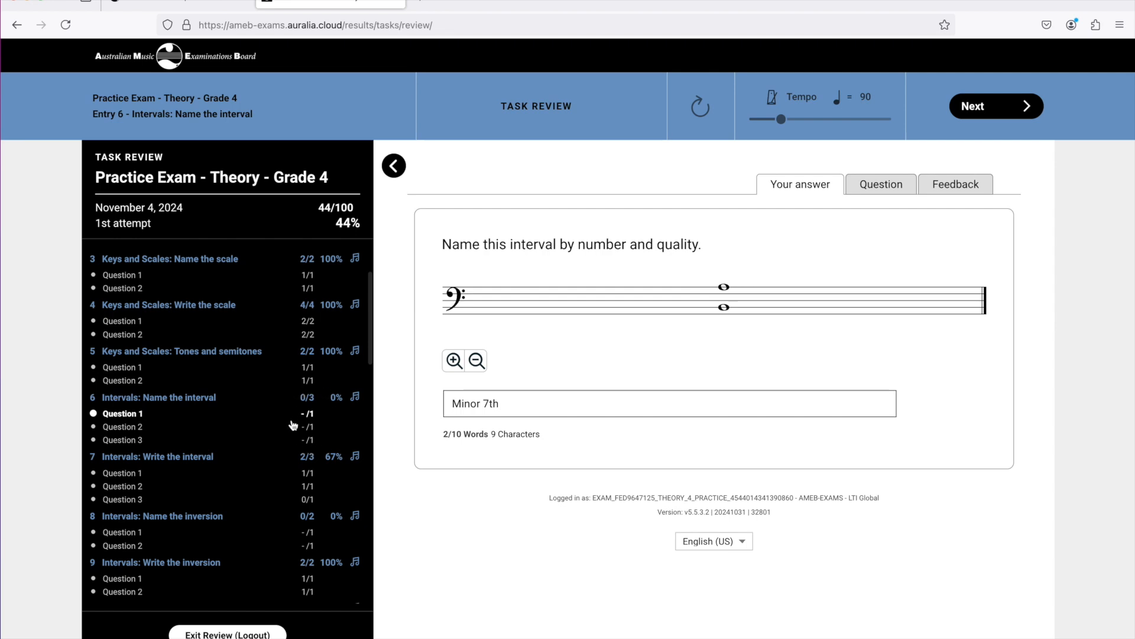
{"action": "mouse_move", "coordinate": [294, 424]}
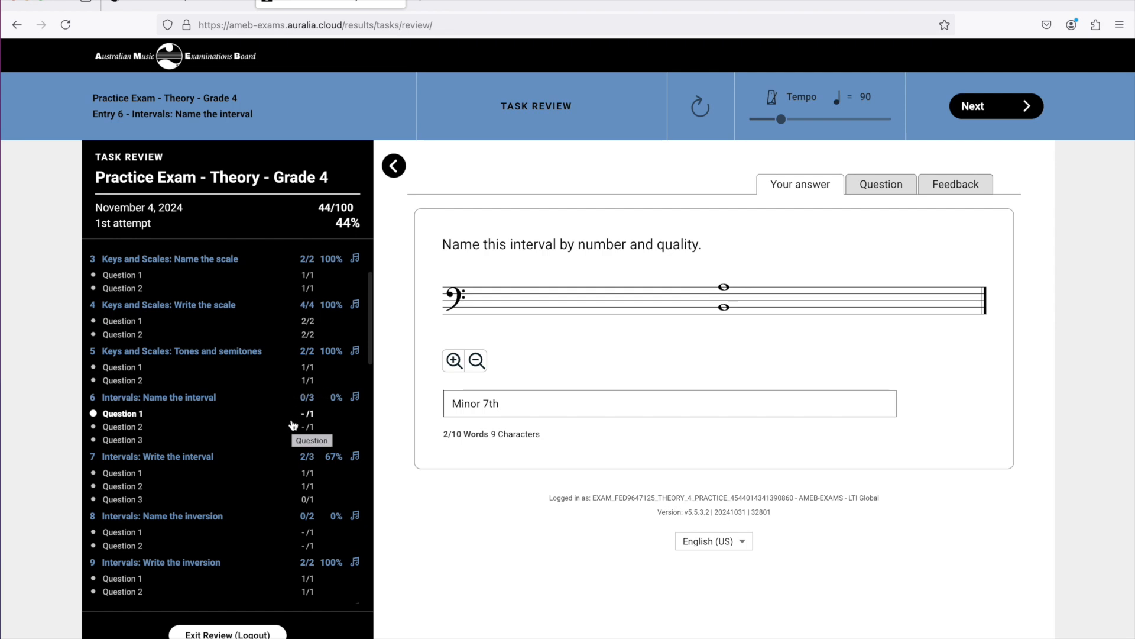
{"action": "mouse_move", "coordinate": [143, 440]}
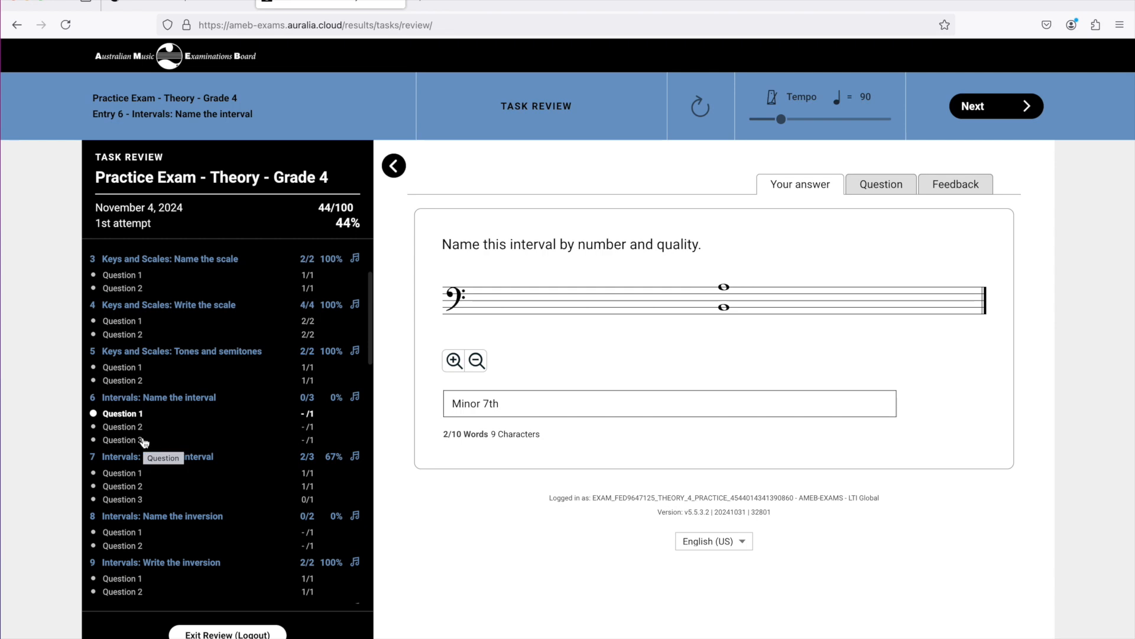
{"action": "left_click", "coordinate": [122, 440]}
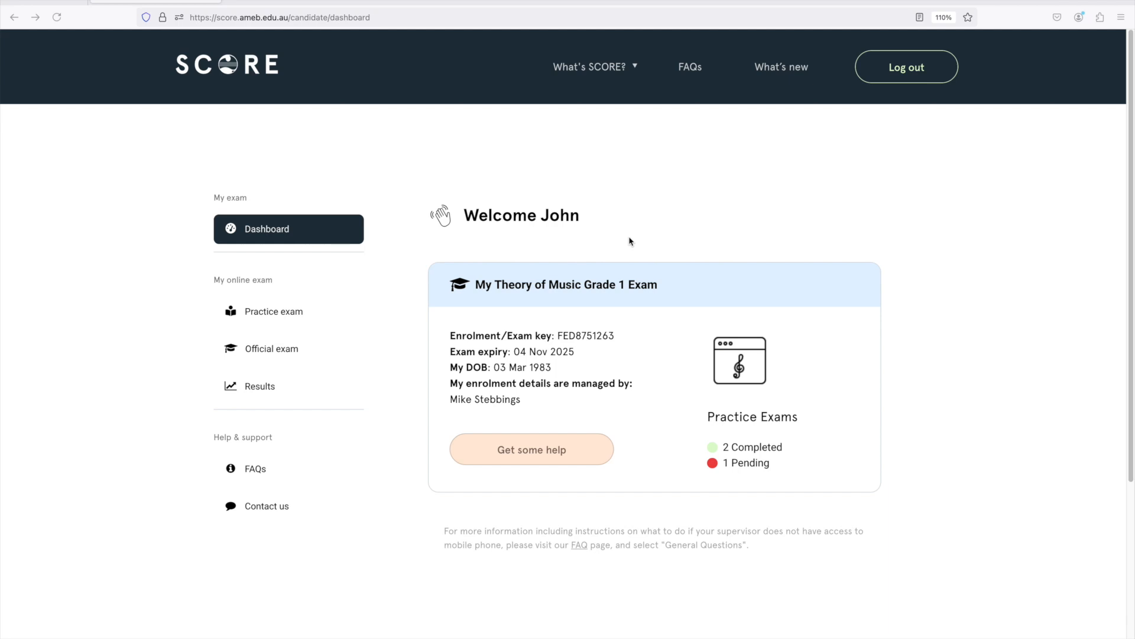
{"action": "mouse_move", "coordinate": [269, 351]}
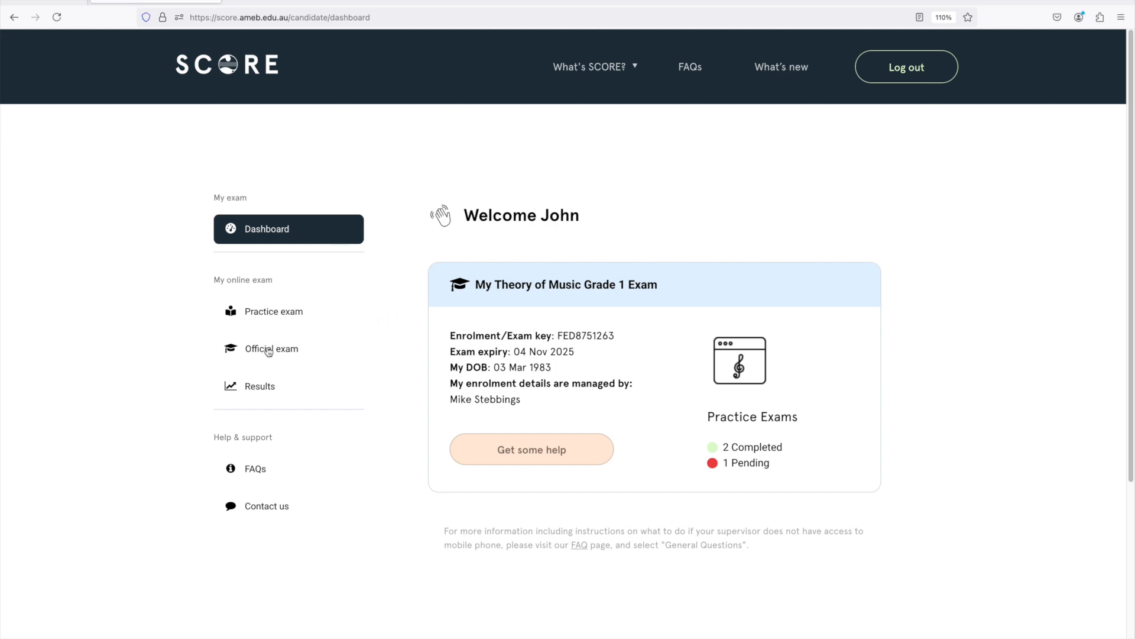
- Go to the Official exam section and choose Authorise exam supervisor
{"action": "left_click", "coordinate": [272, 348]}
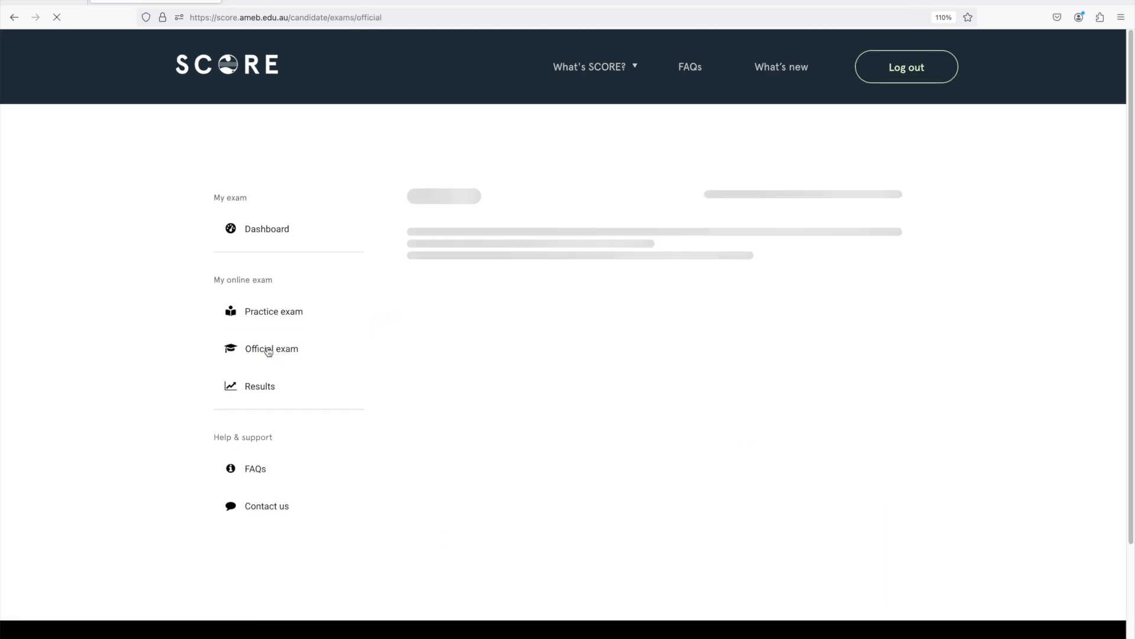
{"action": "left_click", "coordinate": [270, 347]}
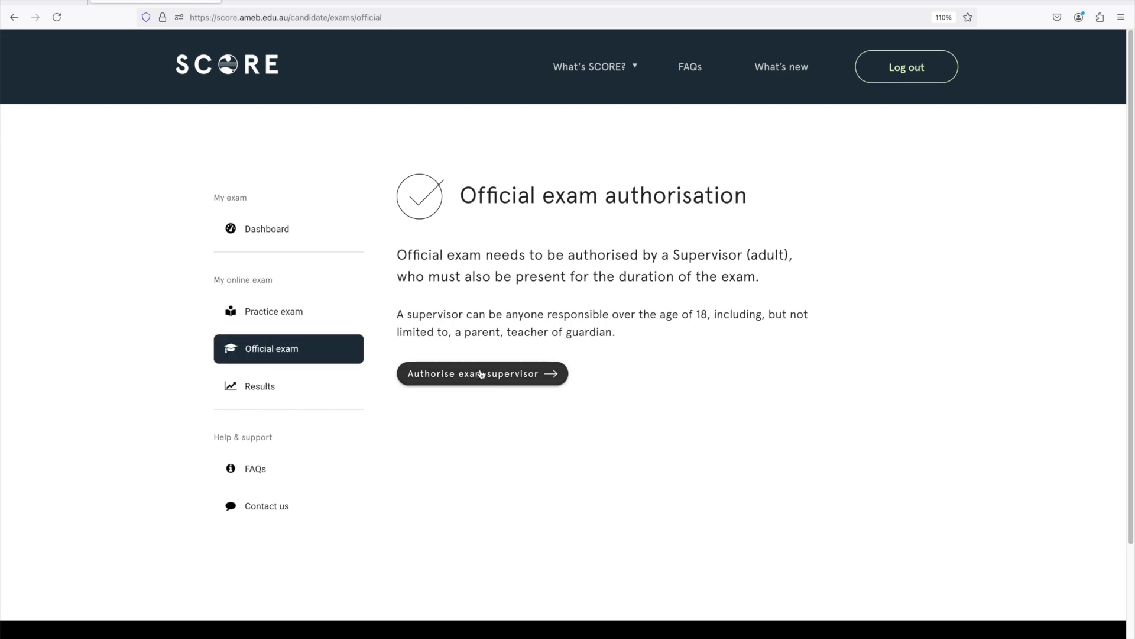
{"action": "left_click", "coordinate": [482, 373]}
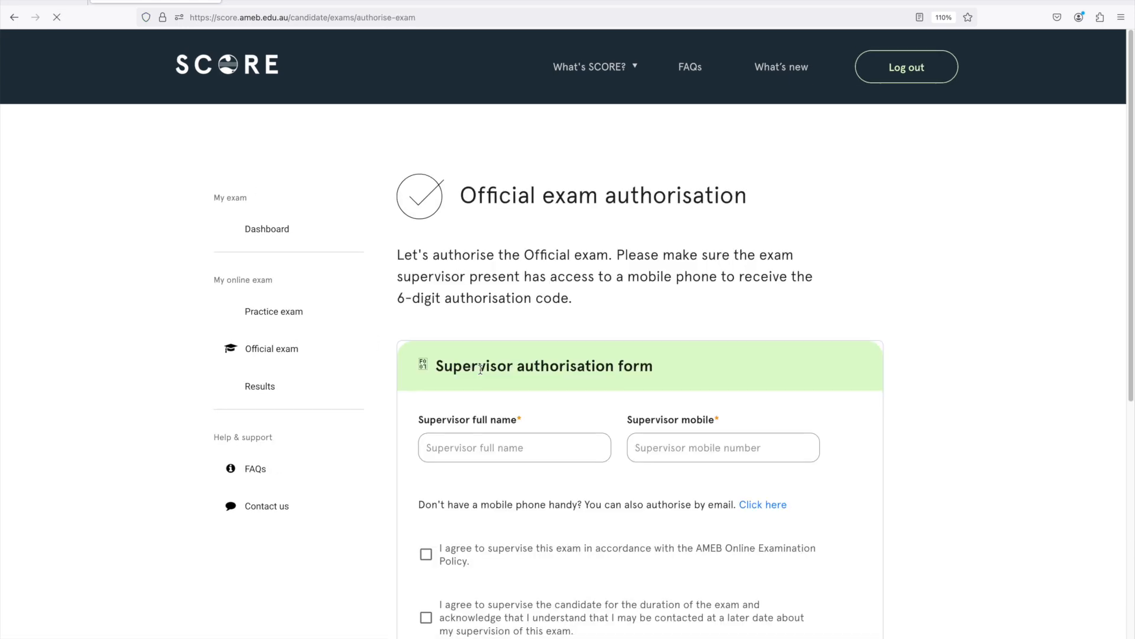
{"action": "left_click", "coordinate": [515, 447]}
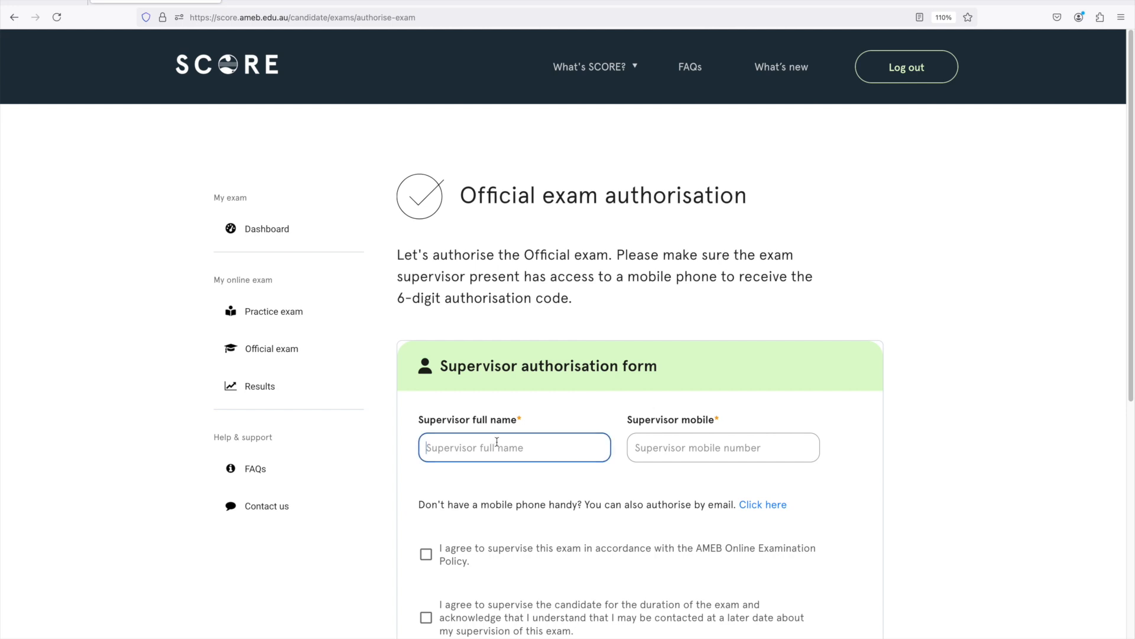
{"action": "type", "text": "John Q. Driveway"}
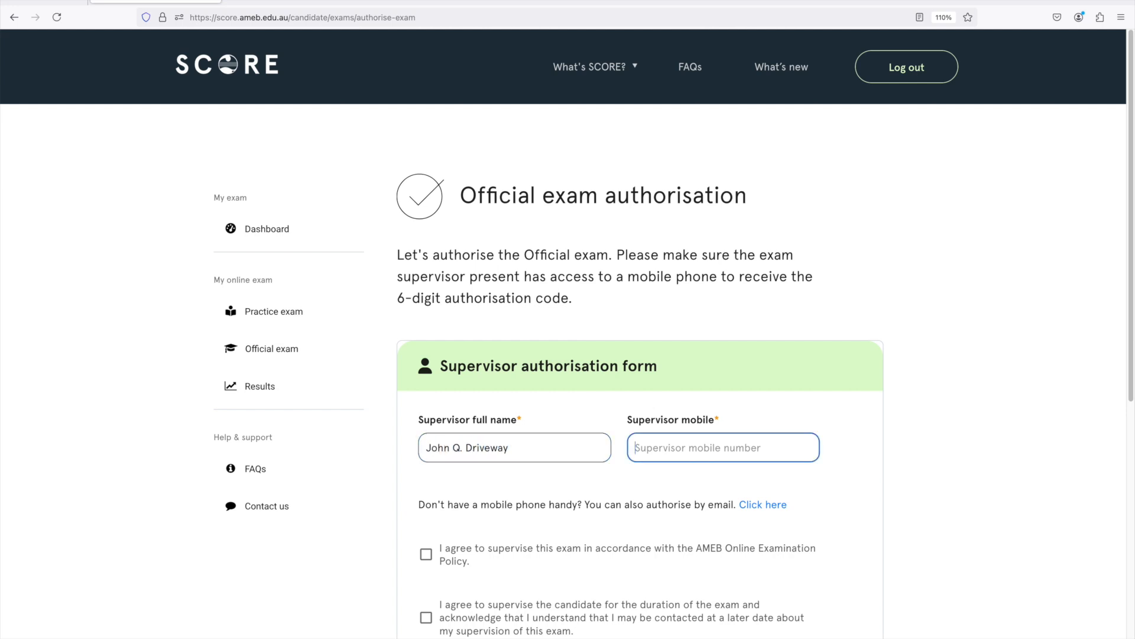
{"action": "type", "text": "0400"}
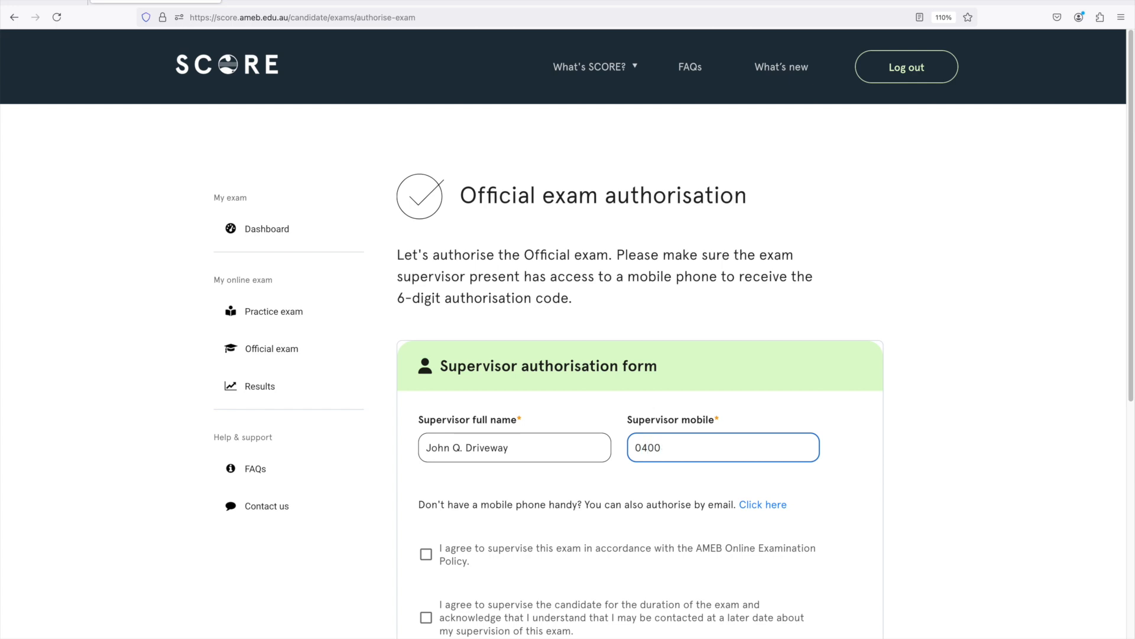
{"action": "type", "text": "000000"}
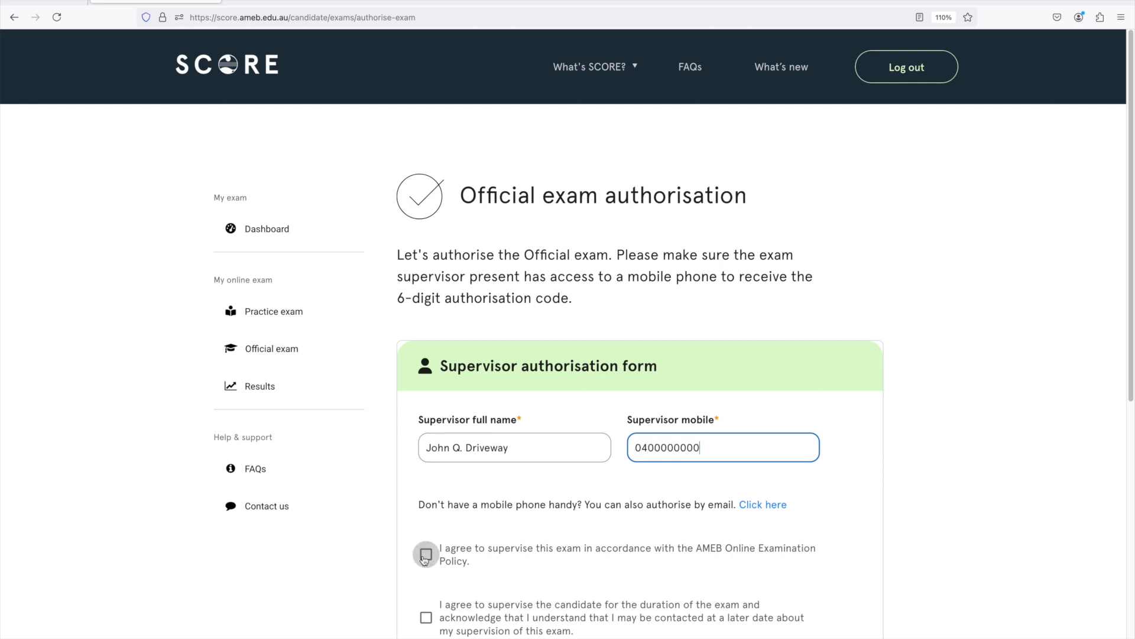
- Accept the supervision agreements and request the 6 digit code
{"action": "left_click", "coordinate": [426, 555]}
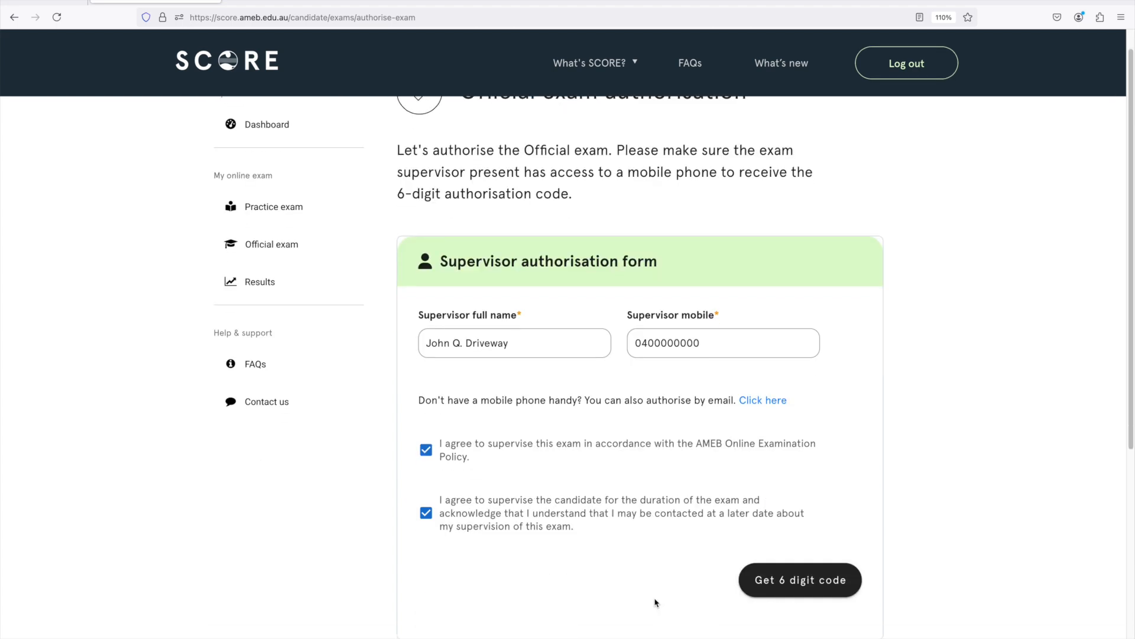
{"action": "left_click", "coordinate": [800, 579]}
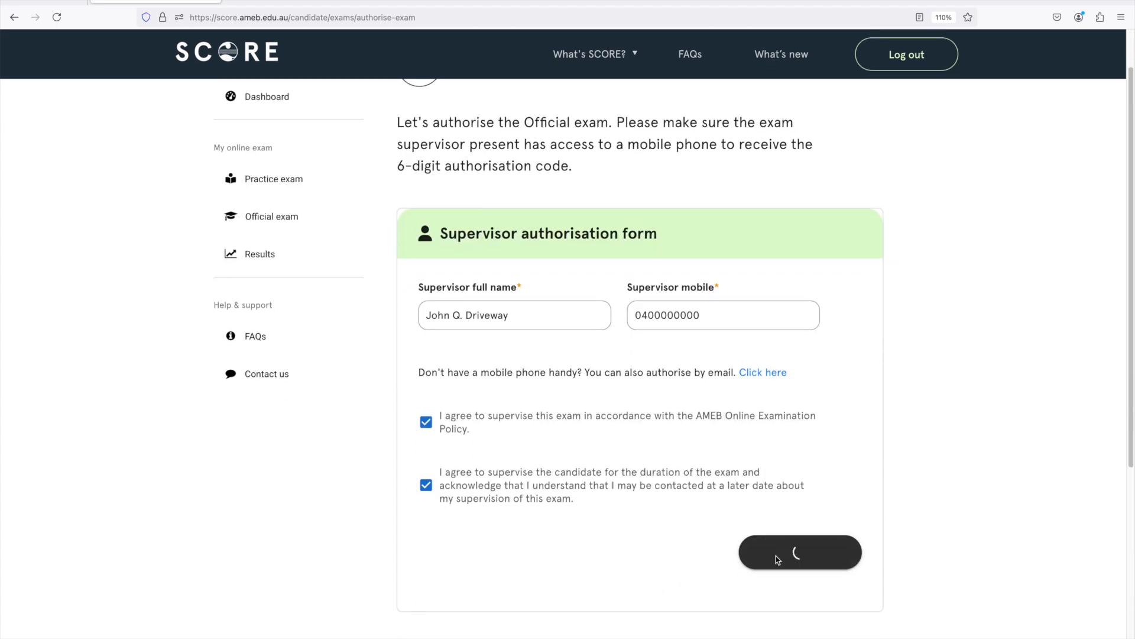
{"action": "left_click", "coordinate": [799, 551]}
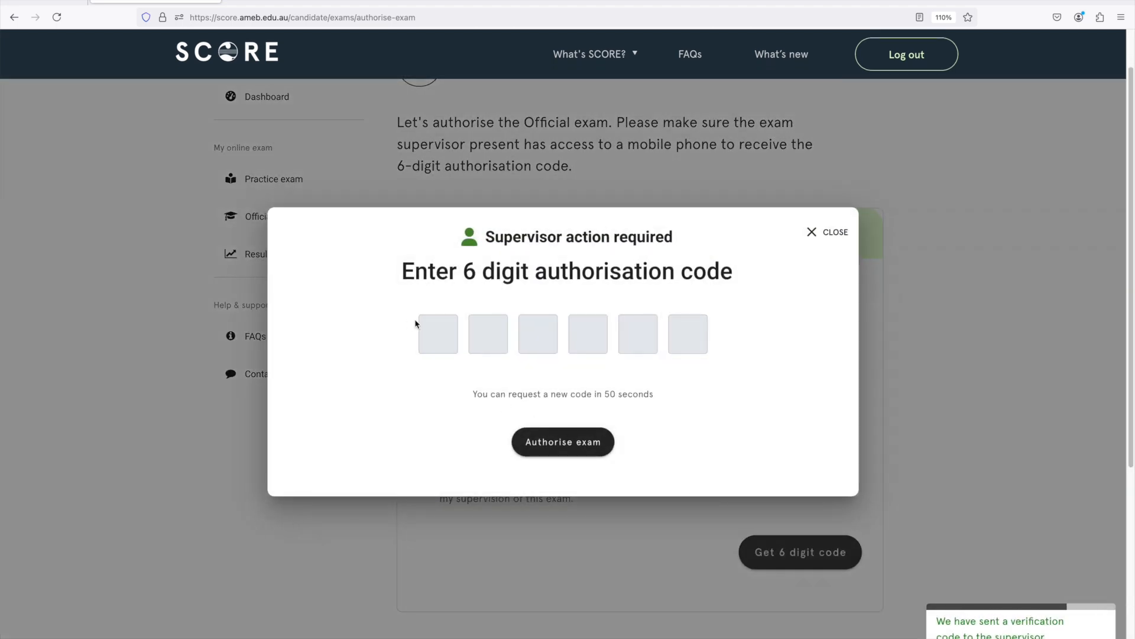
{"action": "left_click", "coordinate": [437, 333]}
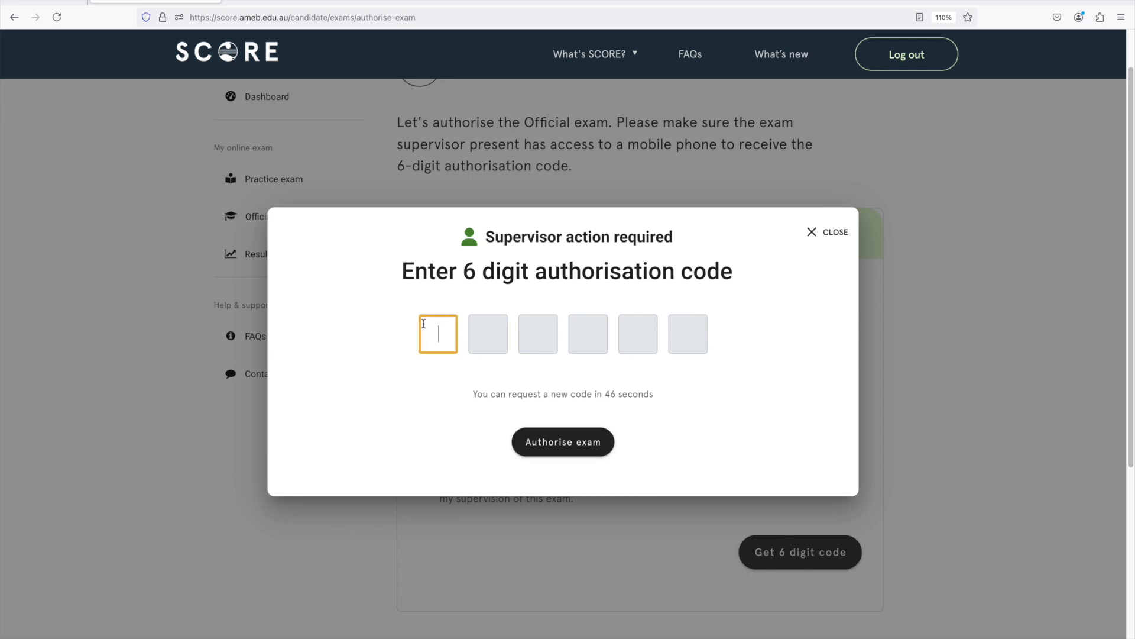
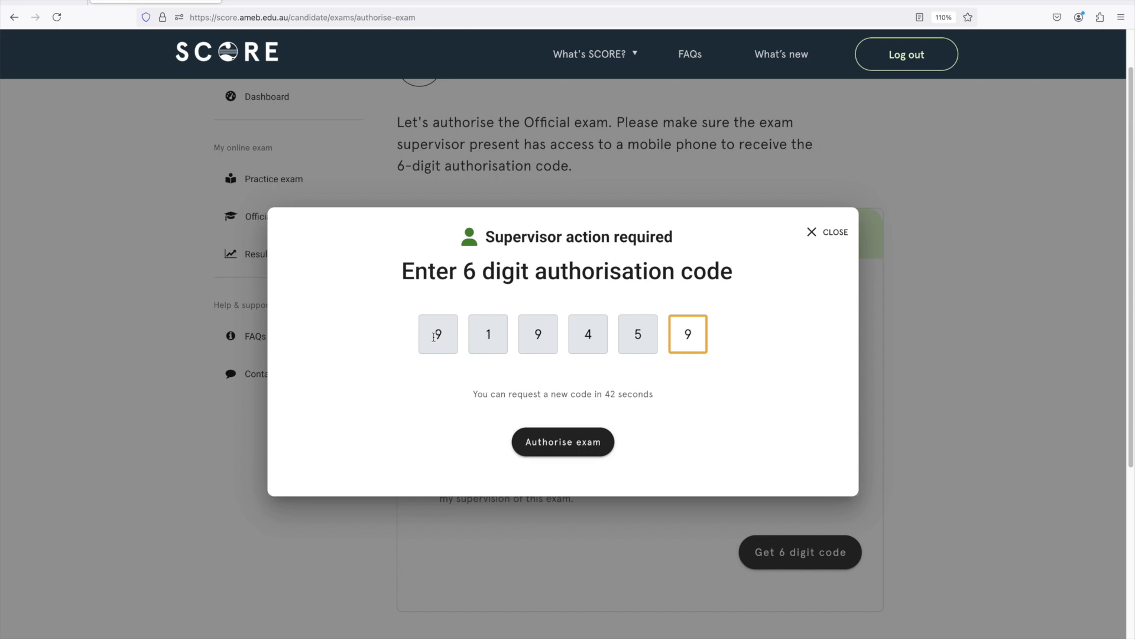
{"action": "left_click", "coordinate": [563, 441]}
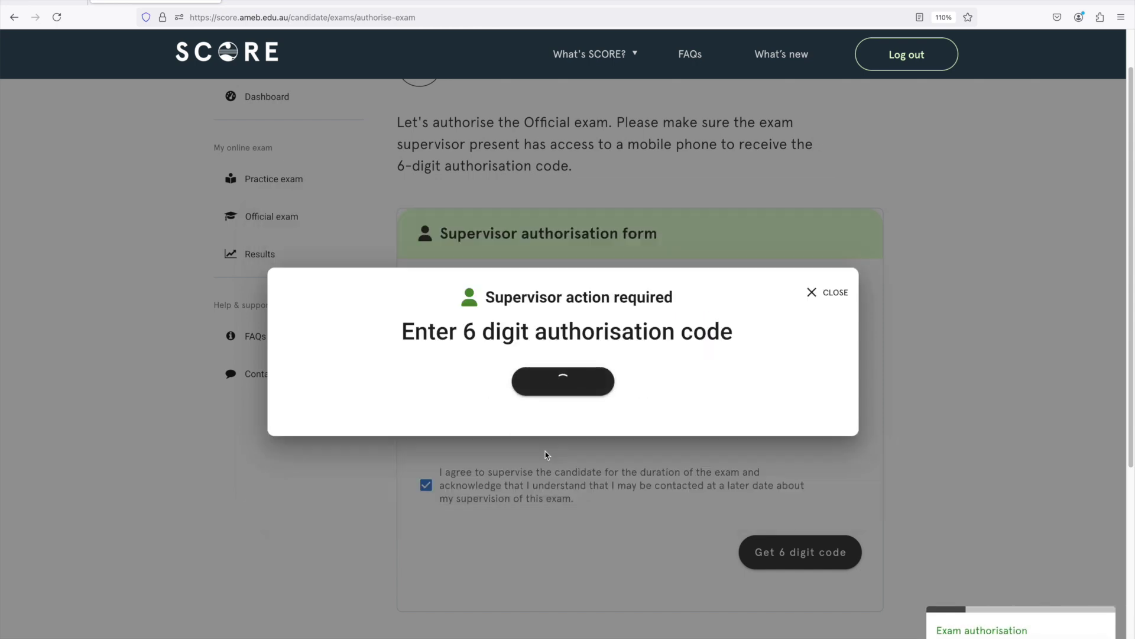
{"action": "left_click", "coordinate": [832, 292]}
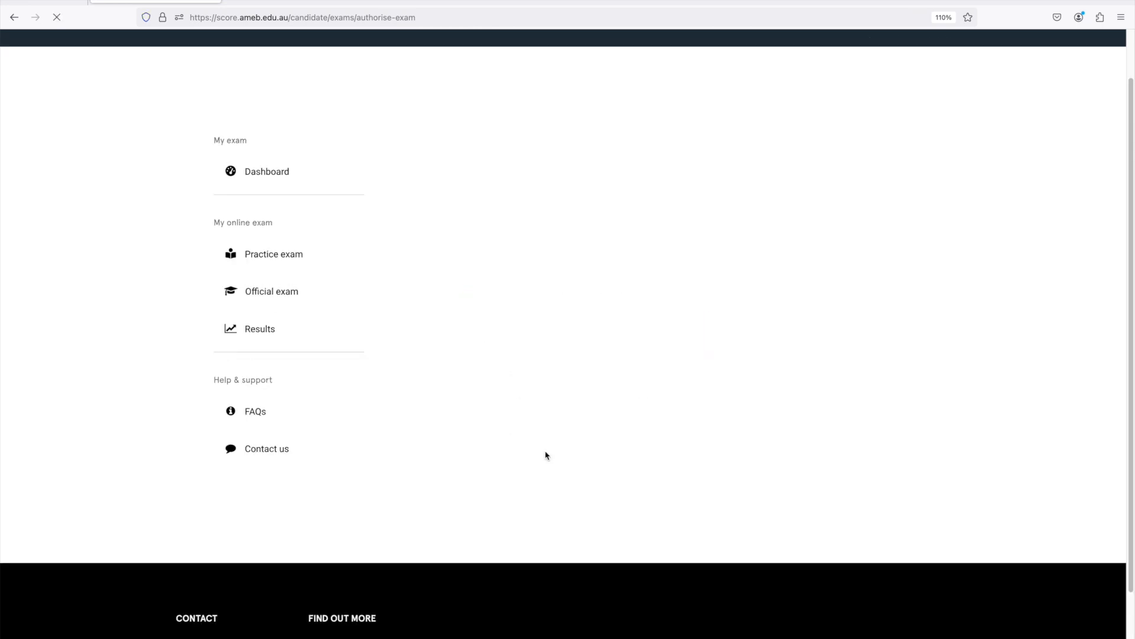
- Start the authorised official exam and open it in Auralia
{"action": "left_click", "coordinate": [272, 291]}
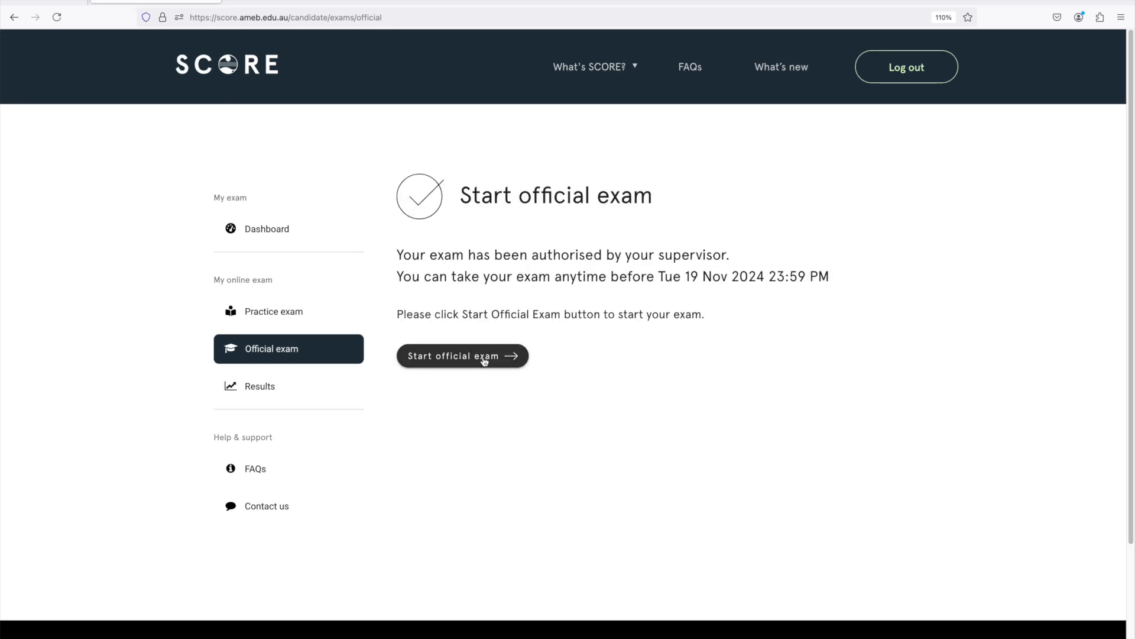
{"action": "left_click", "coordinate": [462, 356]}
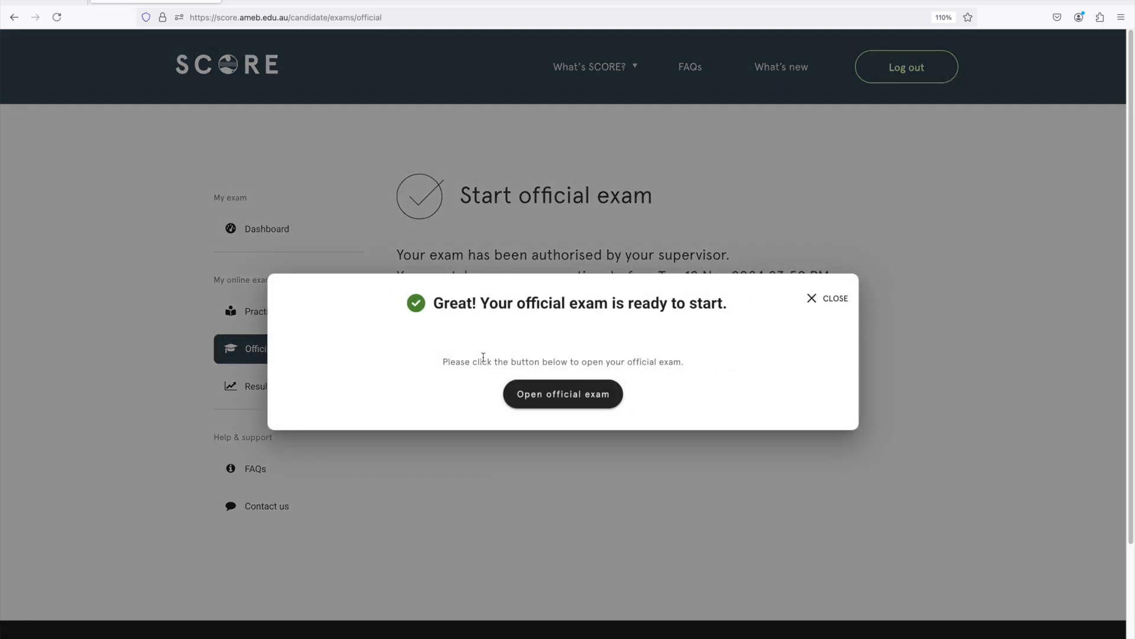
{"action": "left_click", "coordinate": [563, 394]}
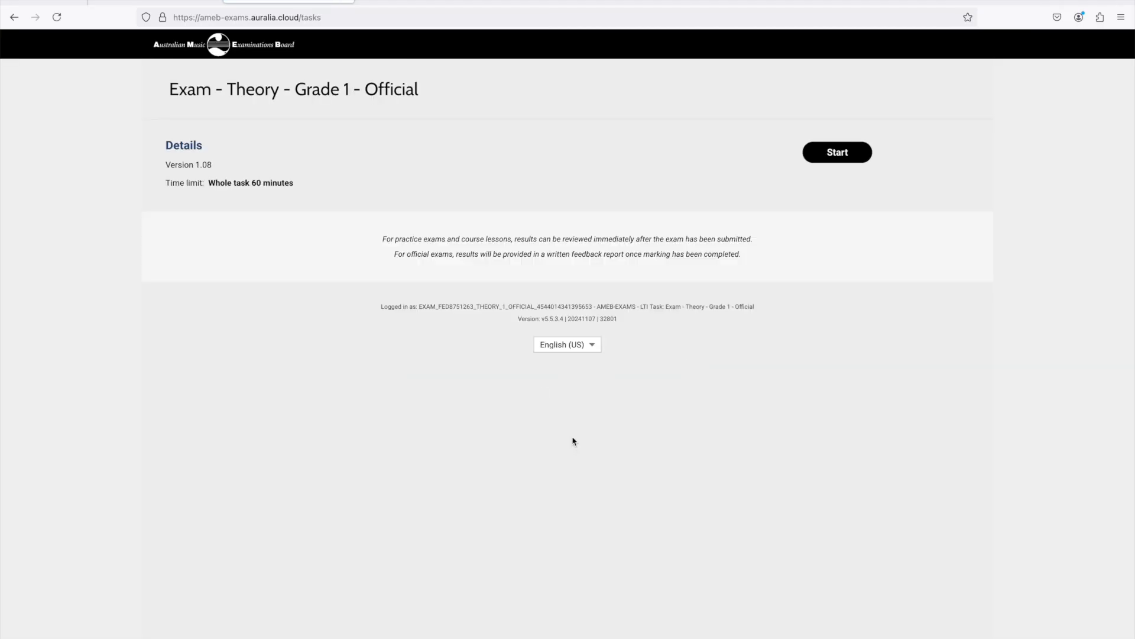
- Start the official Grade 1 Theory exam from its 60-minute details page
{"action": "left_click", "coordinate": [838, 153]}
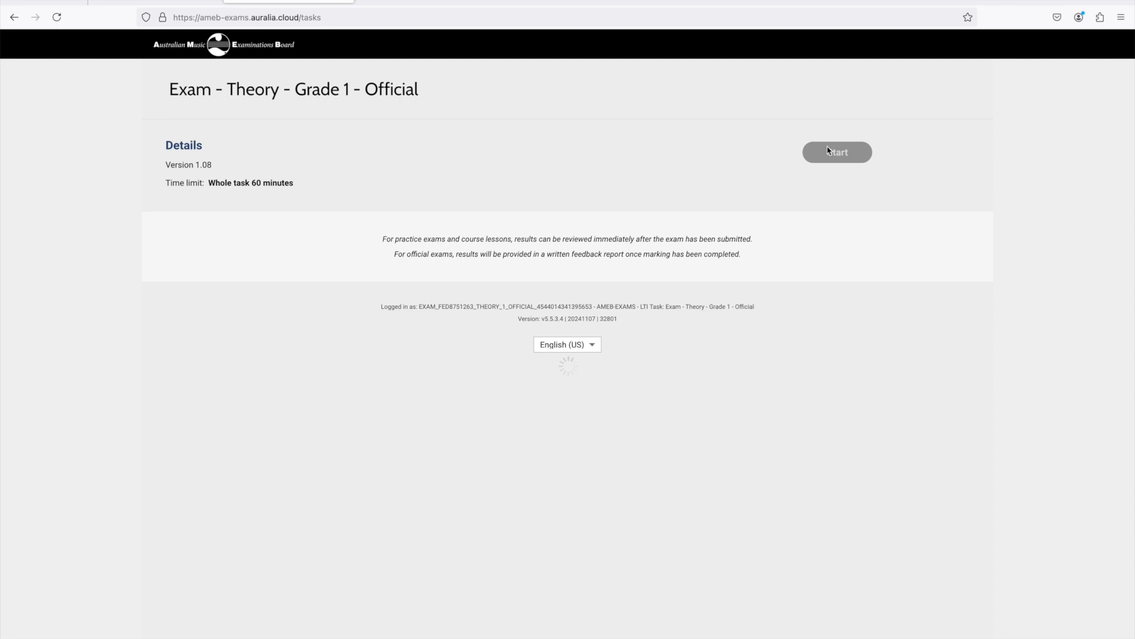
{"action": "left_click", "coordinate": [836, 153]}
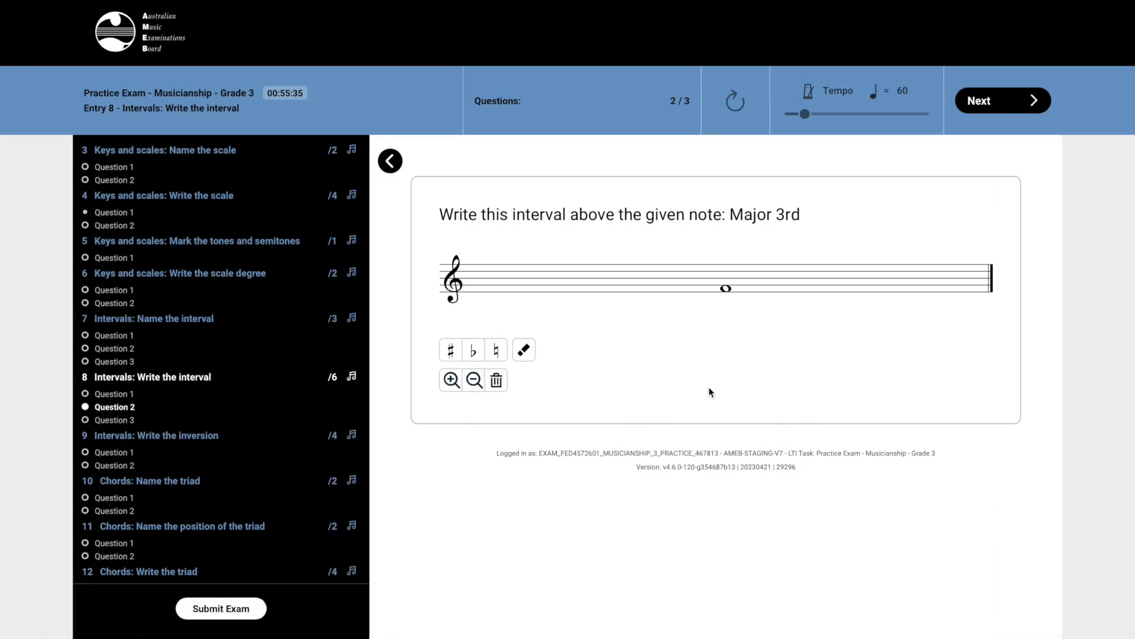
- Beam four of the first bar's quavers together in Entry 14's grouping question
{"action": "left_click", "coordinate": [725, 270]}
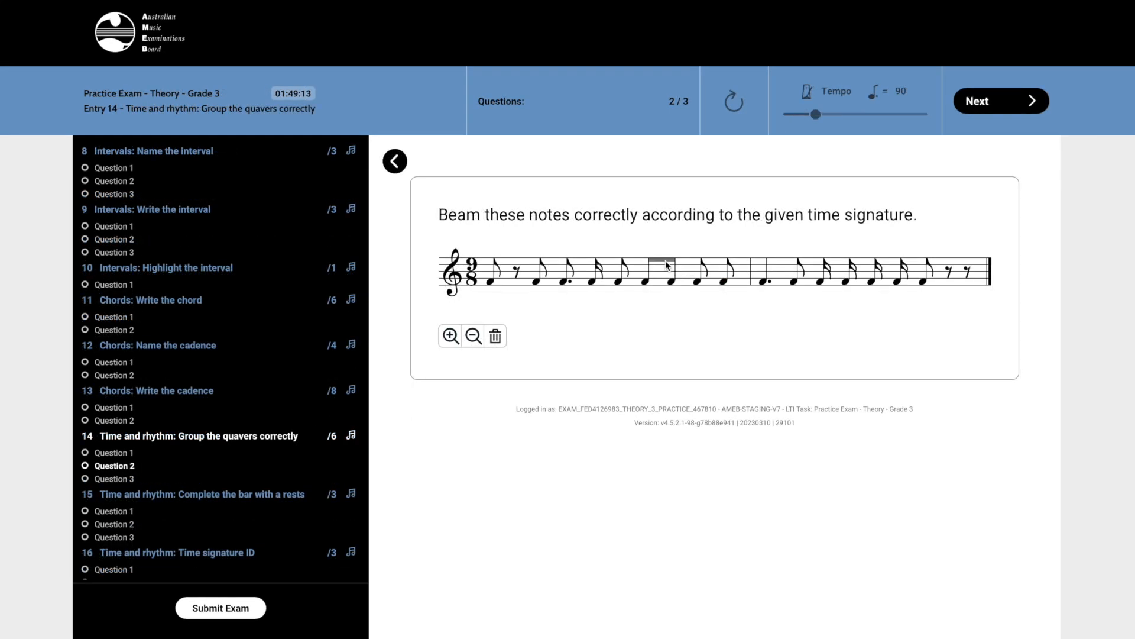
{"action": "left_click", "coordinate": [665, 270]}
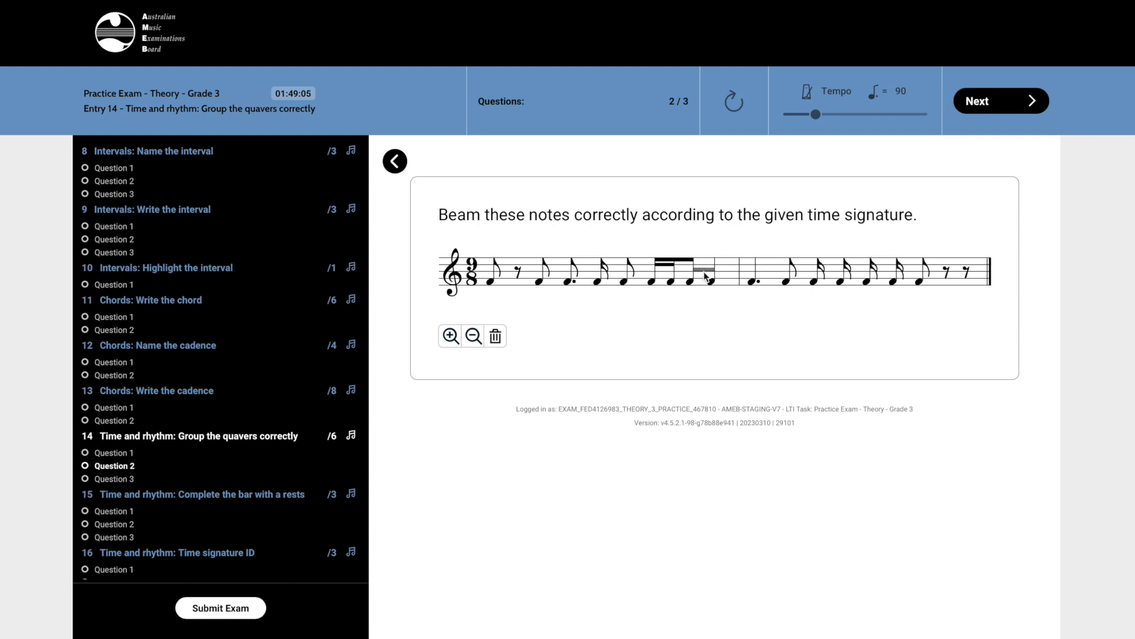
{"action": "left_click", "coordinate": [706, 280]}
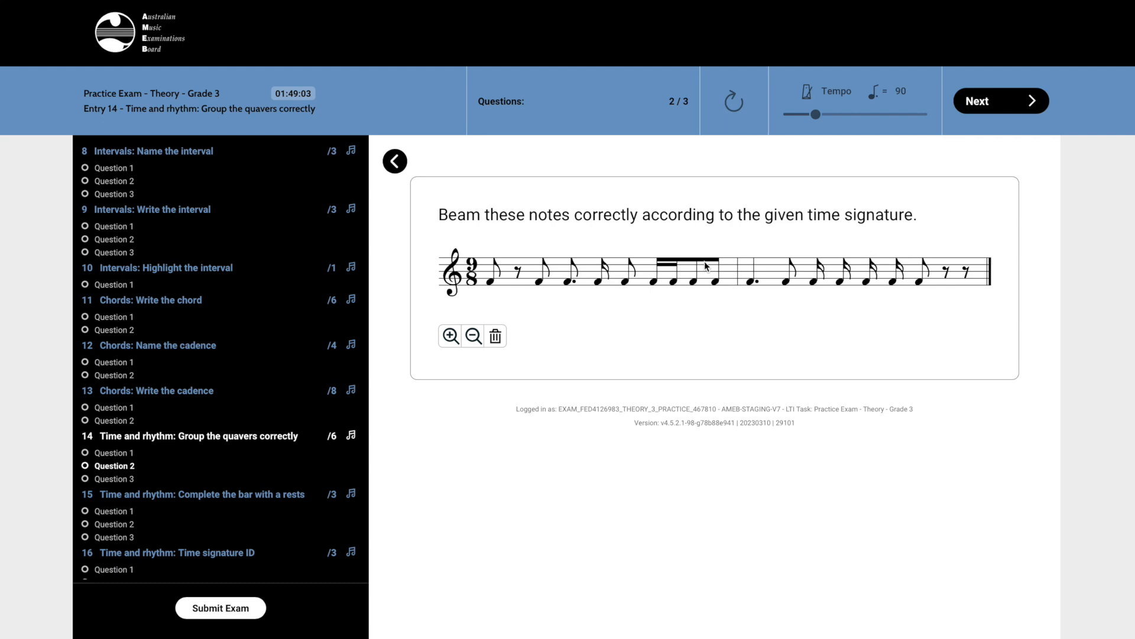